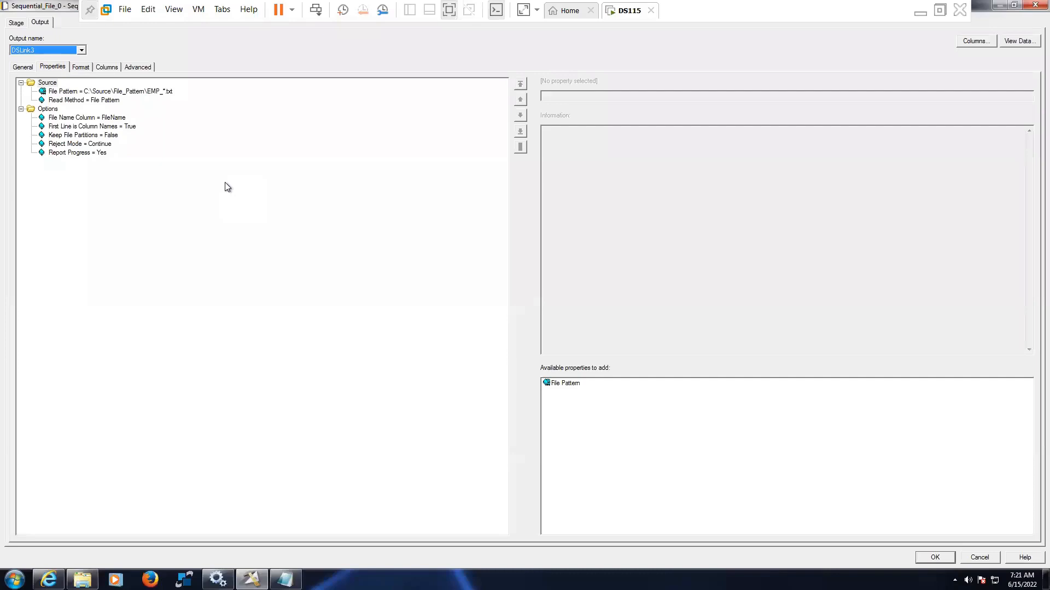
Step: Review the source stage's file pattern and read method, viewing an EMP source file's contents
{"action": "left_click", "coordinate": [86, 117]}
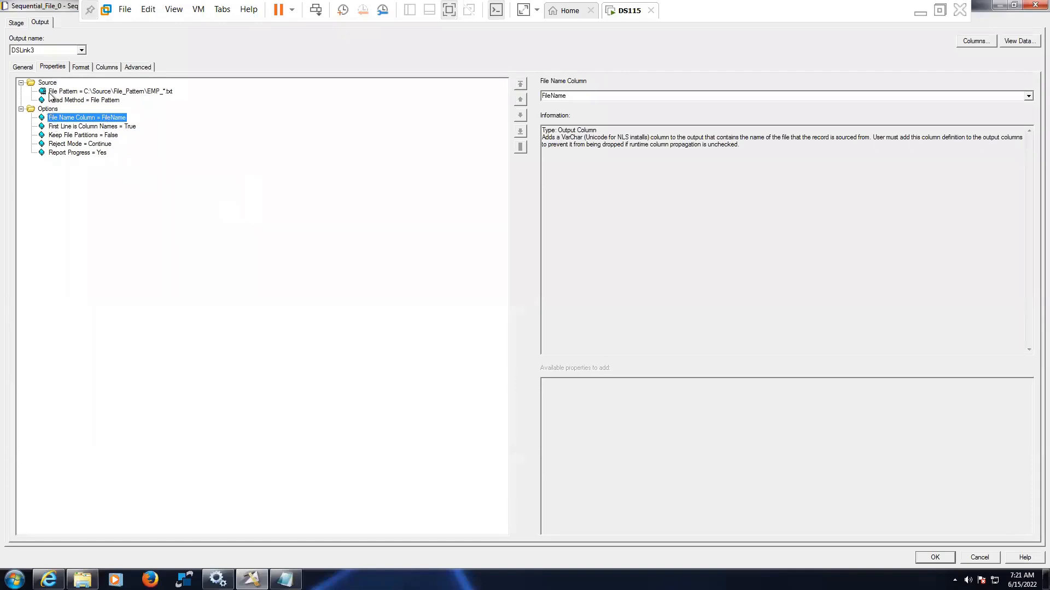
{"action": "left_click", "coordinate": [109, 92]}
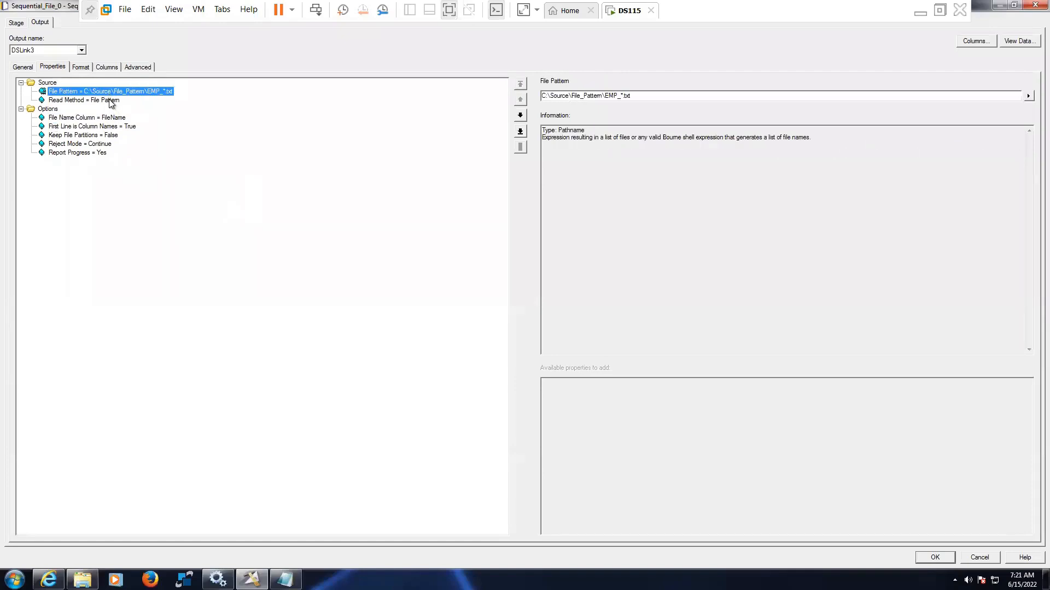
{"action": "left_click", "coordinate": [84, 100]}
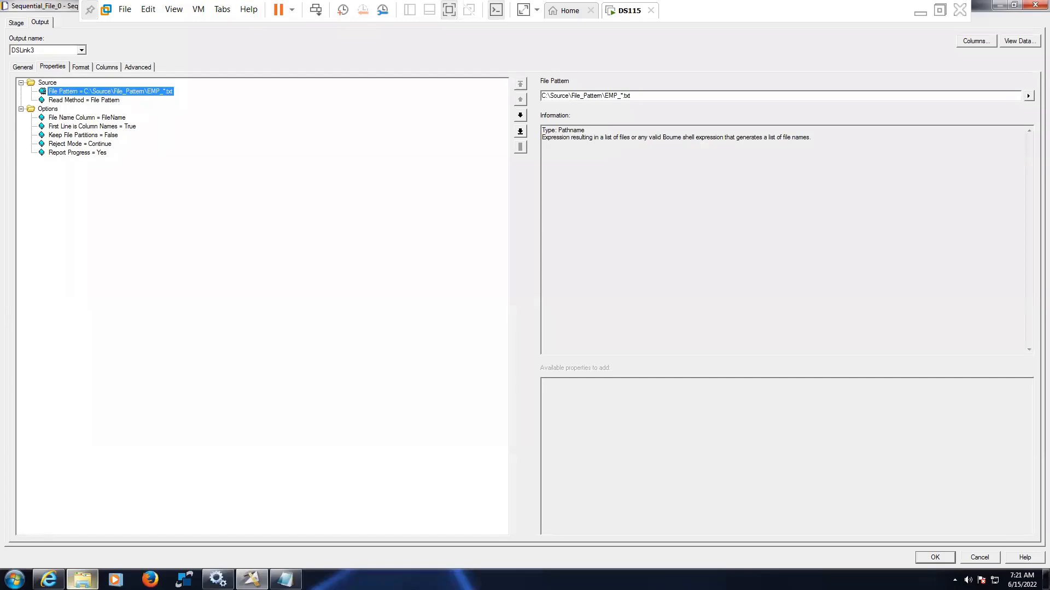
{"action": "left_click", "coordinate": [1028, 95]}
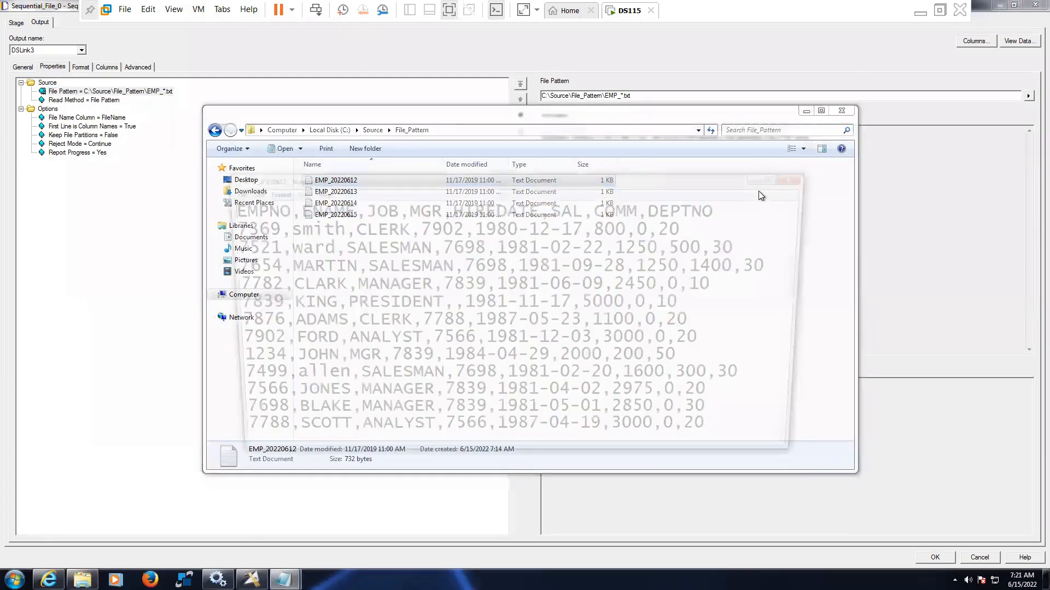
{"action": "double_click", "coordinate": [335, 180]}
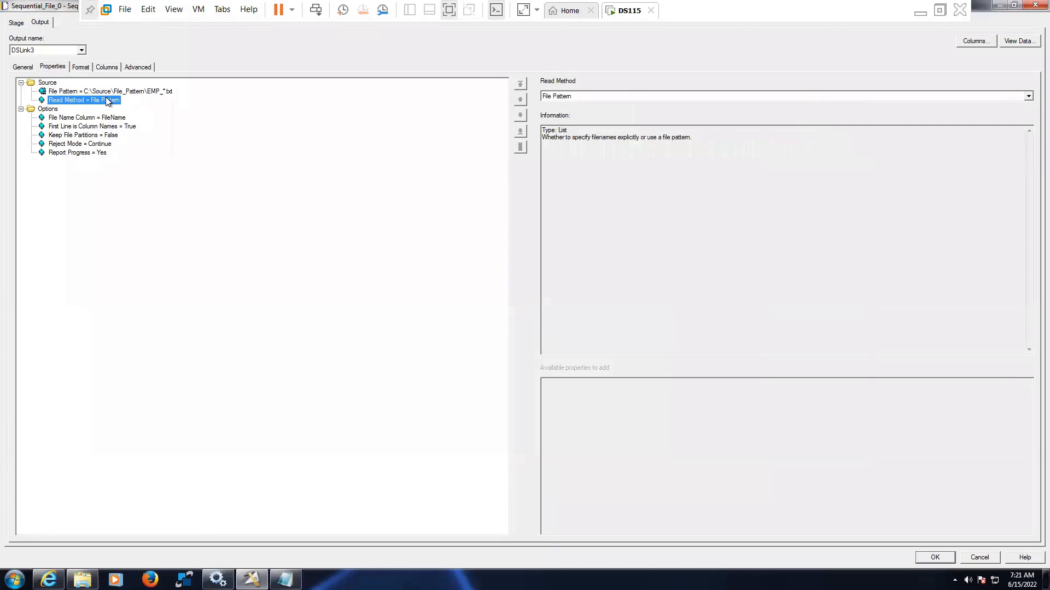
{"action": "left_click", "coordinate": [87, 117]}
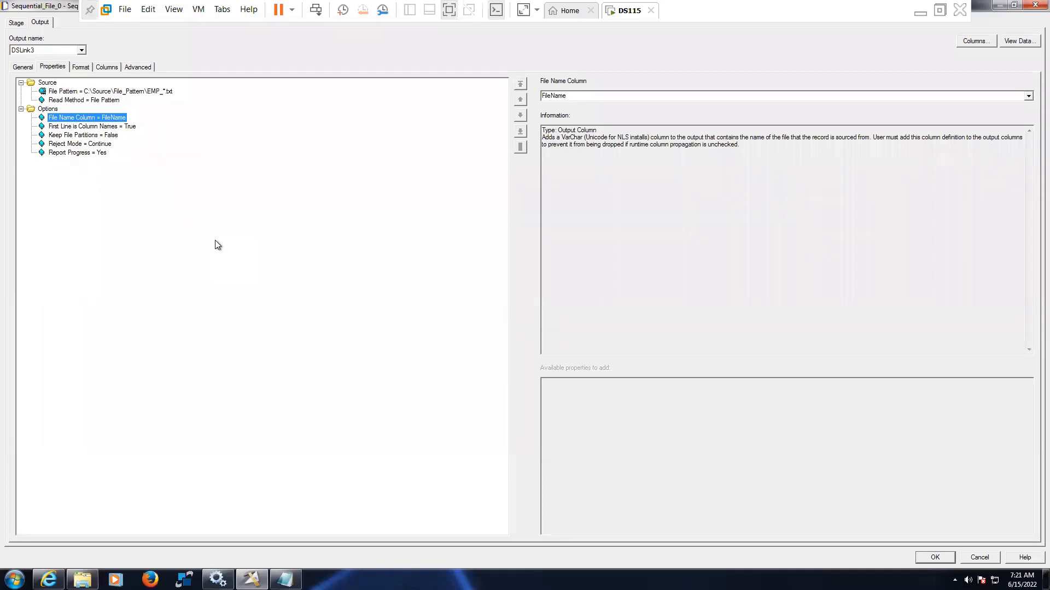
Step: Add the File Name Column option set to FileName and show the output format settings
{"action": "left_click", "coordinate": [92, 125]}
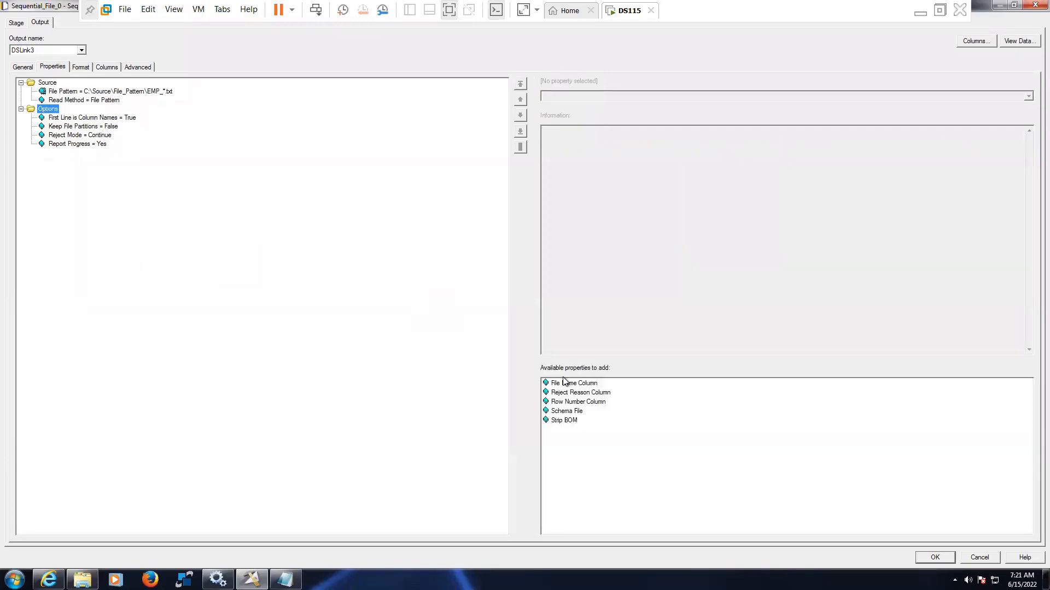
{"action": "double_click", "coordinate": [573, 382]}
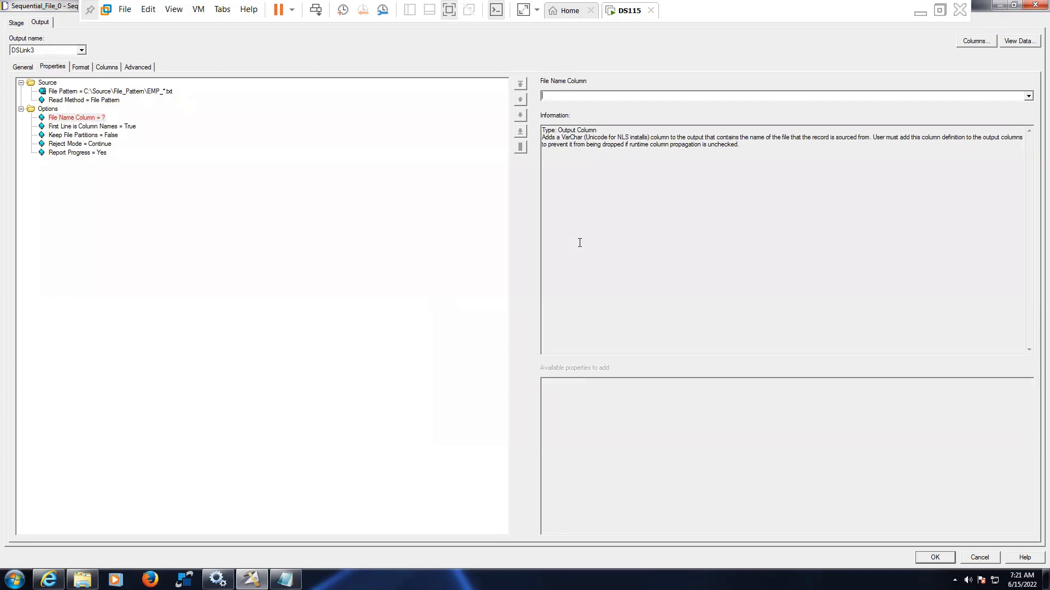
{"action": "type", "text": "FileName"}
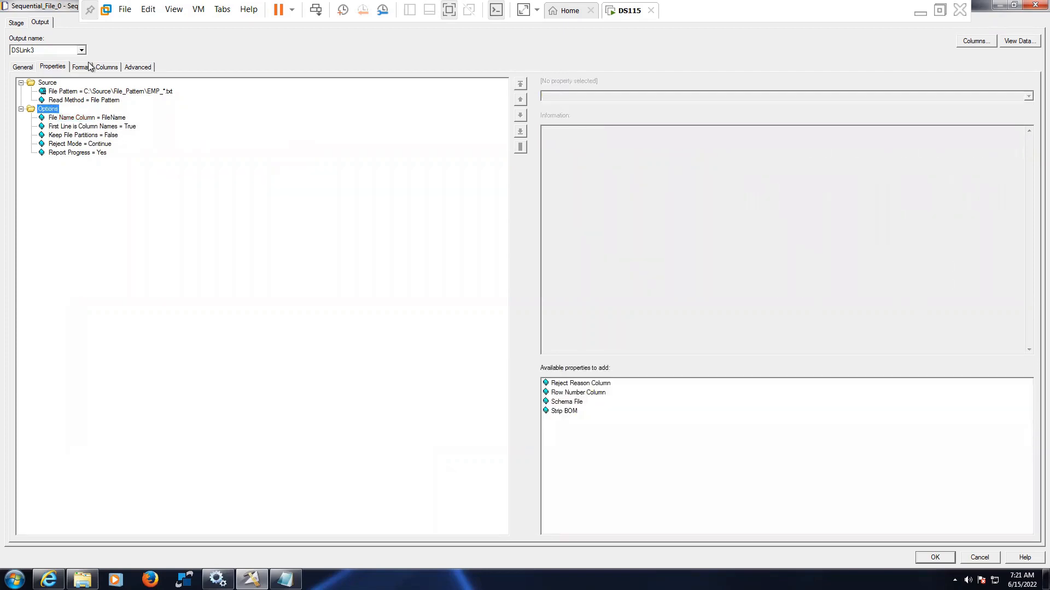
{"action": "left_click", "coordinate": [79, 67]}
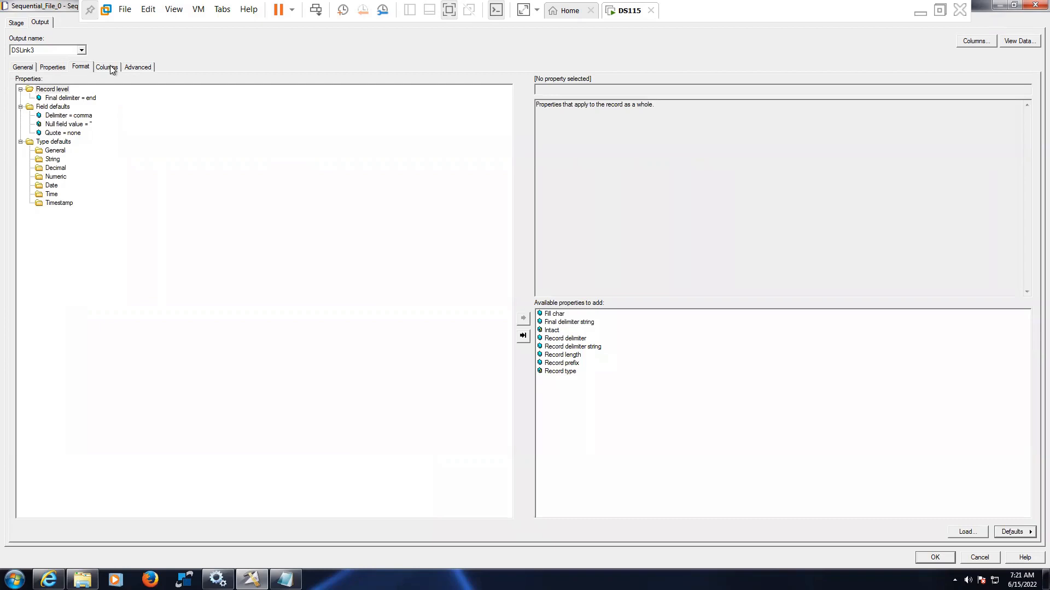
Step: Define output column 9 as FileName, VarChar length 100, nullable
{"action": "left_click", "coordinate": [106, 67]}
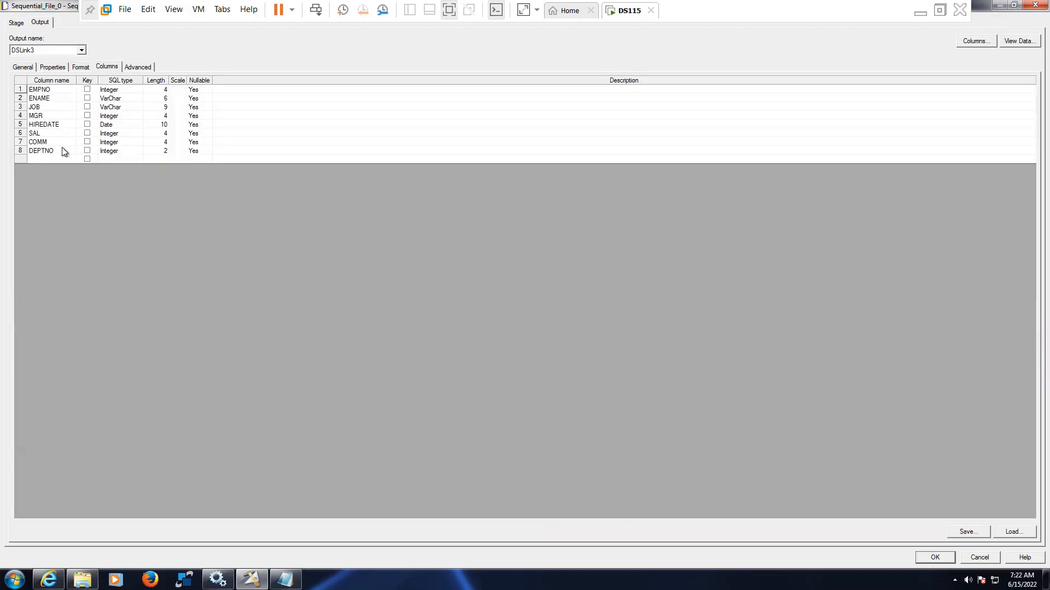
{"action": "left_click", "coordinate": [47, 159]}
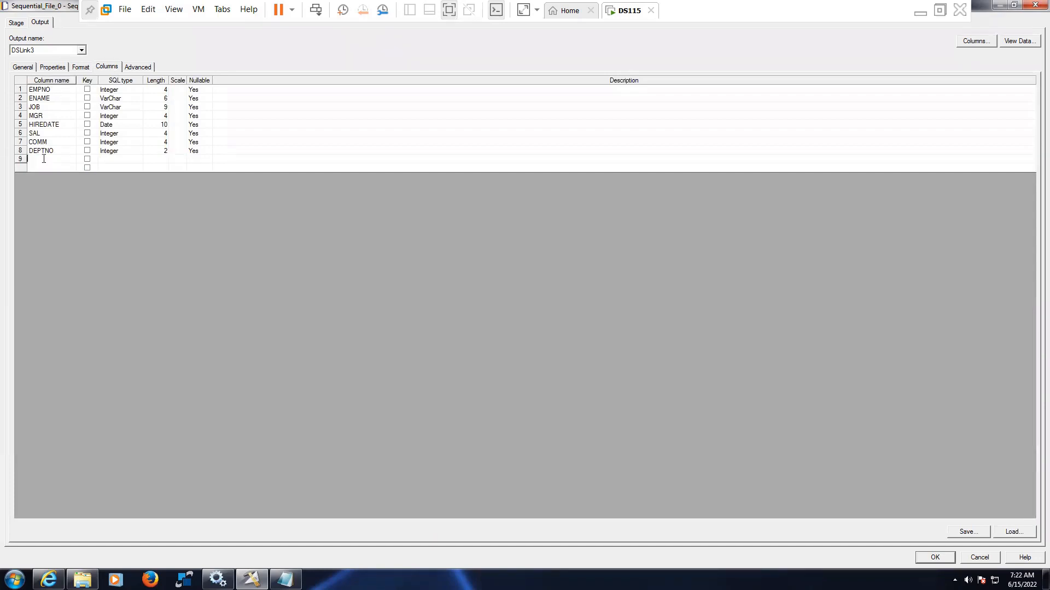
{"action": "type", "text": "FileName"}
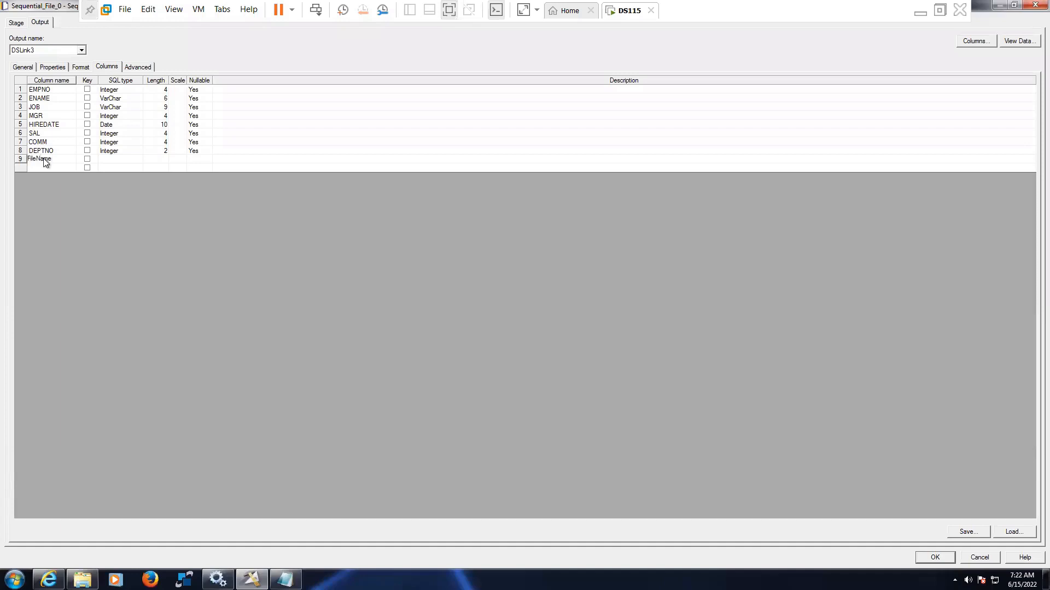
{"action": "left_click", "coordinate": [119, 160]}
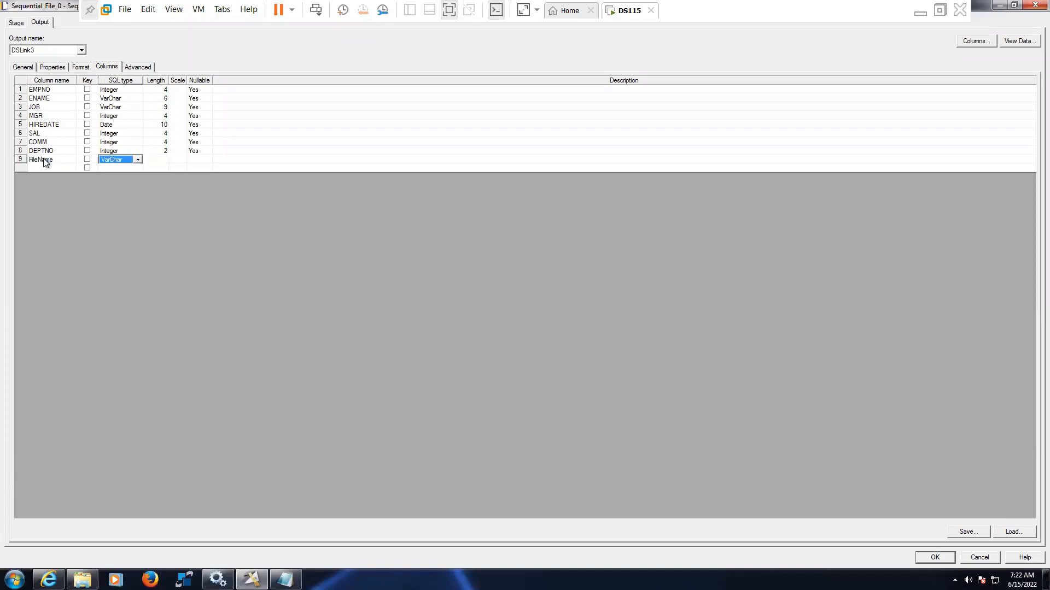
{"action": "left_click", "coordinate": [40, 159]}
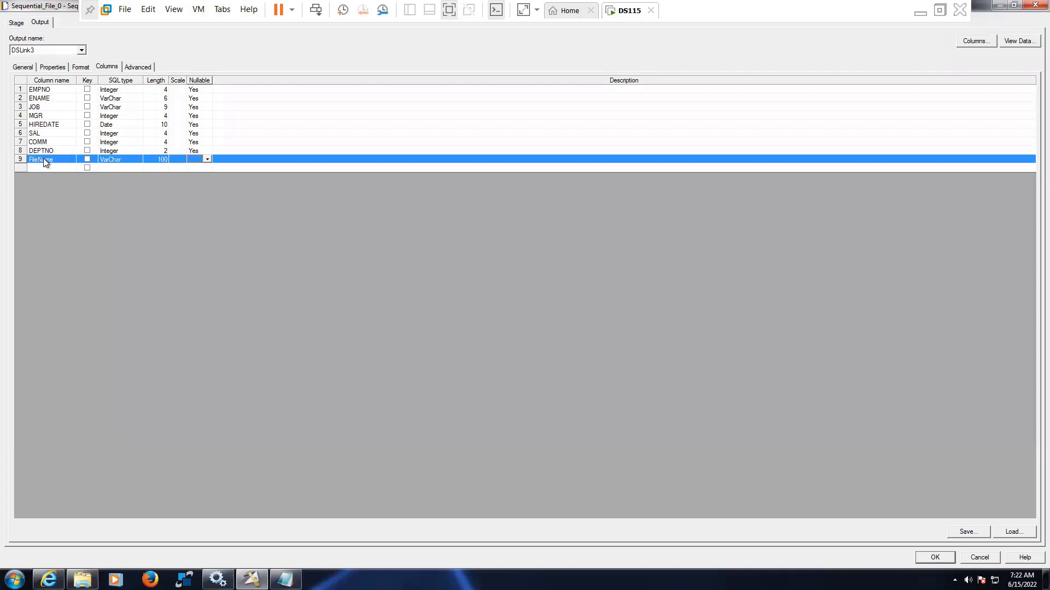
{"action": "left_click", "coordinate": [47, 167]}
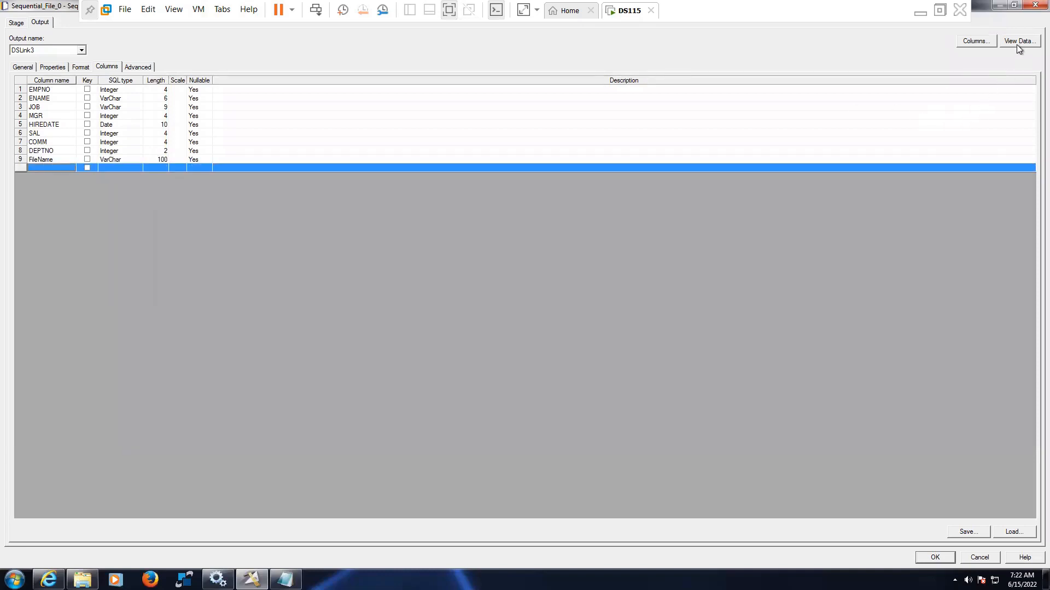
{"action": "left_click", "coordinate": [1019, 41]}
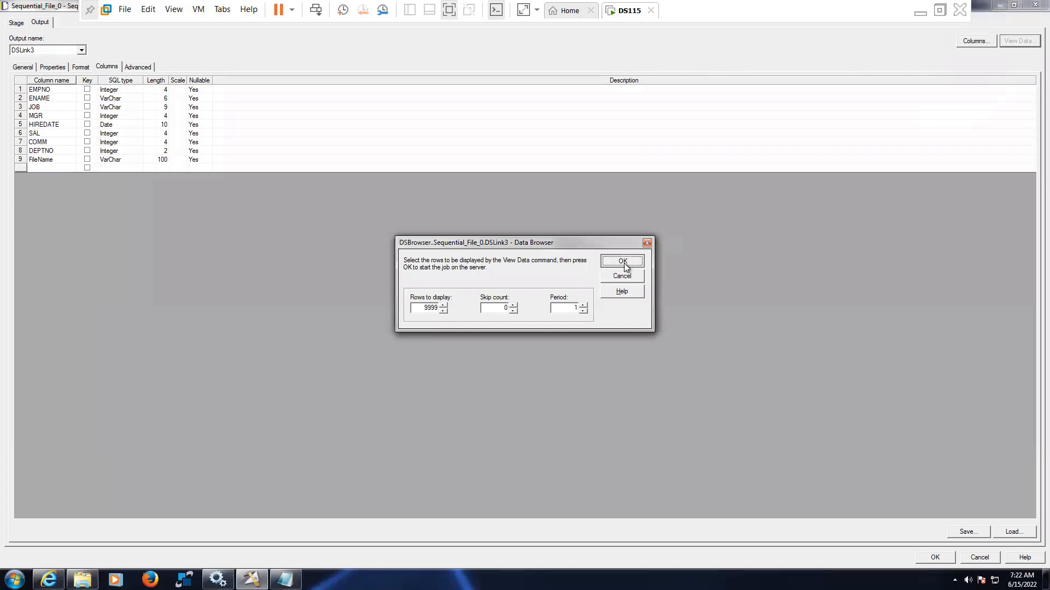
{"action": "left_click", "coordinate": [621, 260]}
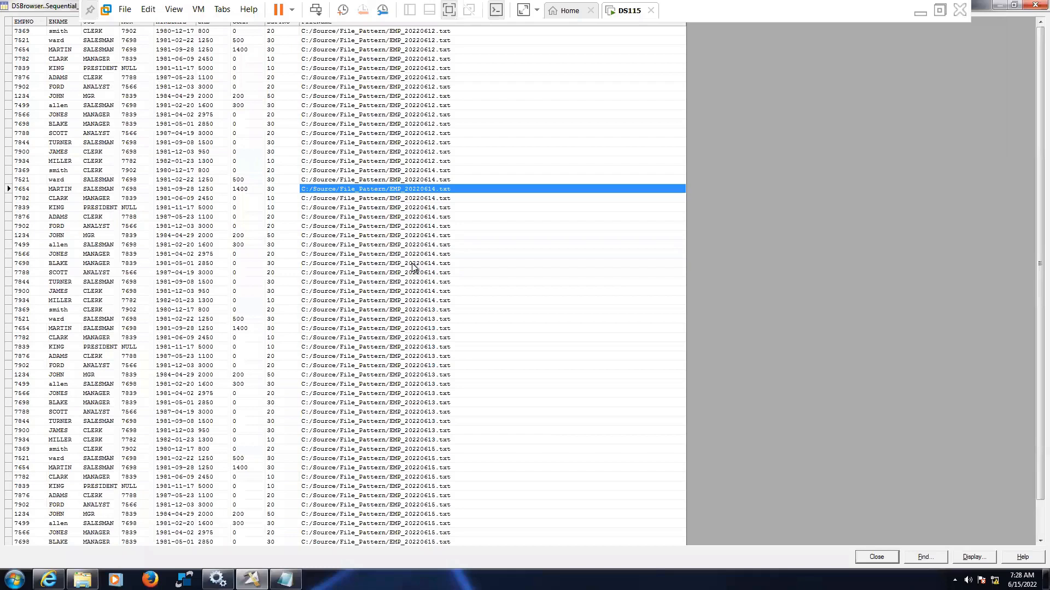
{"action": "left_click", "coordinate": [375, 262]}
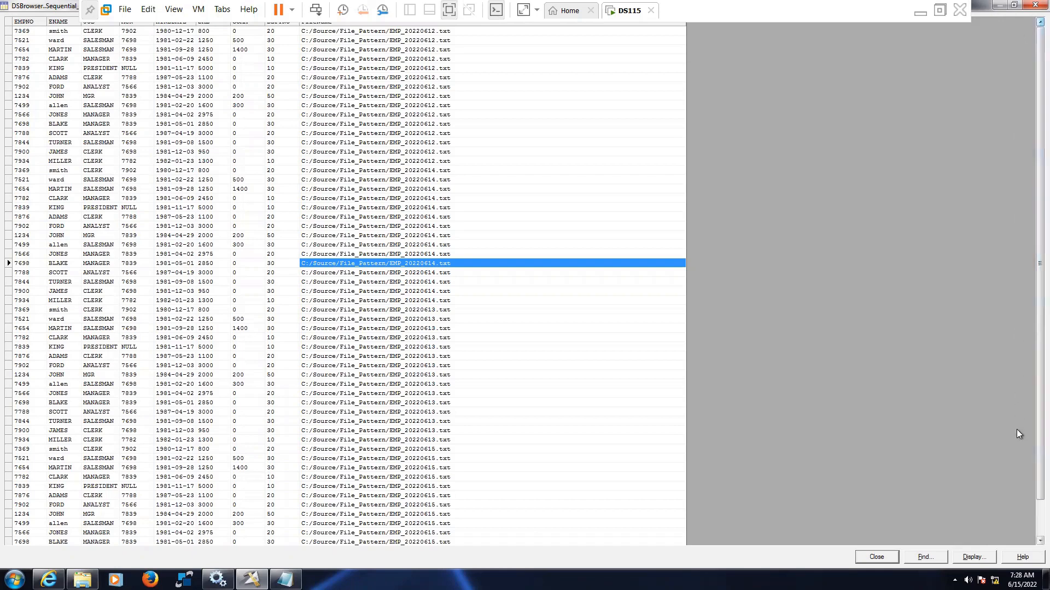
{"action": "scroll", "scroll_direction": "down", "scroll_amount": 3}
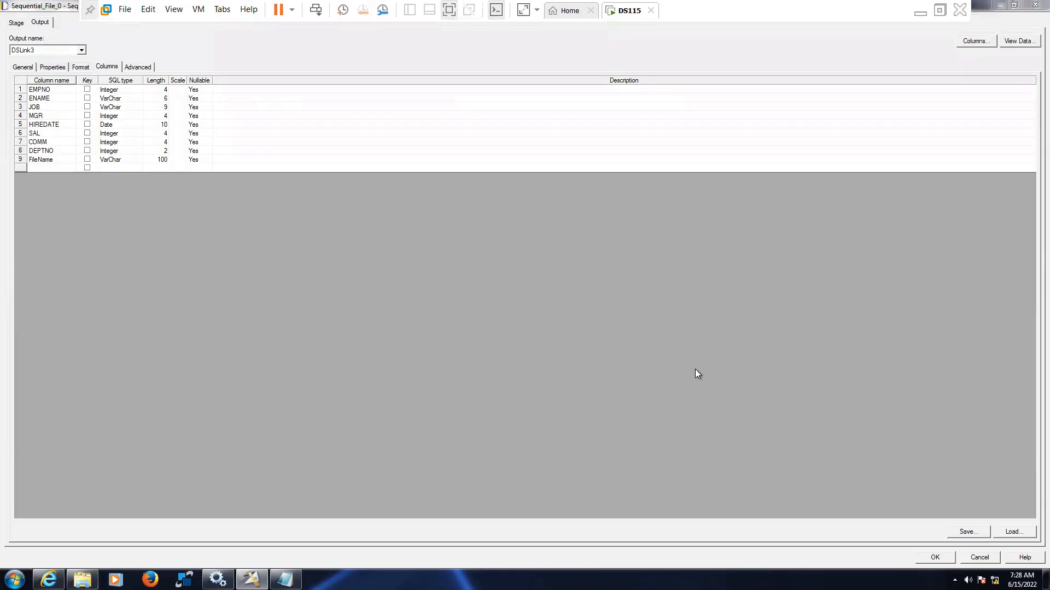
{"action": "mouse_move", "coordinate": [610, 208]}
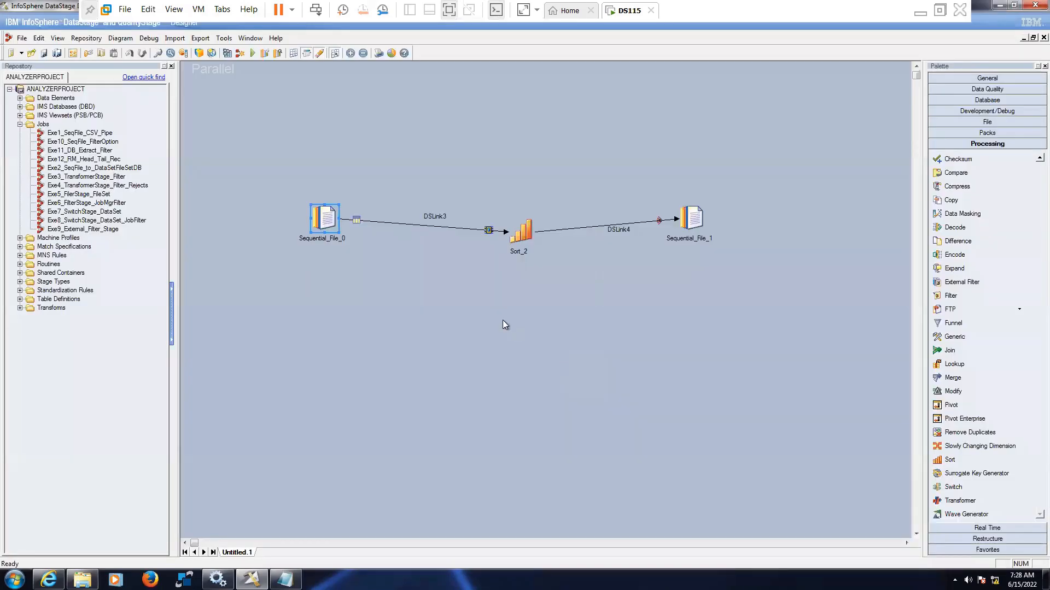
Step: Set the Sort_2 stage to sort on the EMPNO column
{"action": "left_click", "coordinate": [519, 230]}
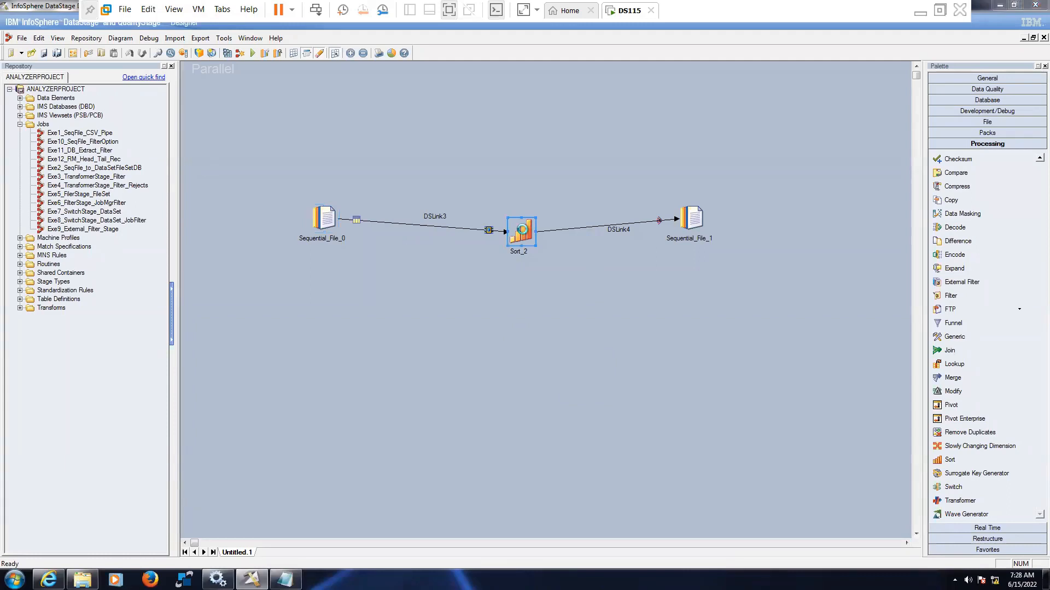
{"action": "double_click", "coordinate": [522, 228]}
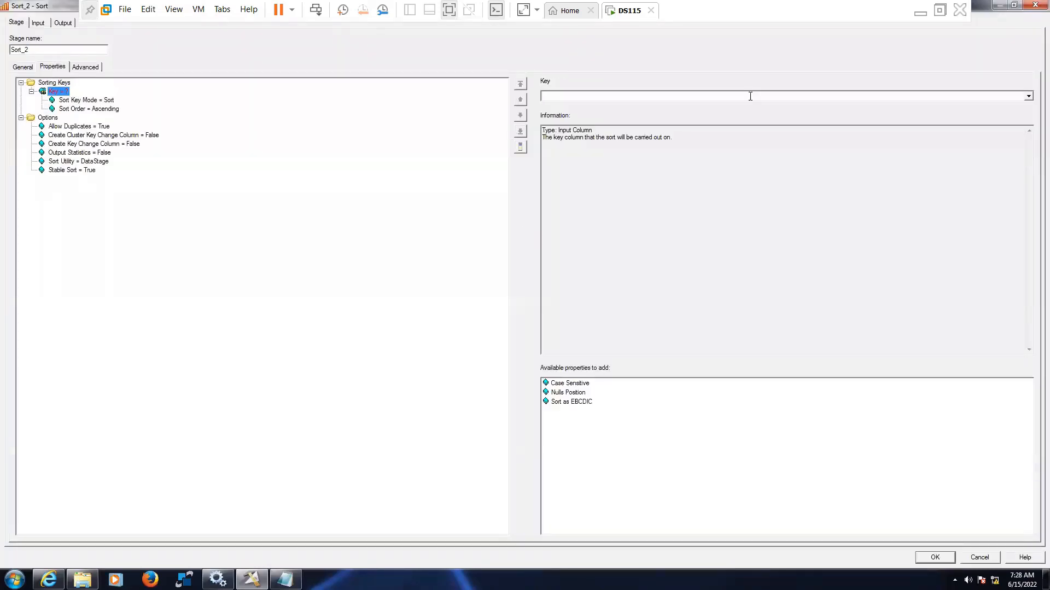
{"action": "left_click", "coordinate": [1028, 96]}
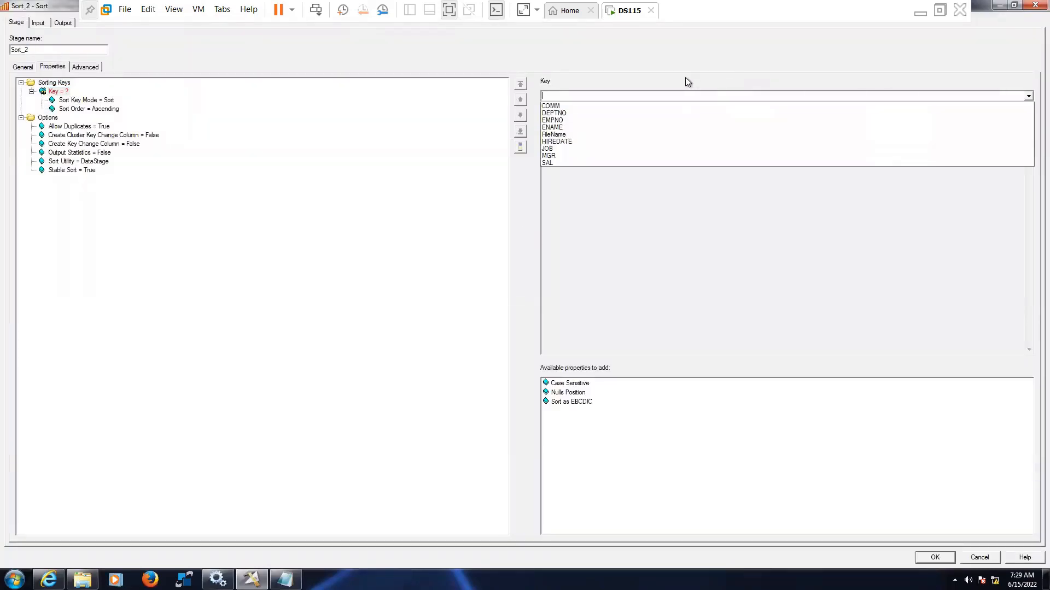
{"action": "left_click", "coordinate": [553, 120]}
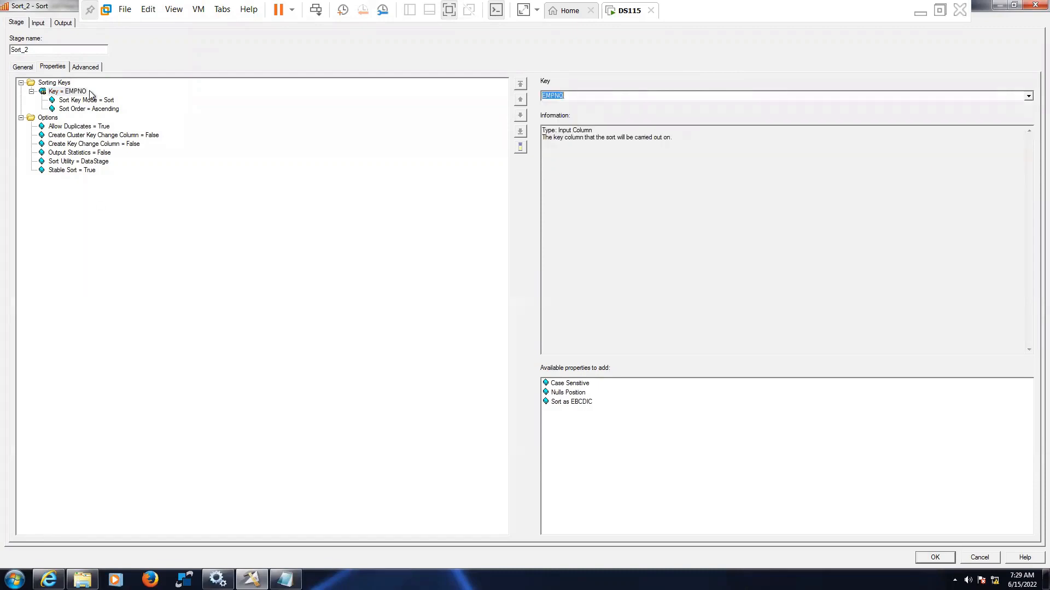
{"action": "left_click", "coordinate": [38, 22]}
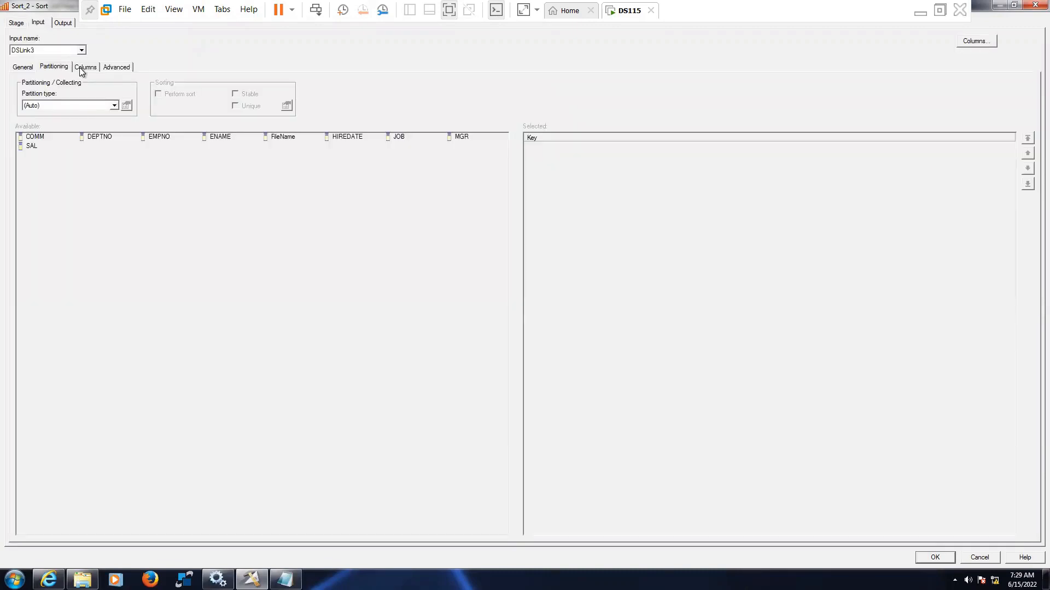
Step: Map all nine input columns onto output link DSLink4 and confirm the sort stage
{"action": "left_click", "coordinate": [62, 22]}
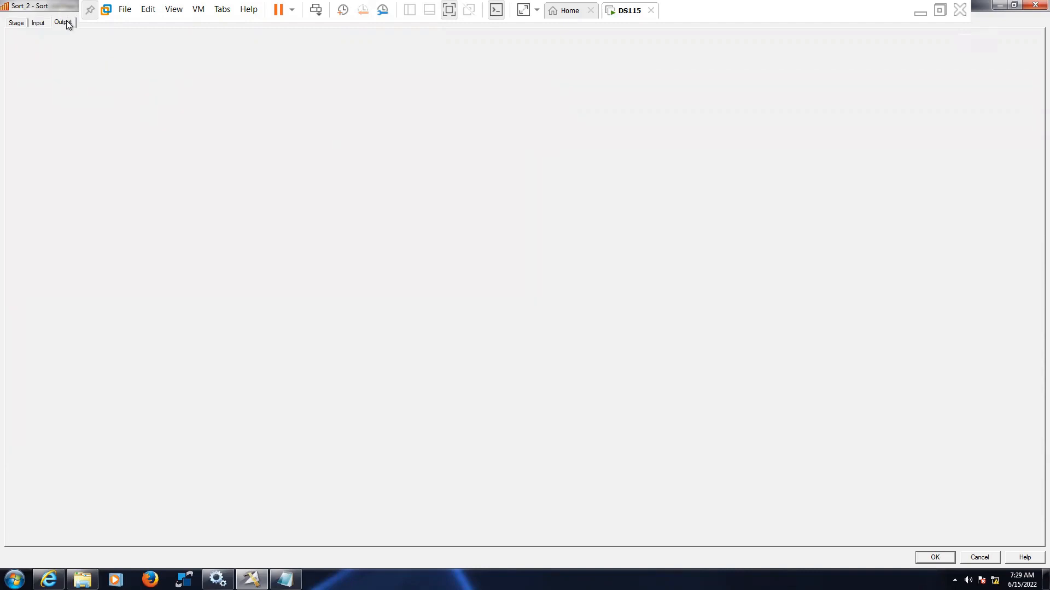
{"action": "left_click", "coordinate": [63, 21]}
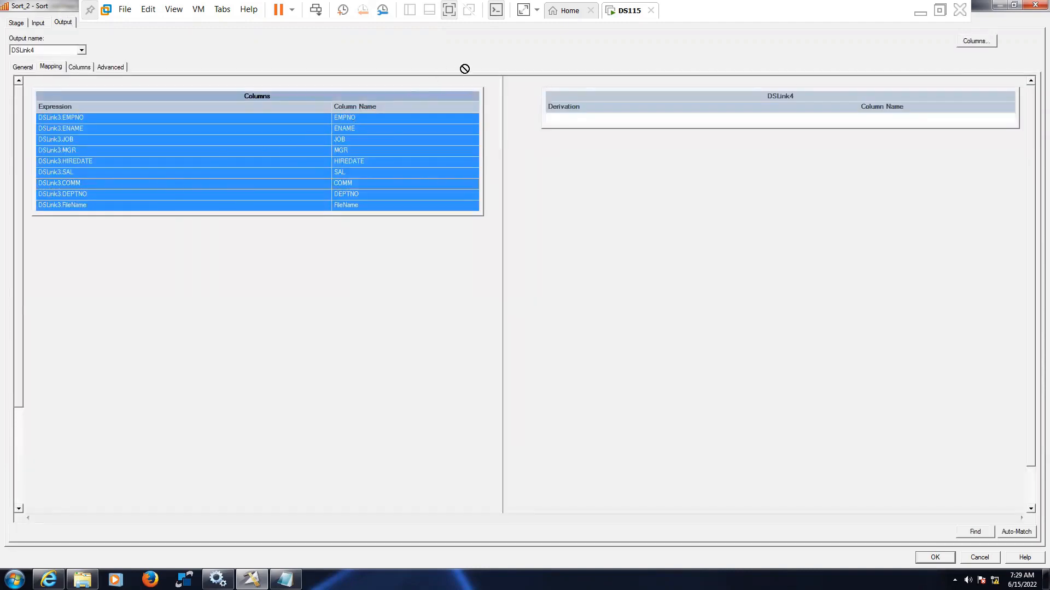
{"action": "left_click", "coordinate": [1014, 531]}
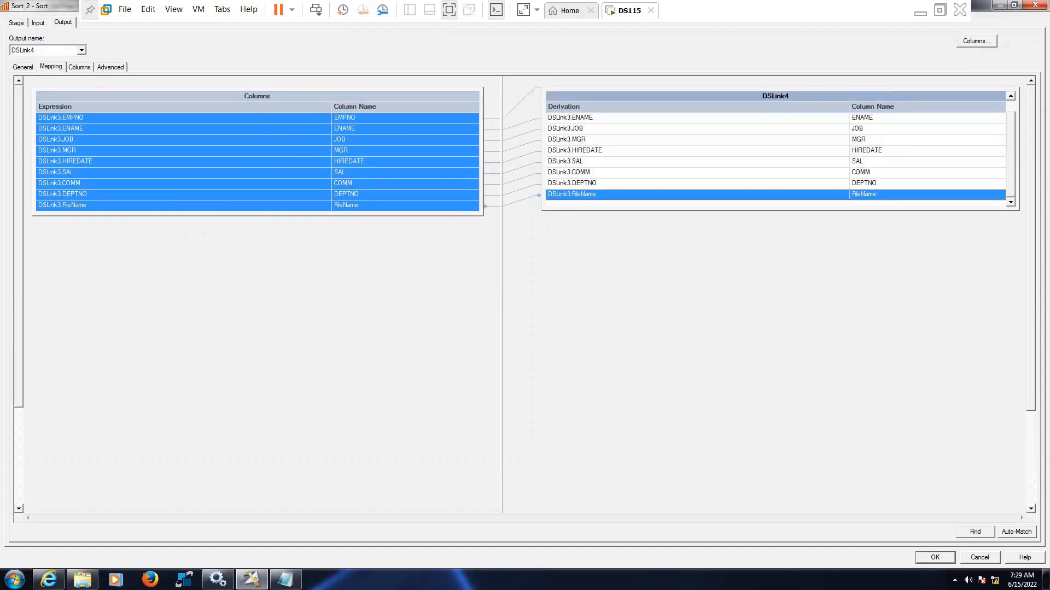
{"action": "left_click", "coordinate": [933, 557]}
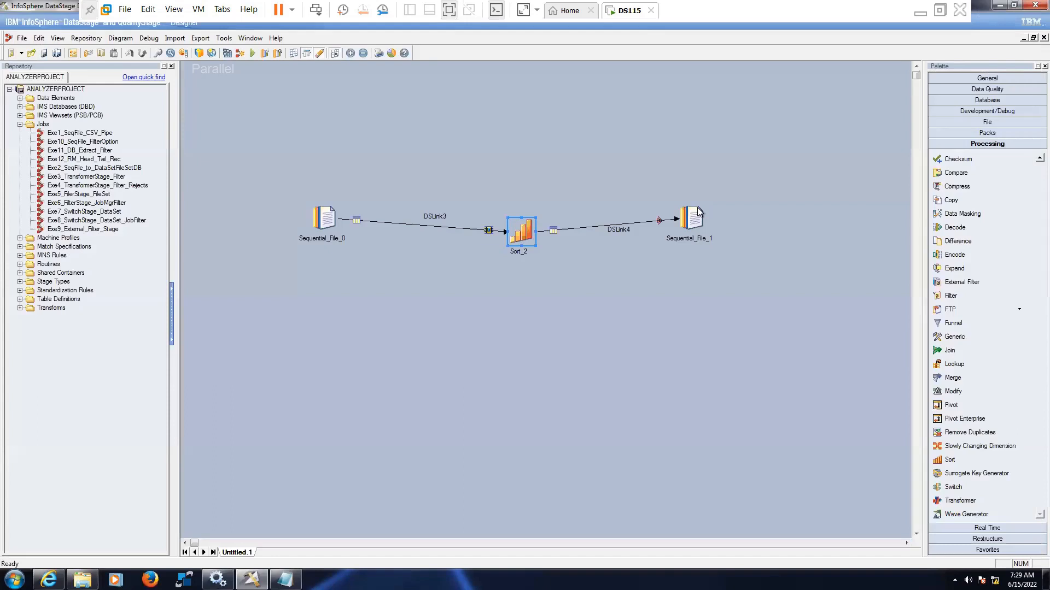
Step: Set Sequential_File_1's File property to C:\Target\Emp_Pattern.csv
{"action": "double_click", "coordinate": [688, 218]}
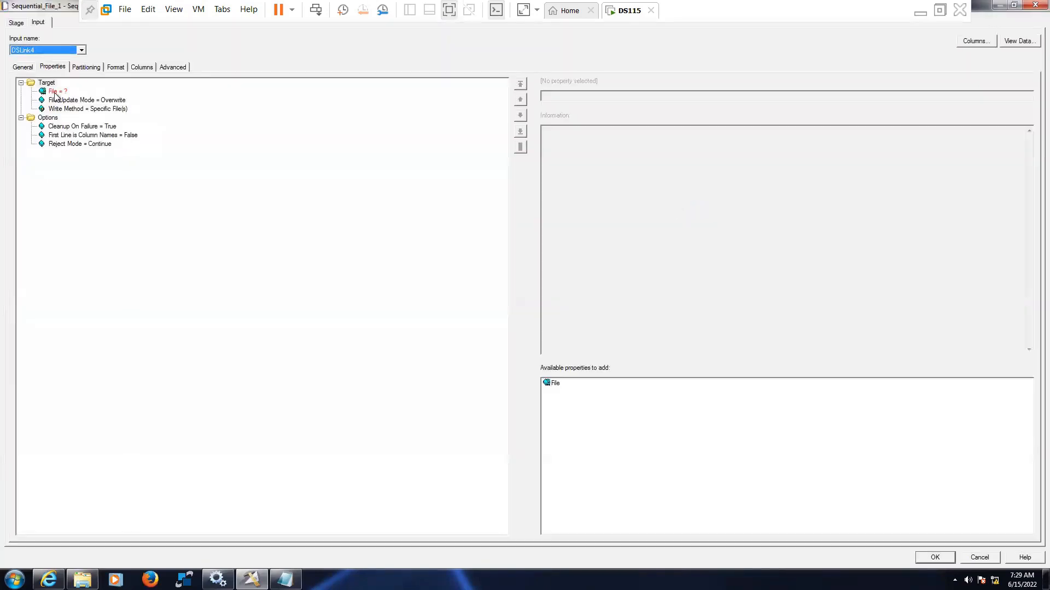
{"action": "left_click", "coordinate": [57, 92]}
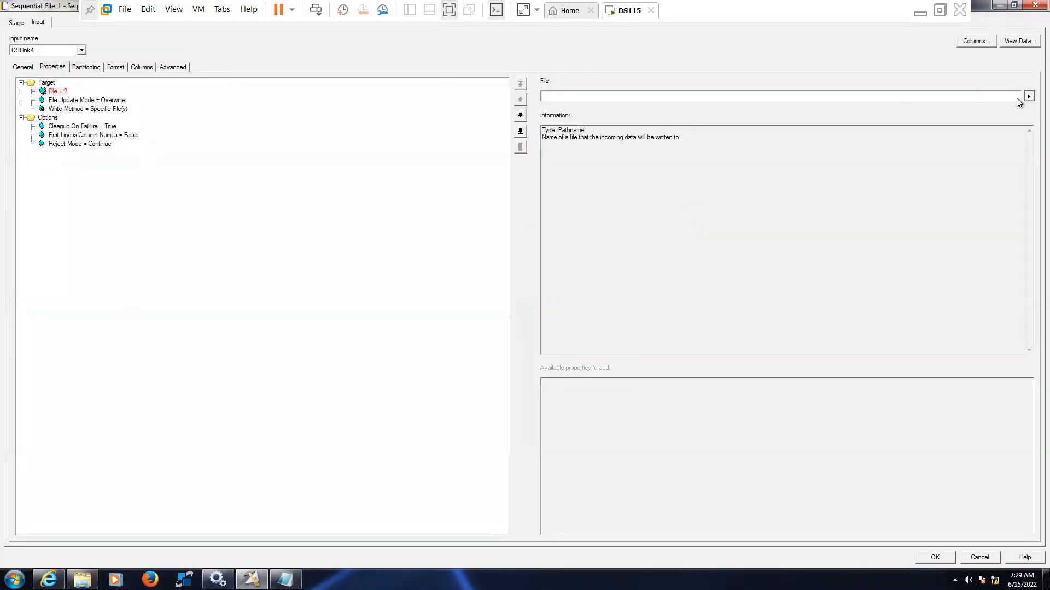
{"action": "left_click", "coordinate": [1029, 96]}
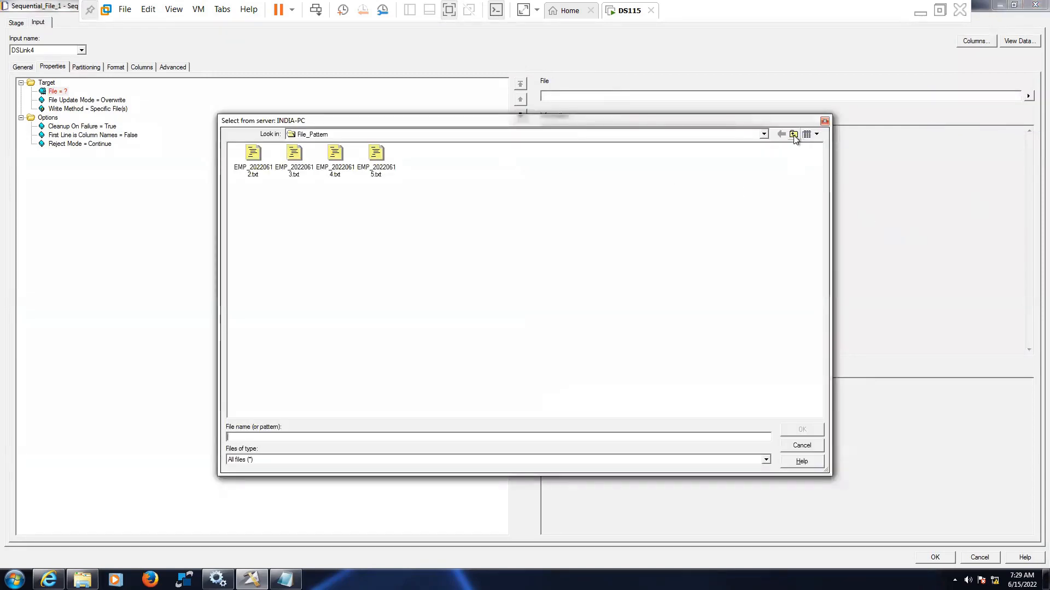
{"action": "left_click", "coordinate": [793, 134]}
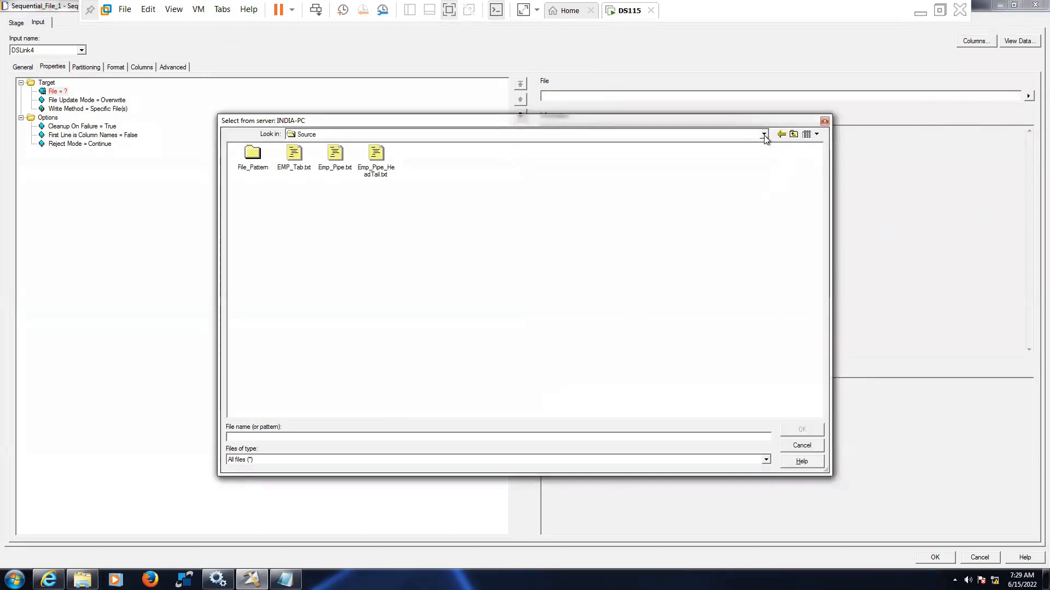
{"action": "left_click", "coordinate": [762, 134]}
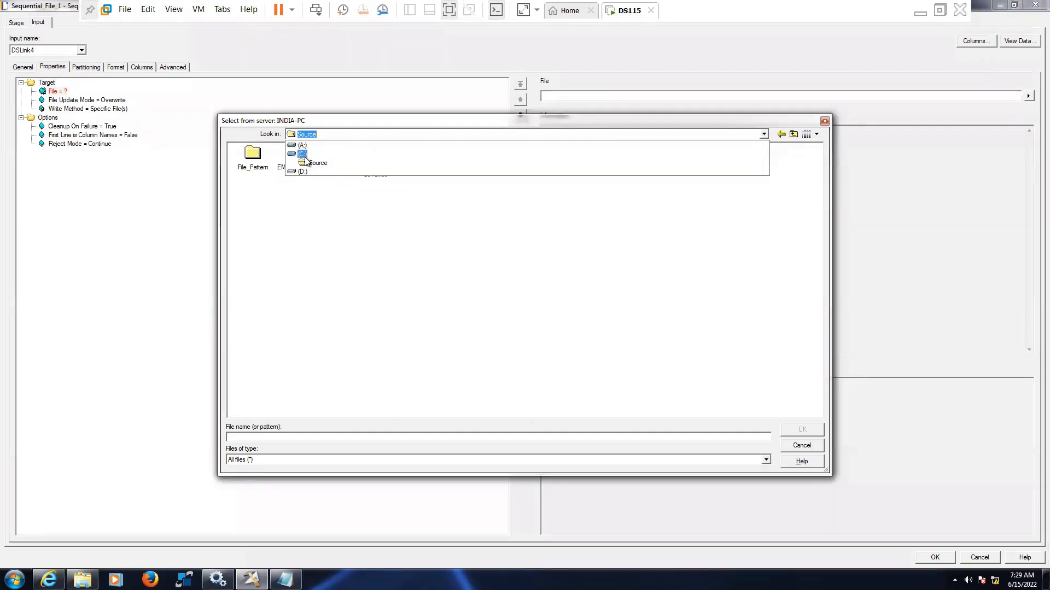
{"action": "left_click", "coordinate": [307, 154]}
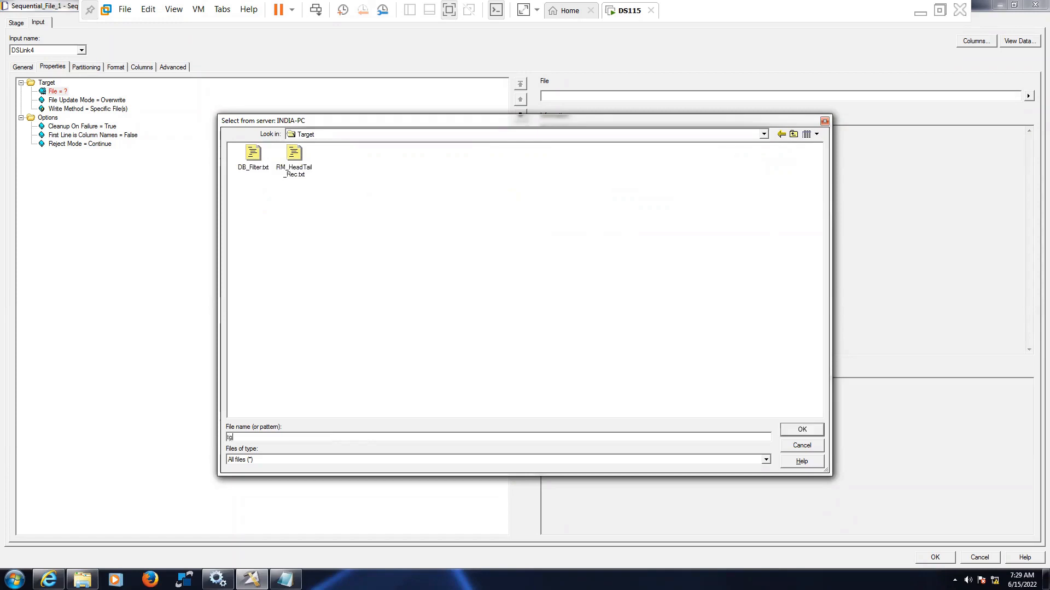
{"action": "type", "text": "Eml"}
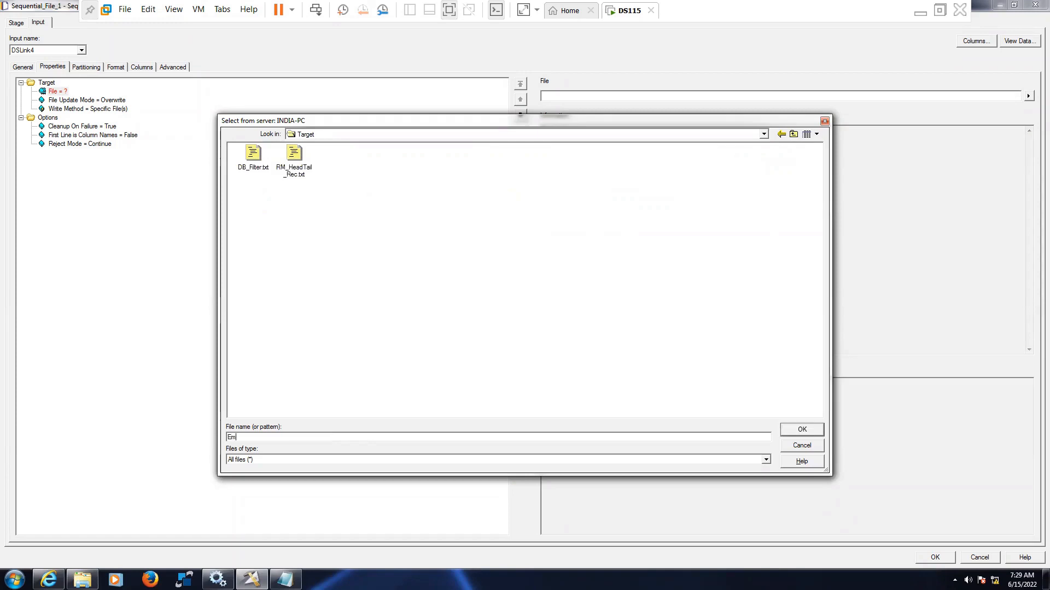
{"action": "type", "text": "p_Pattern.scv"}
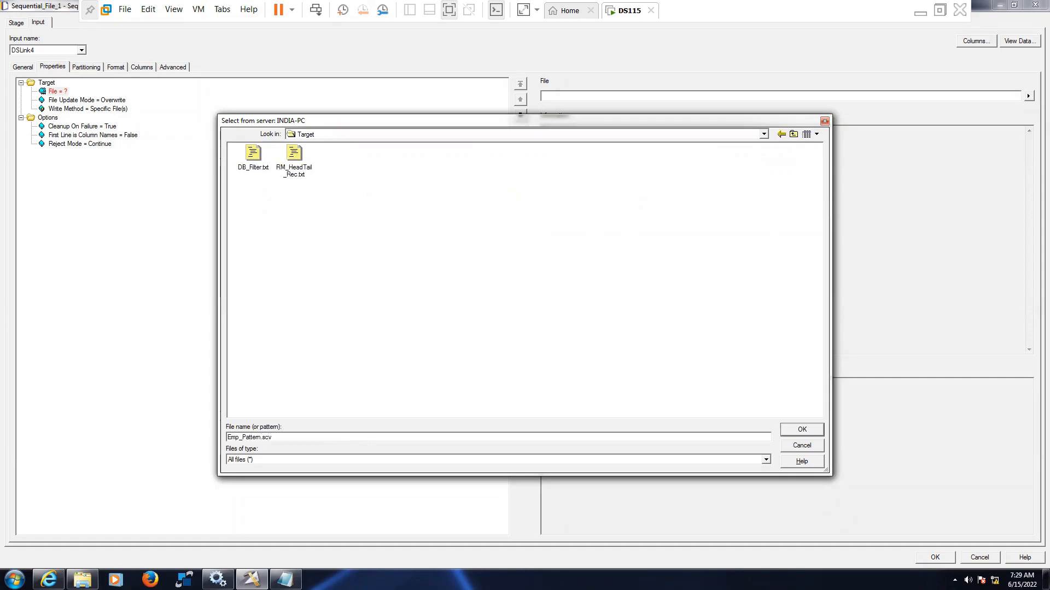
{"action": "key", "text": "BackSpace"}
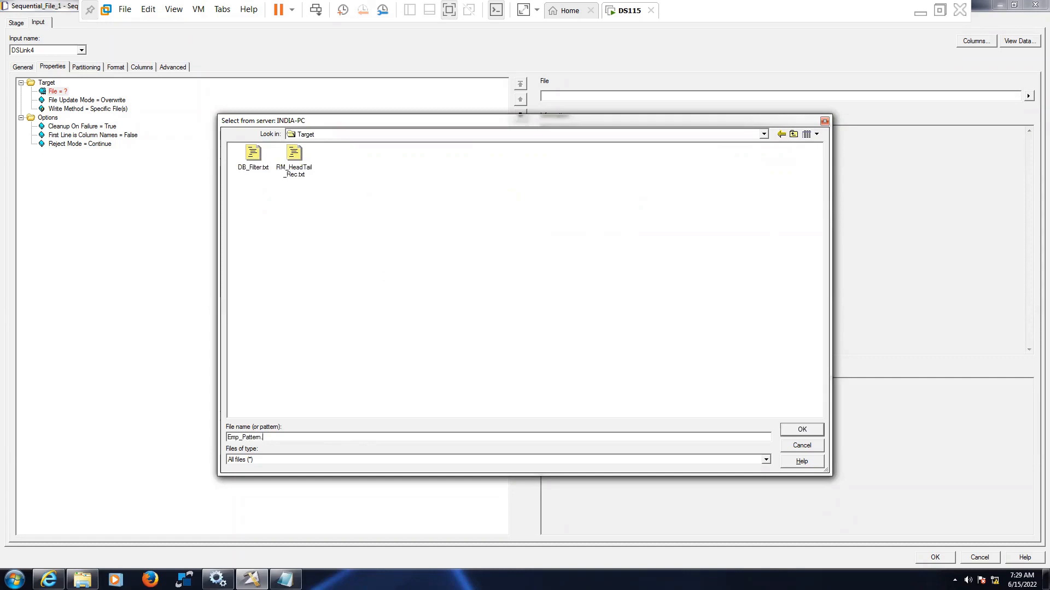
{"action": "type", "text": "csv"}
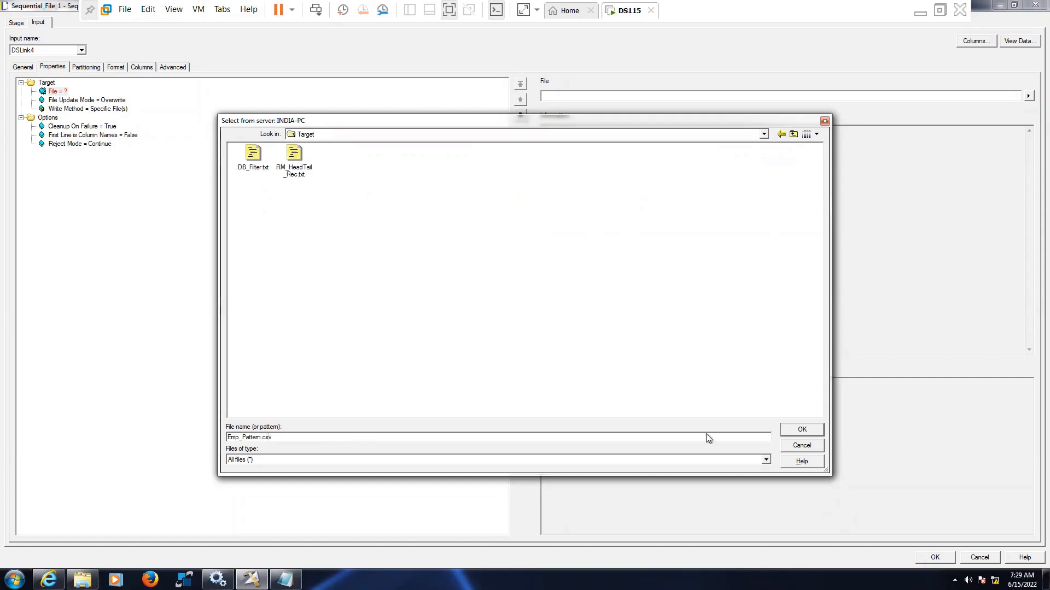
{"action": "left_click", "coordinate": [801, 429]}
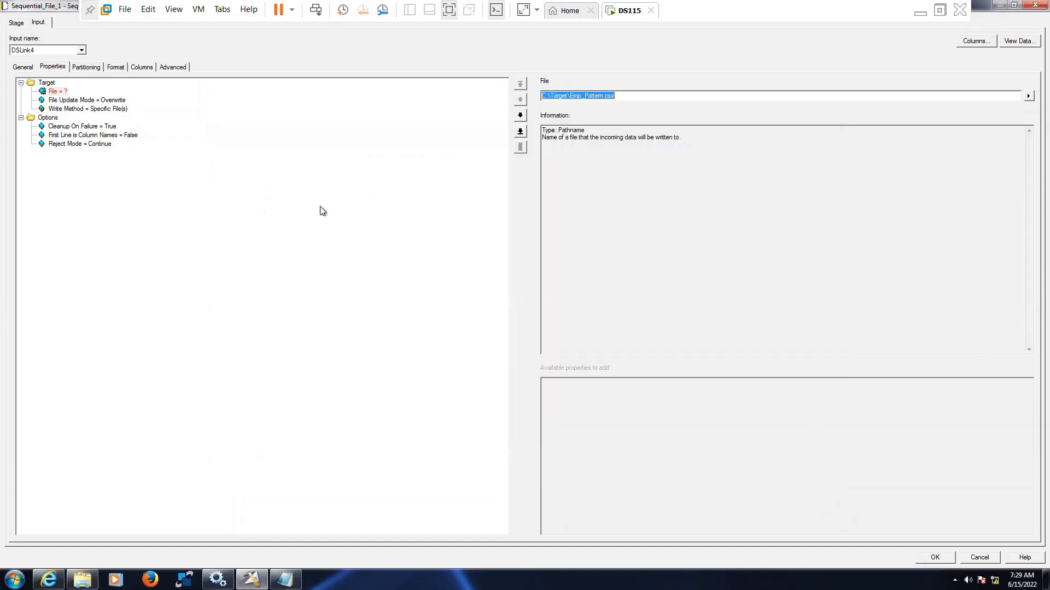
Step: Set First Line is Column Names to True and add a quote-mark null field value
{"action": "left_click", "coordinate": [86, 99]}
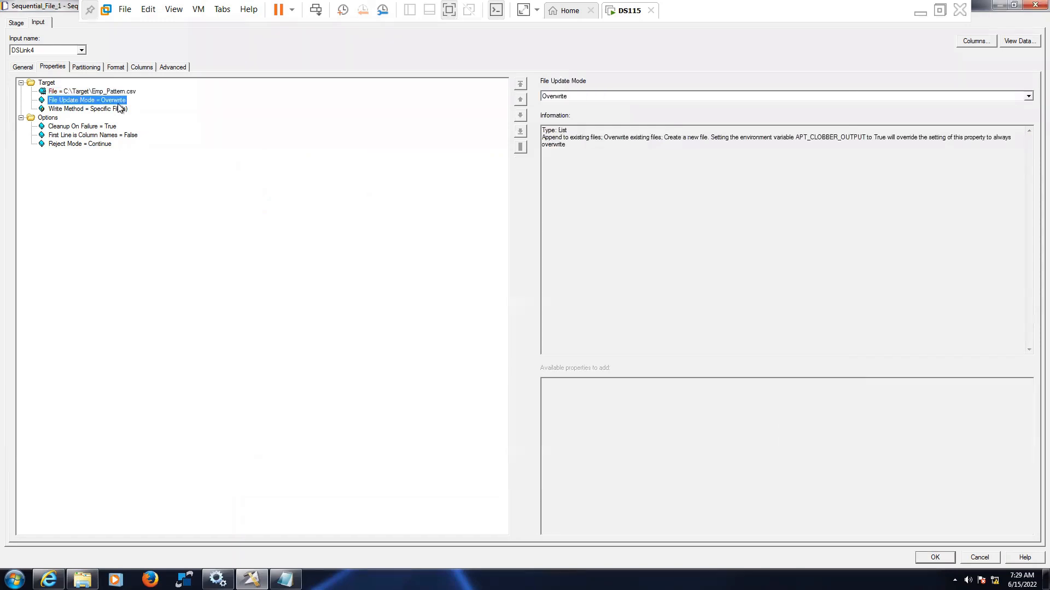
{"action": "left_click", "coordinate": [92, 134]}
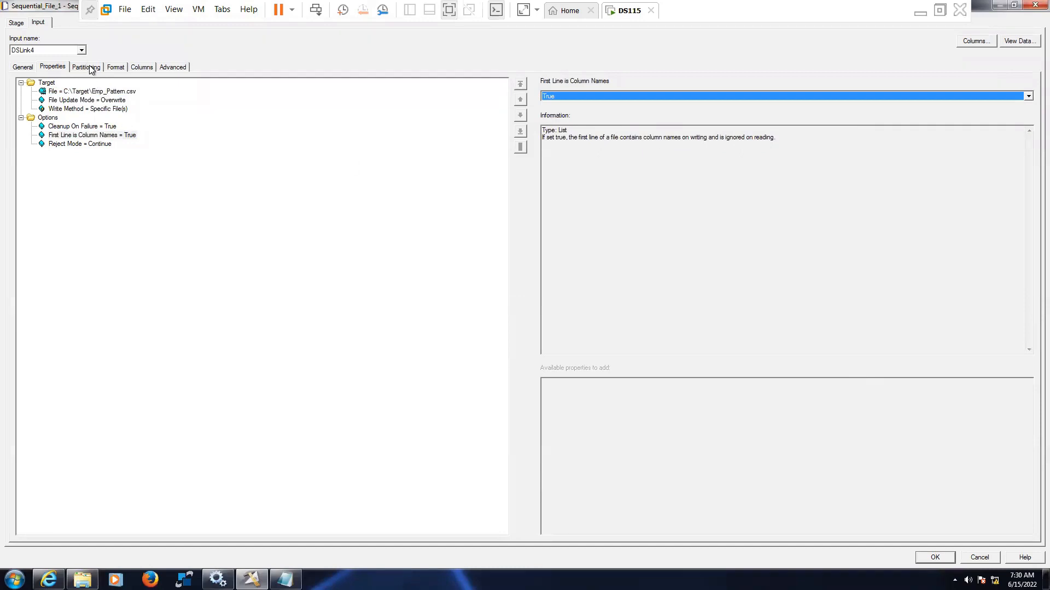
{"action": "left_click", "coordinate": [115, 67]}
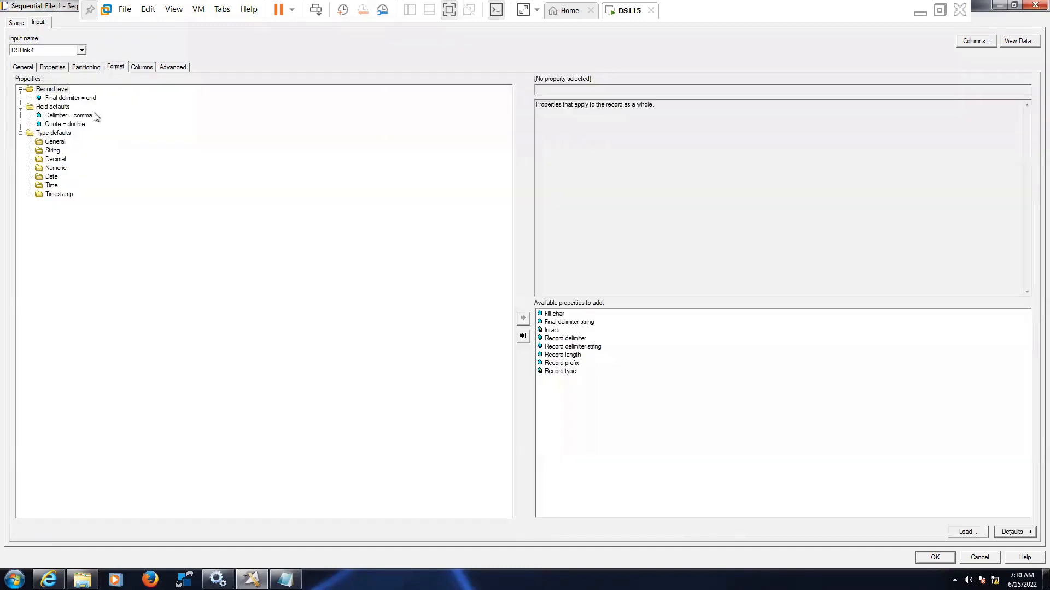
{"action": "left_click", "coordinate": [53, 107]}
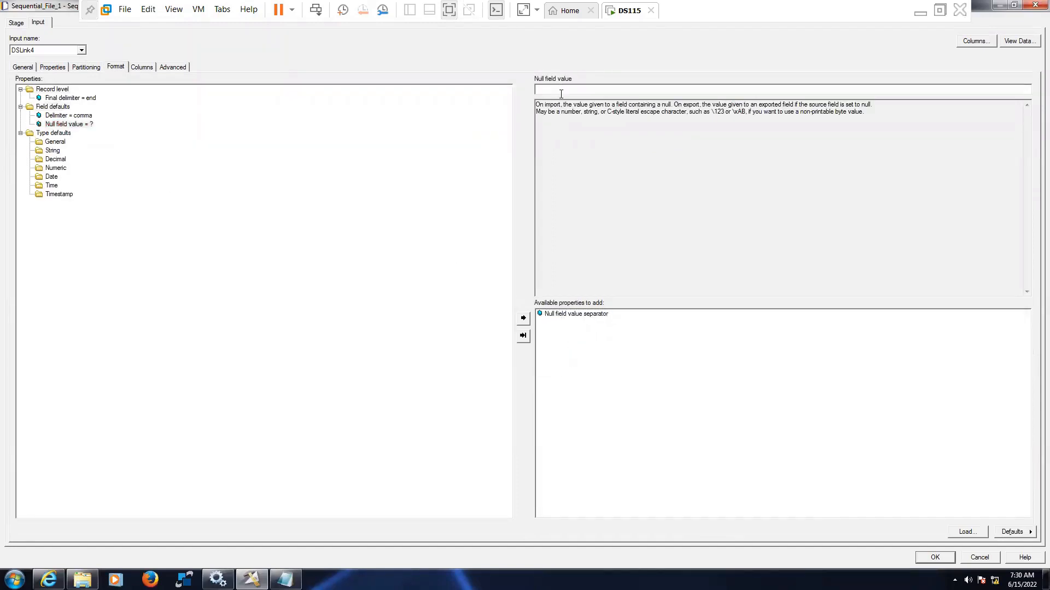
{"action": "type", "text": "\""}
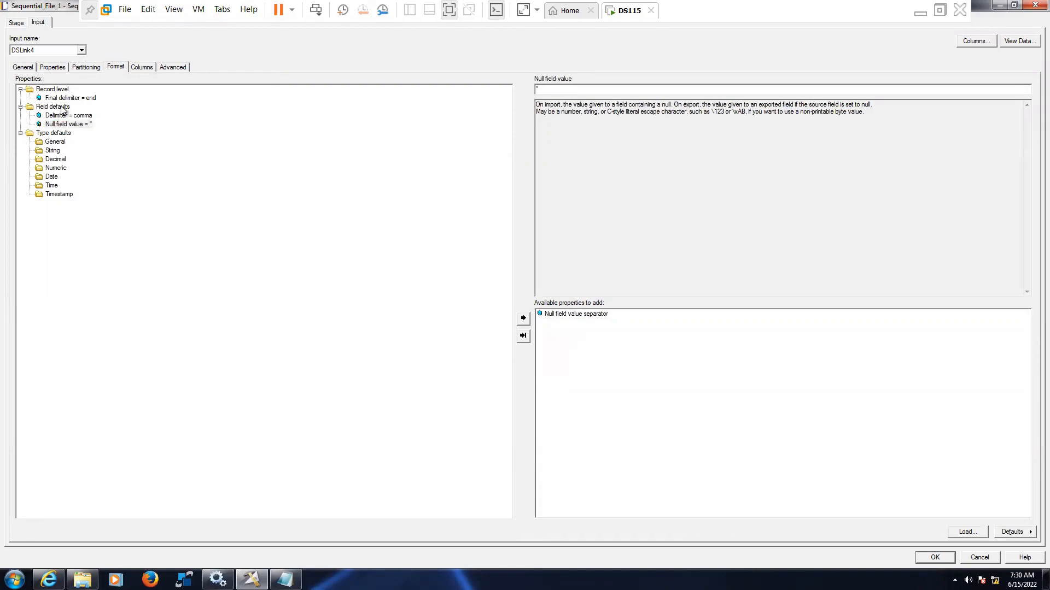
Step: Add the Quote property set to none and confirm the target stage settings
{"action": "left_click", "coordinate": [539, 313]}
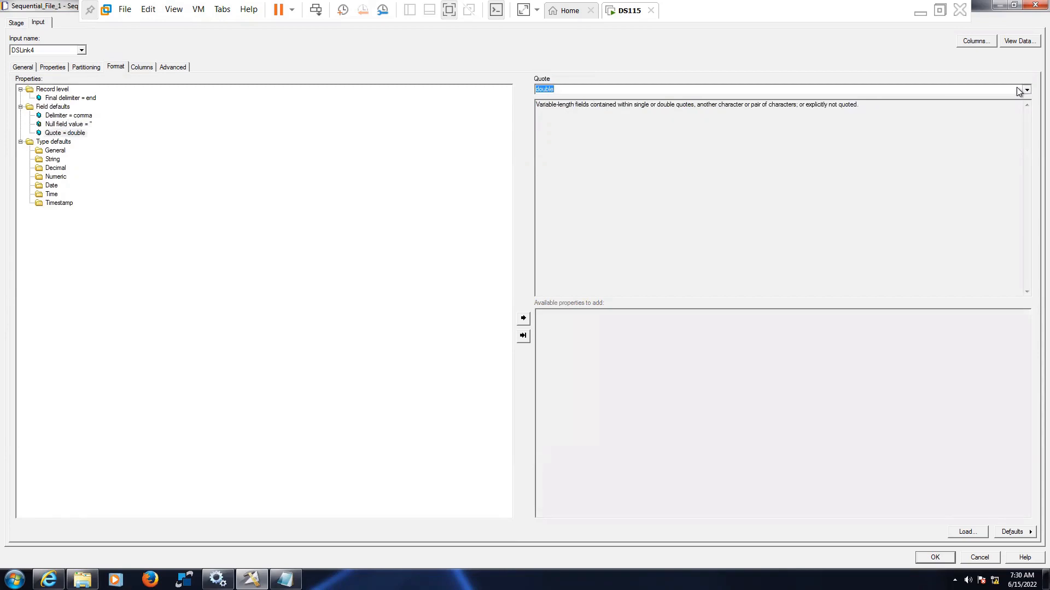
{"action": "left_click", "coordinate": [1024, 89]}
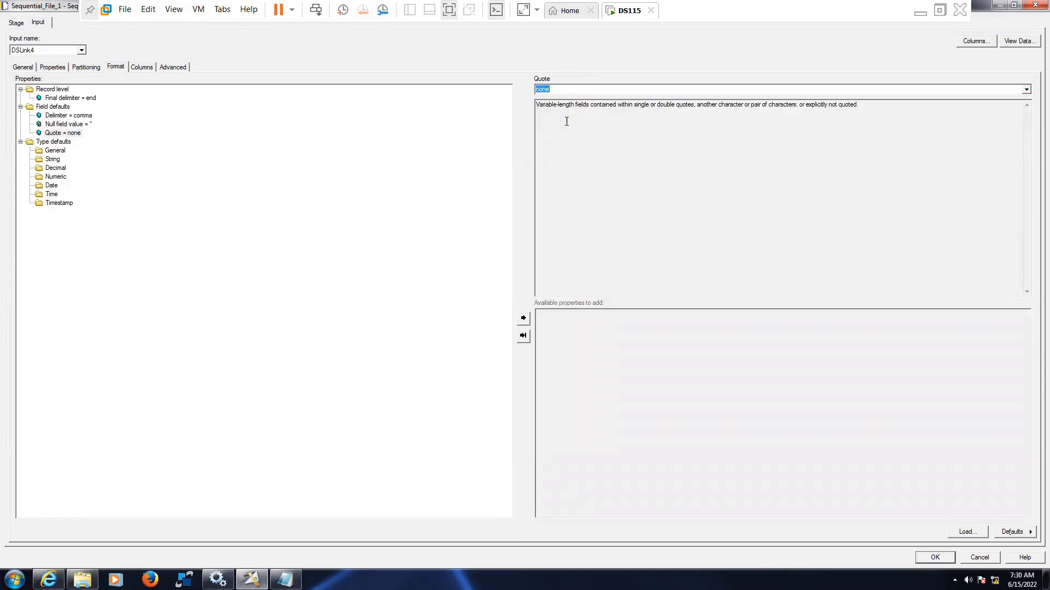
{"action": "left_click", "coordinate": [141, 67]}
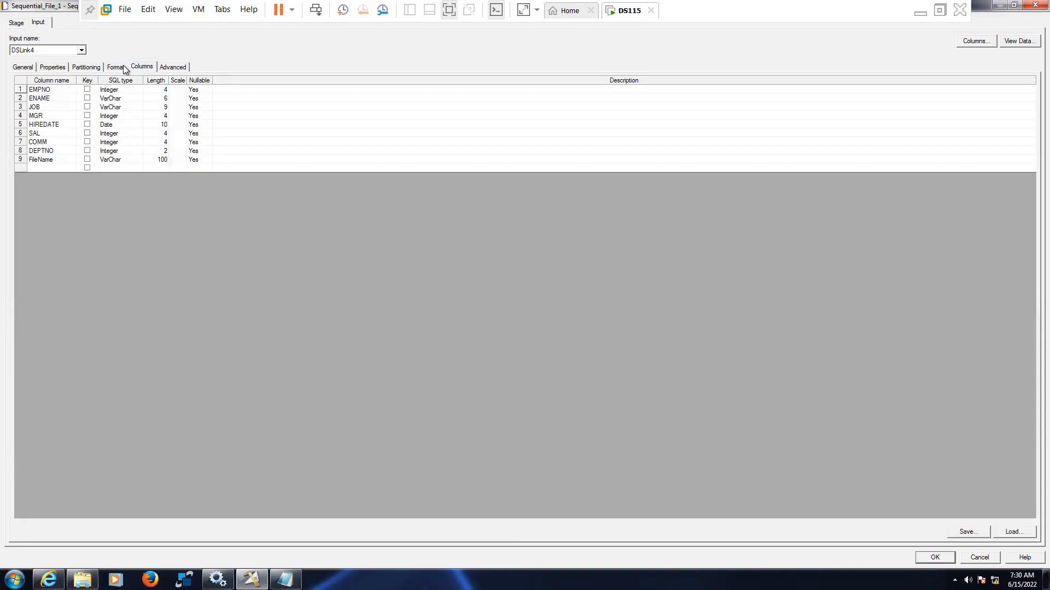
{"action": "left_click", "coordinate": [86, 67]}
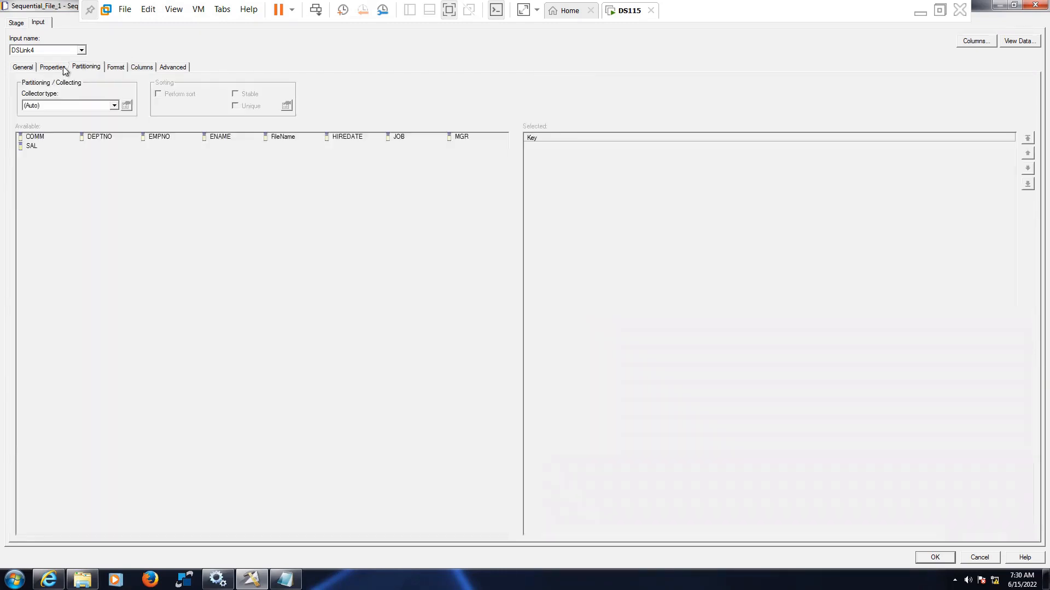
{"action": "left_click", "coordinate": [52, 67]}
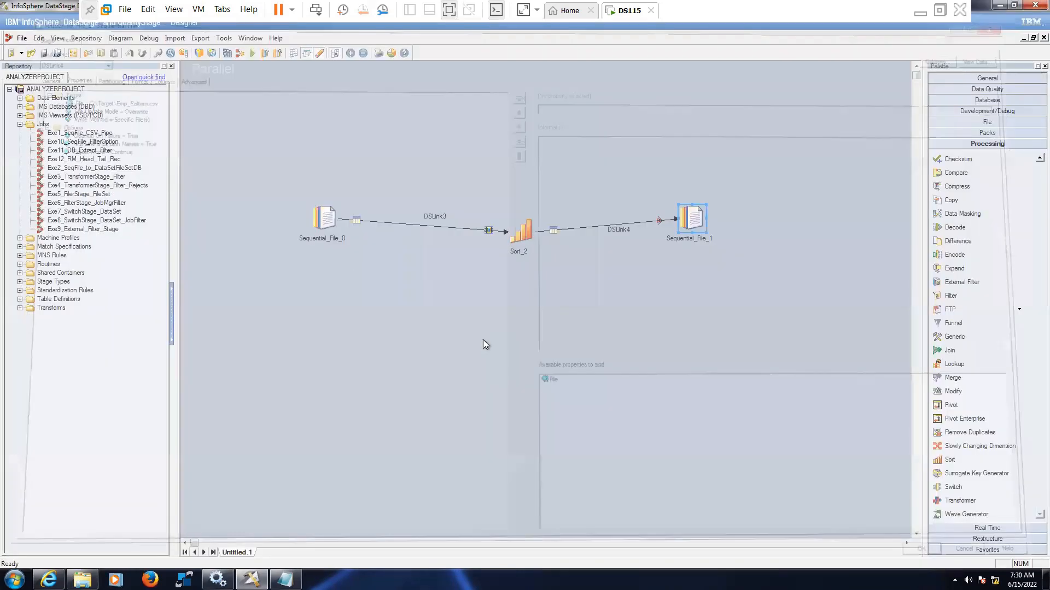
Step: Save the job as Exe13_FilePattern in the Jobs folder
{"action": "left_click", "coordinate": [30, 53]}
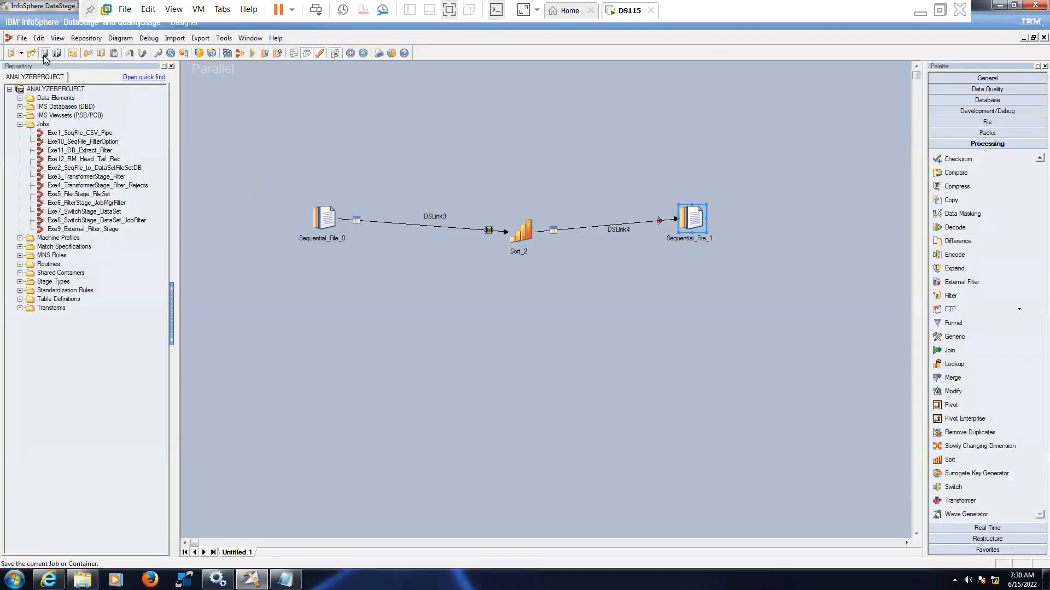
{"action": "left_click", "coordinate": [43, 53]}
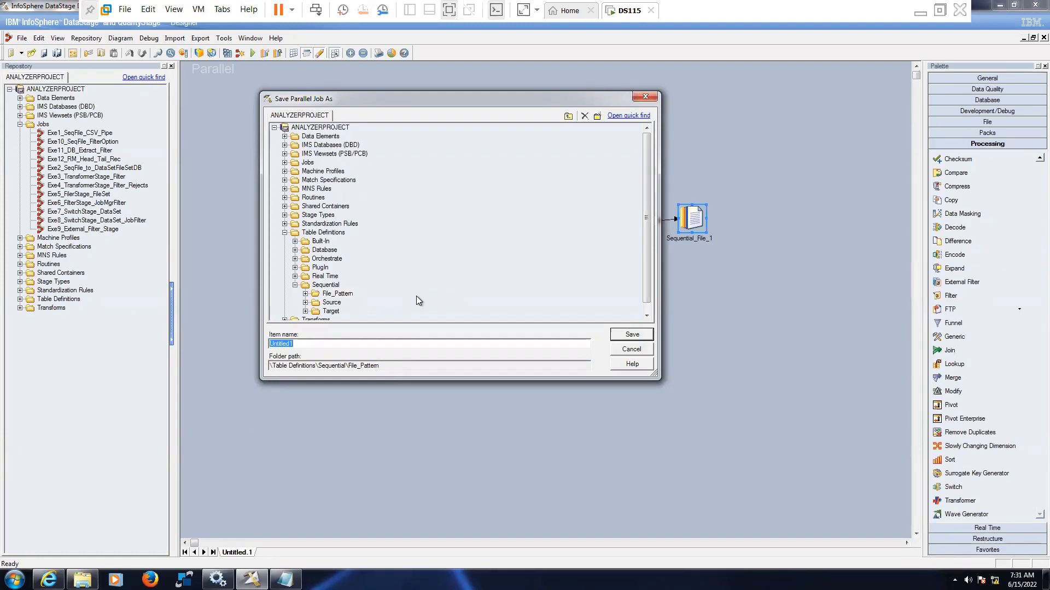
{"action": "left_click", "coordinate": [286, 162]}
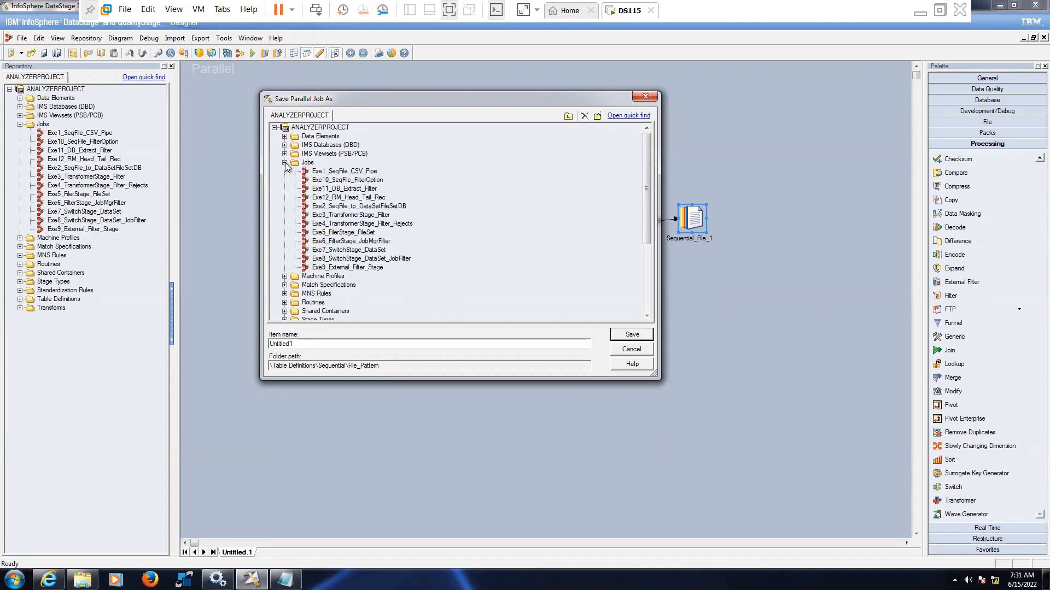
{"action": "left_click", "coordinate": [308, 162]}
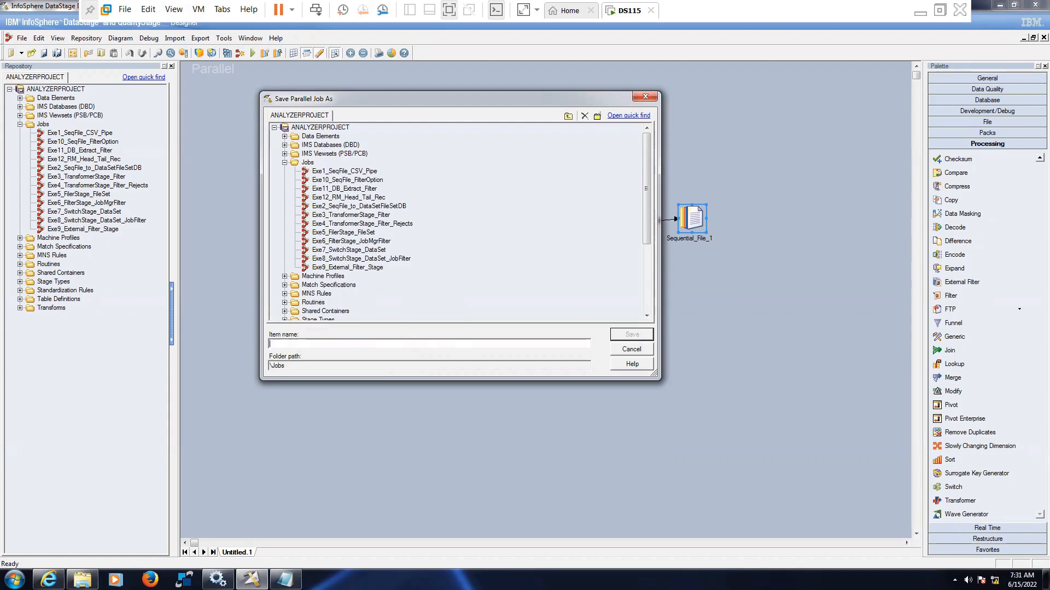
{"action": "type", "text": "E"}
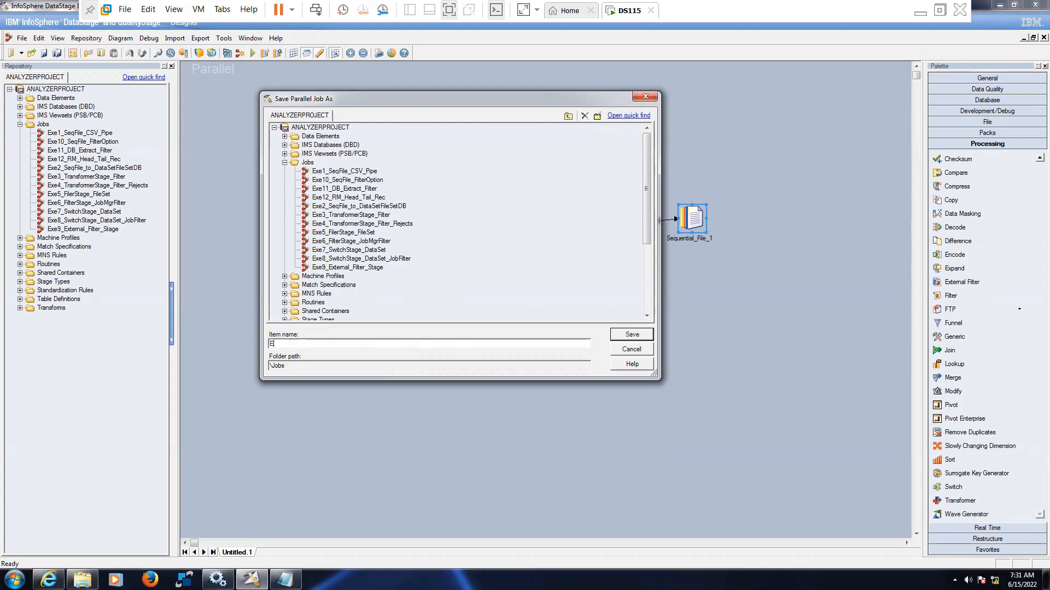
{"action": "type", "text": "xe13"}
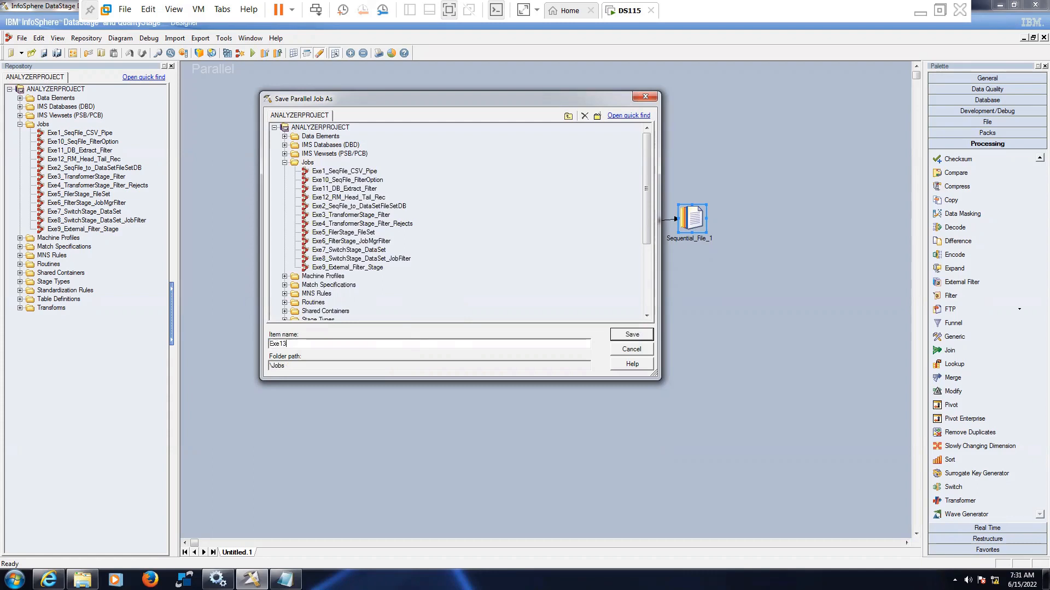
{"action": "type", "text": "_"}
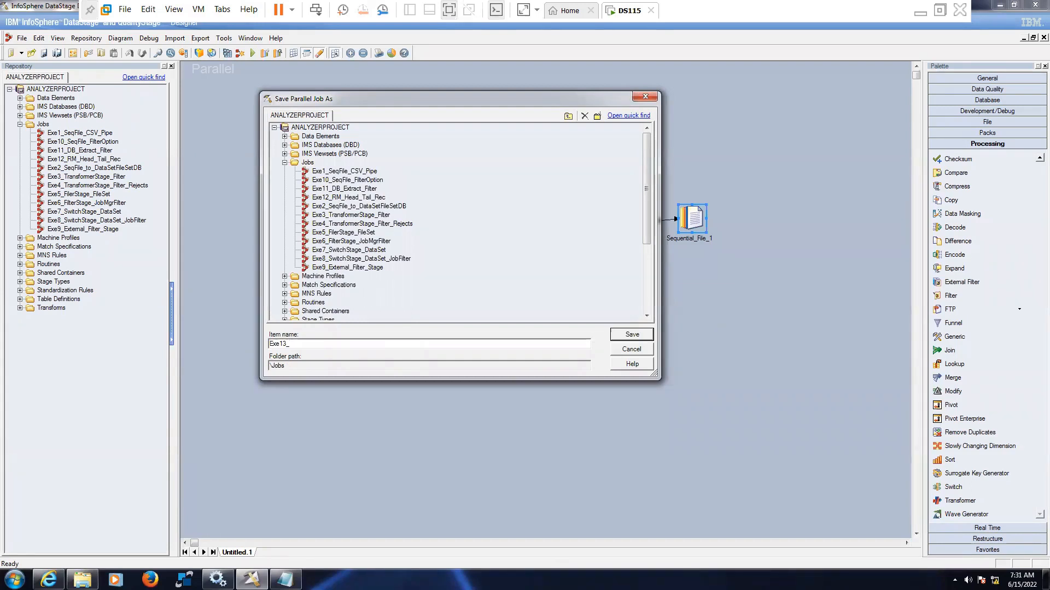
{"action": "type", "text": "FilePattern"}
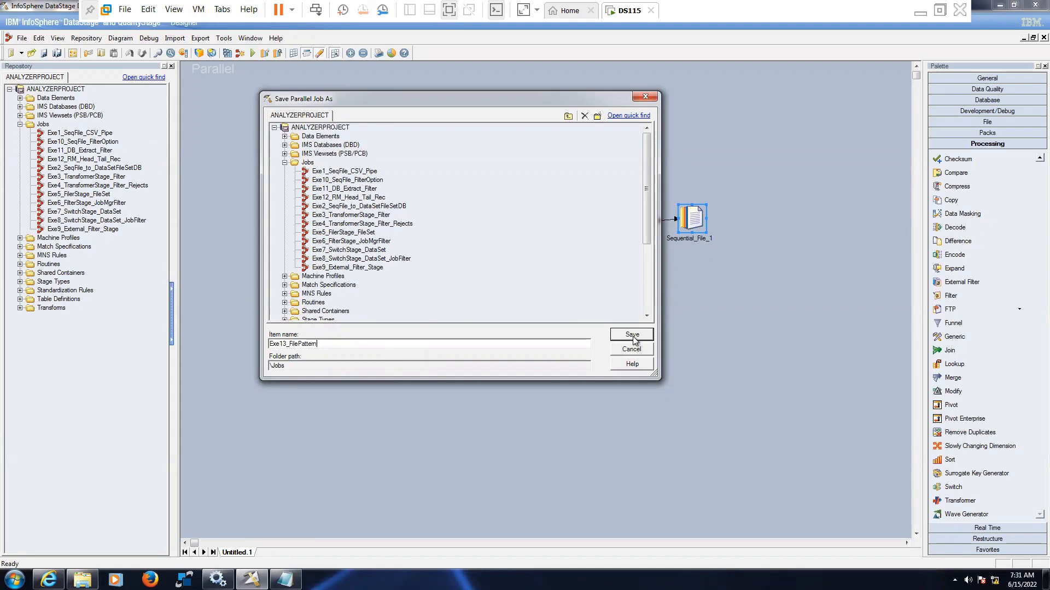
{"action": "left_click", "coordinate": [629, 335]}
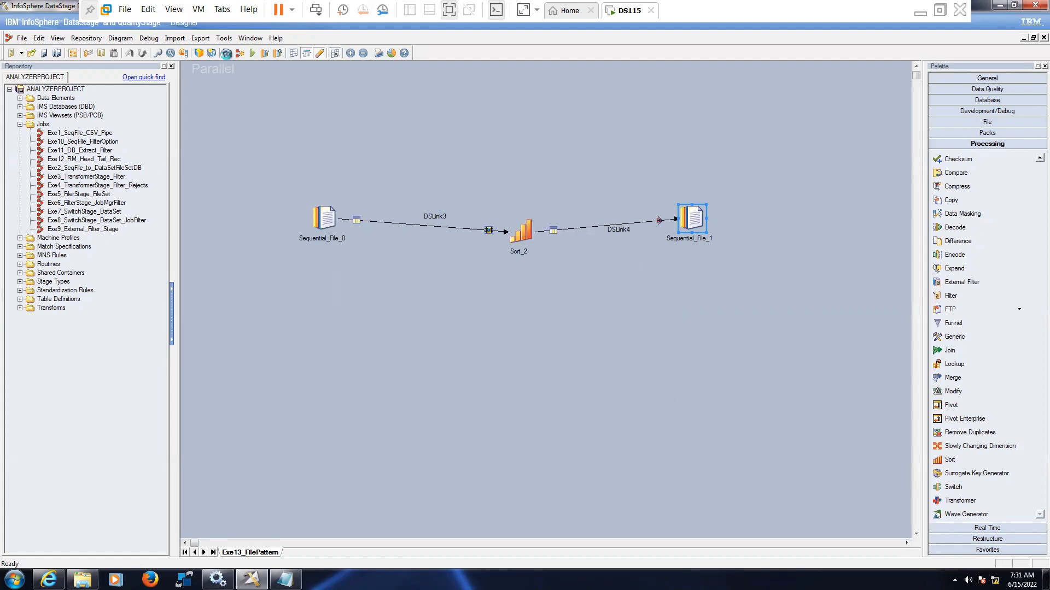
Step: Compile Exe13_FilePattern successfully and bring up its run options
{"action": "left_click", "coordinate": [226, 52]}
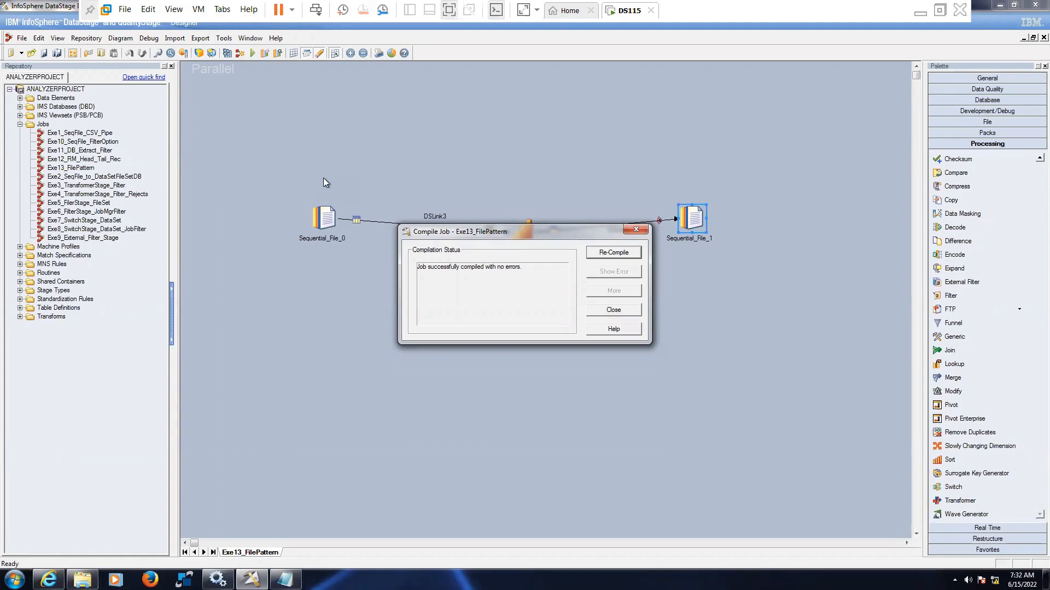
{"action": "mouse_move", "coordinate": [618, 316]}
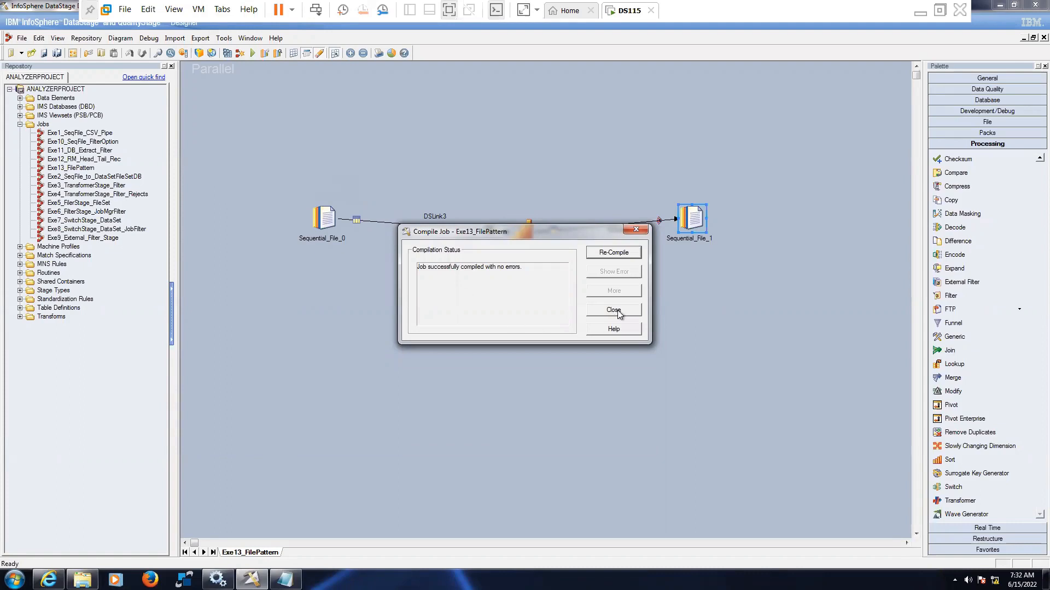
{"action": "left_click", "coordinate": [612, 310]}
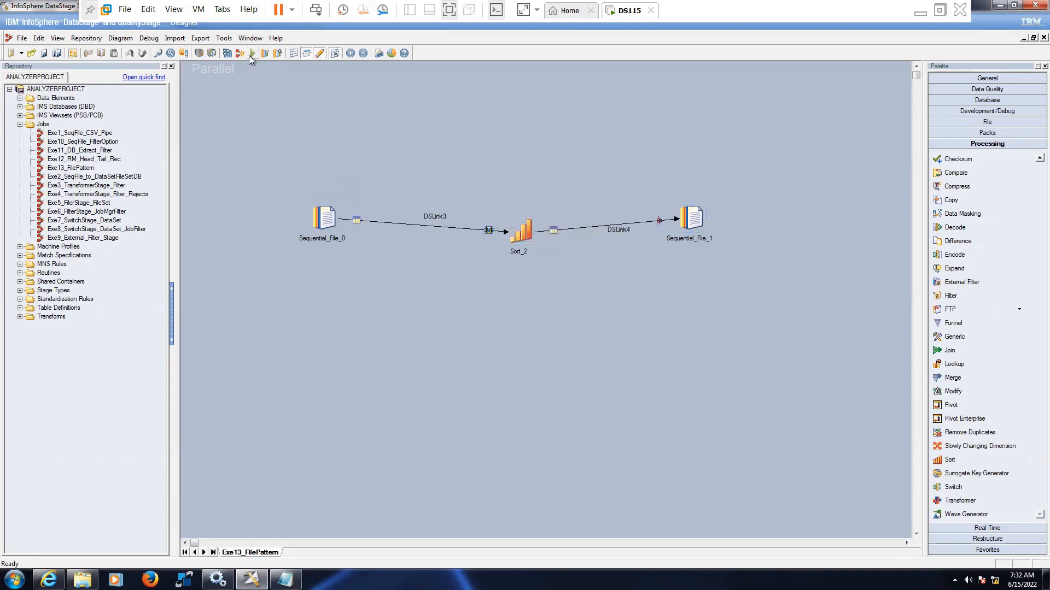
{"action": "left_click", "coordinate": [253, 53]}
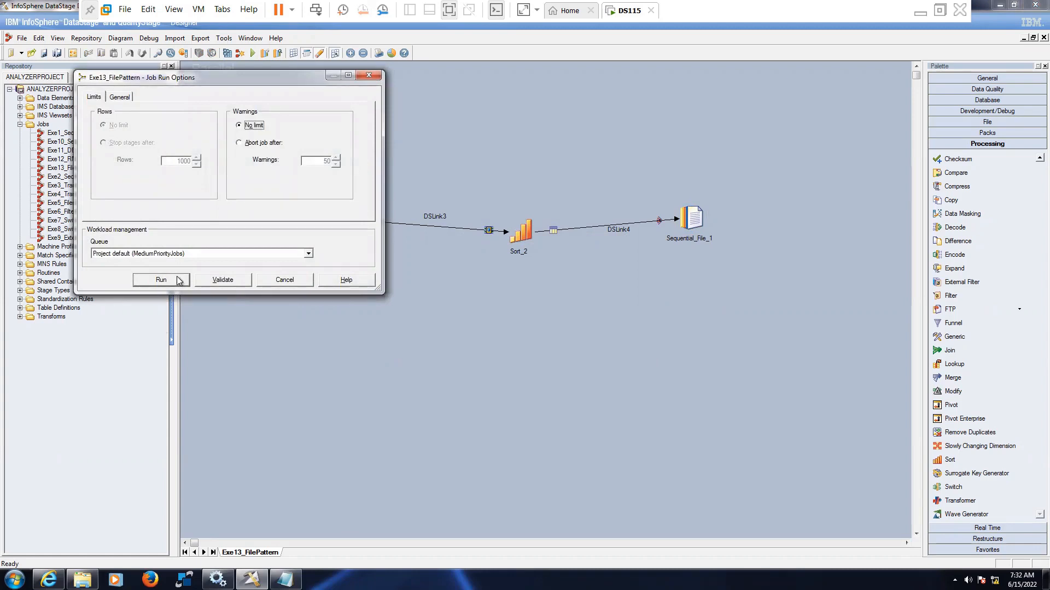
Step: Run the Exe13_FilePattern job and unlock the Windows session
{"action": "left_click", "coordinate": [161, 280]}
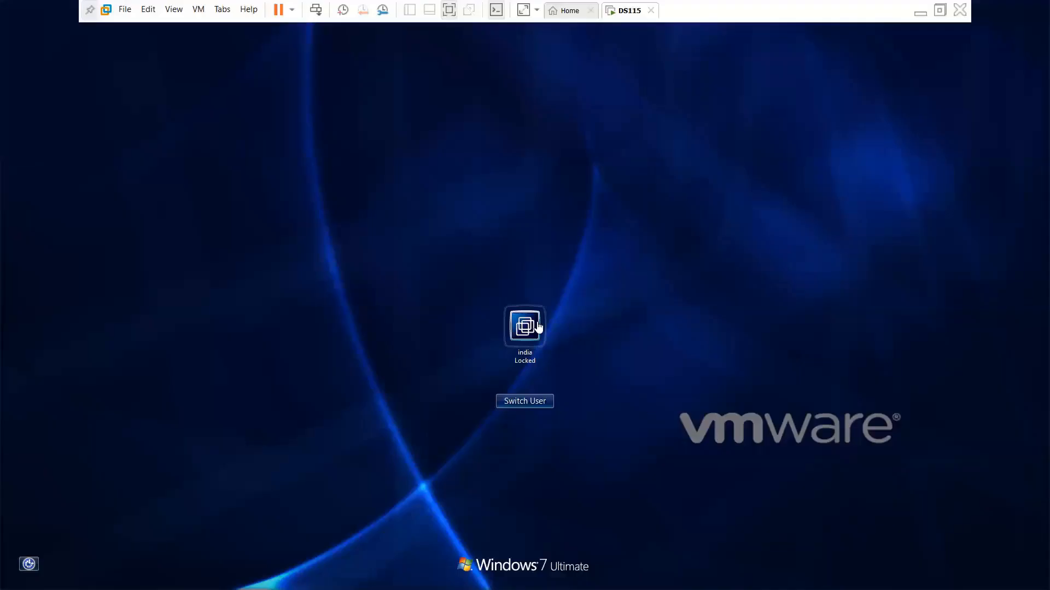
{"action": "mouse_move", "coordinate": [531, 338]}
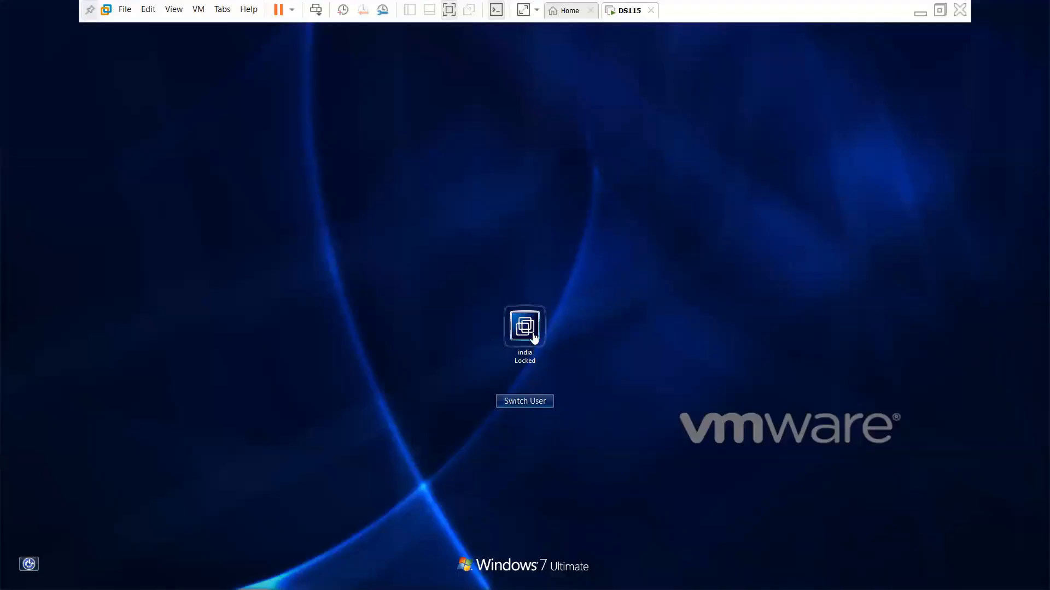
{"action": "left_click", "coordinate": [524, 328]}
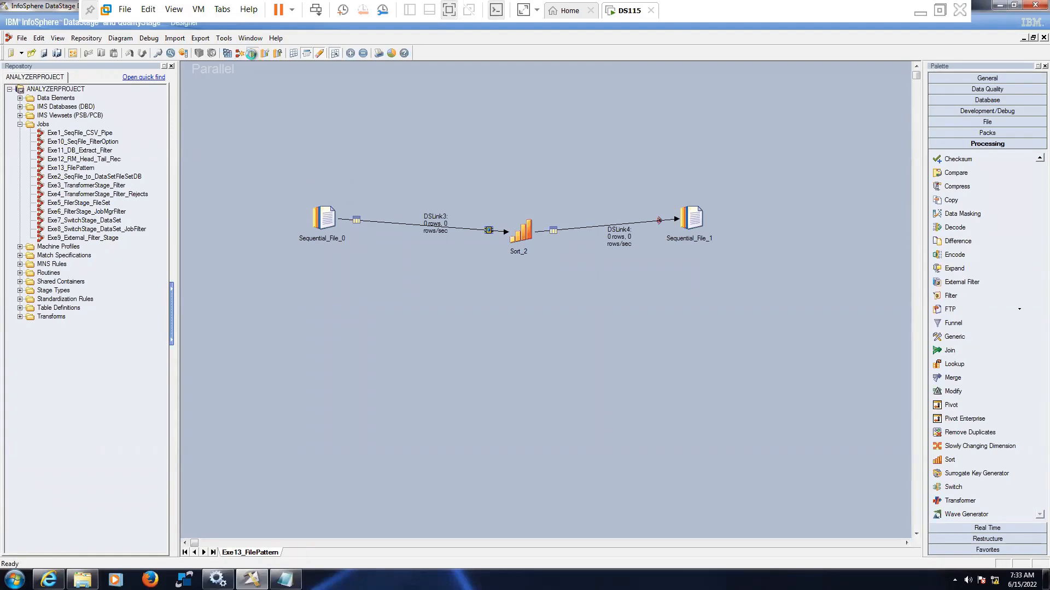
Step: View the job log showing the Exe13_FilePattern run finishing successfully
{"action": "left_click", "coordinate": [252, 53]}
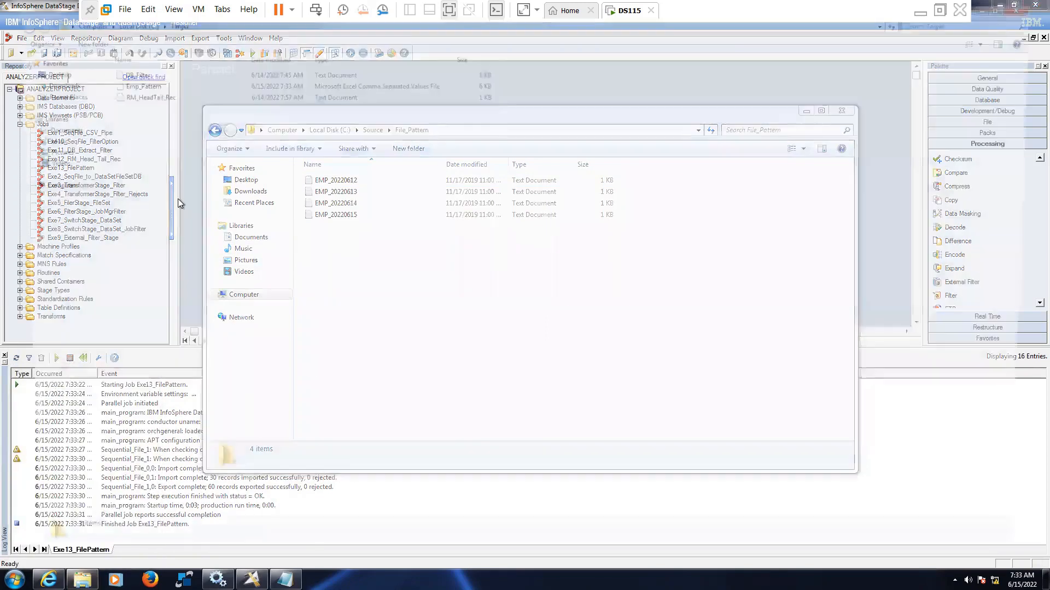
Step: Open Emp_Pattern.csv from the Target folder in Excel
{"action": "right_click", "coordinate": [126, 82]}
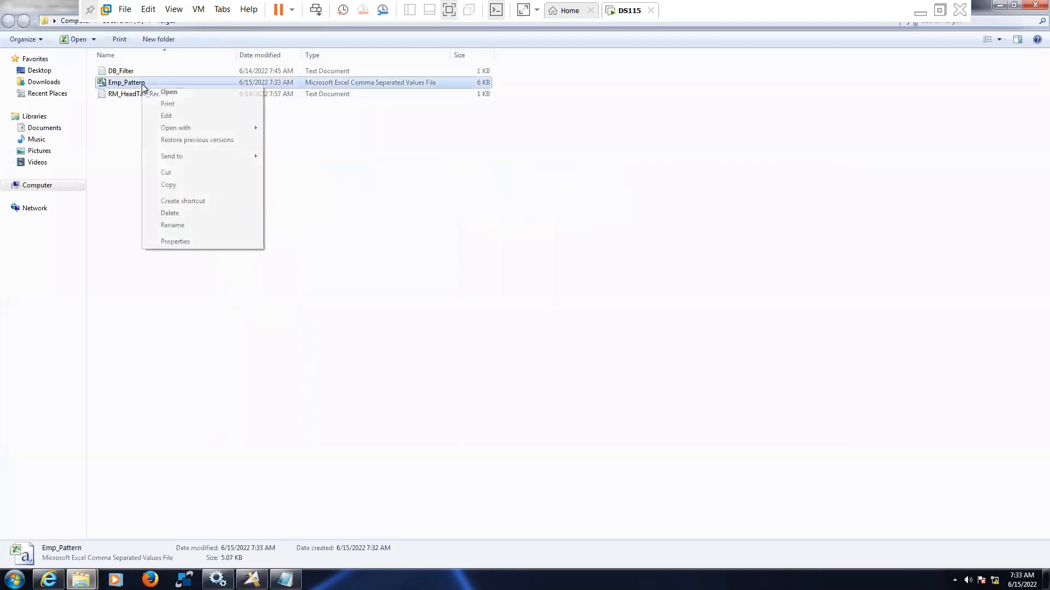
{"action": "left_click", "coordinate": [169, 92]}
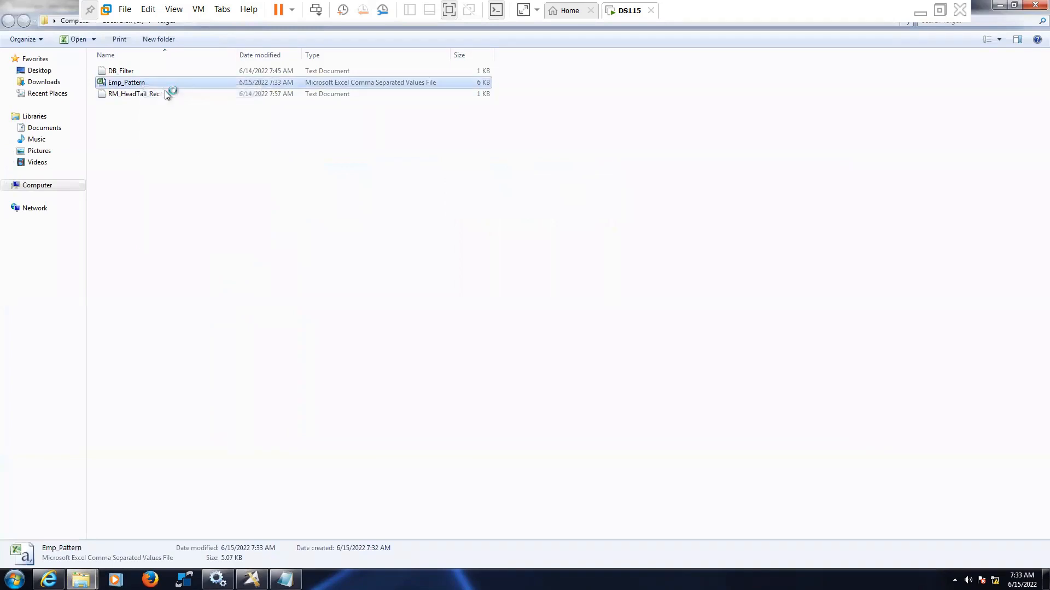
{"action": "double_click", "coordinate": [126, 82]}
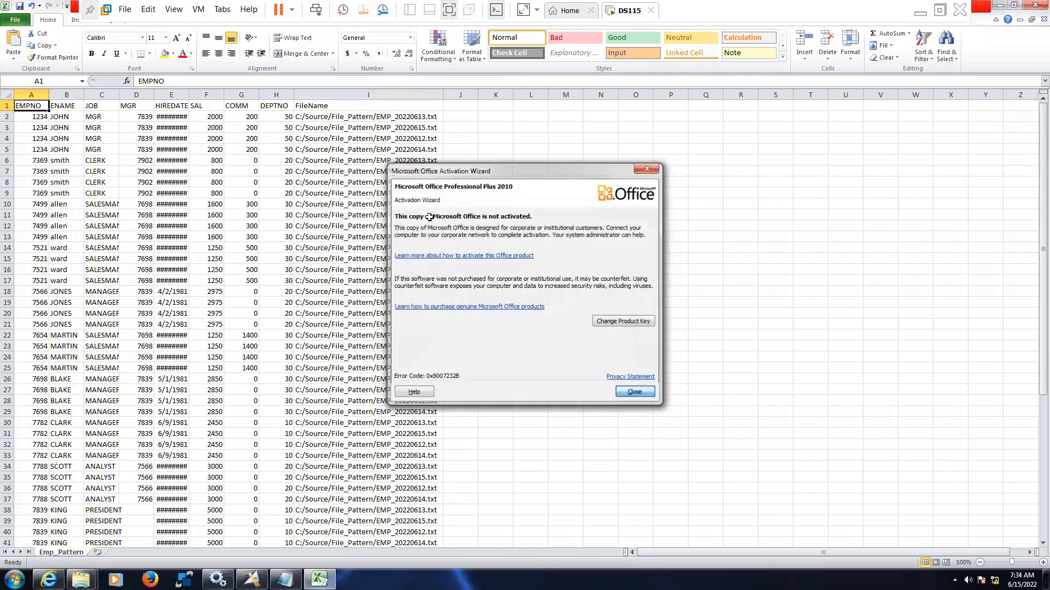
Step: Review the EMPNO 1234 and 7369 rows repeated once per source file in Emp_Pattern.csv
{"action": "left_click", "coordinate": [633, 392]}
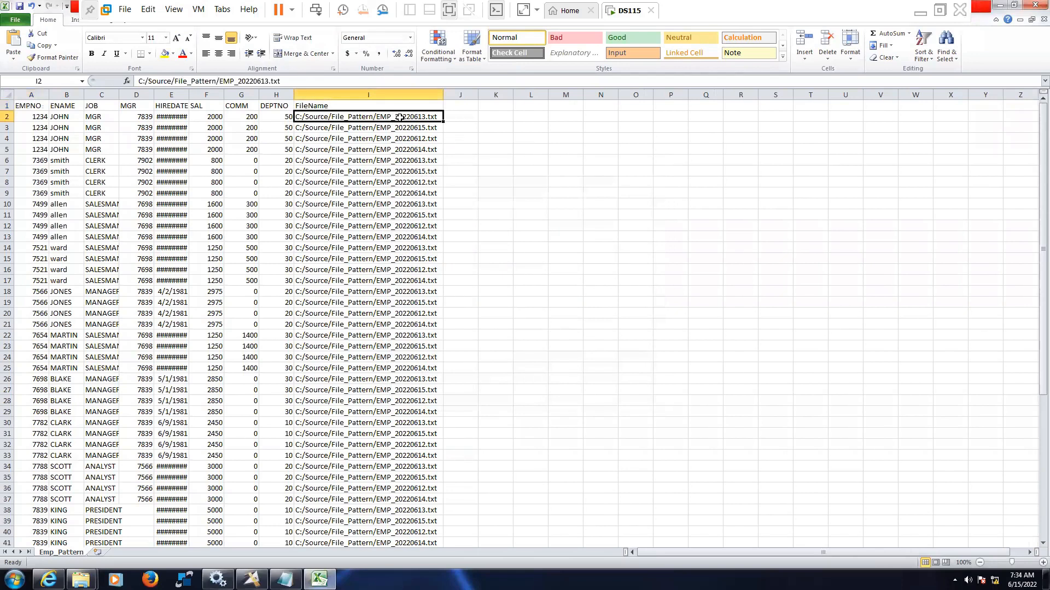
{"action": "mouse_move", "coordinate": [190, 95]}
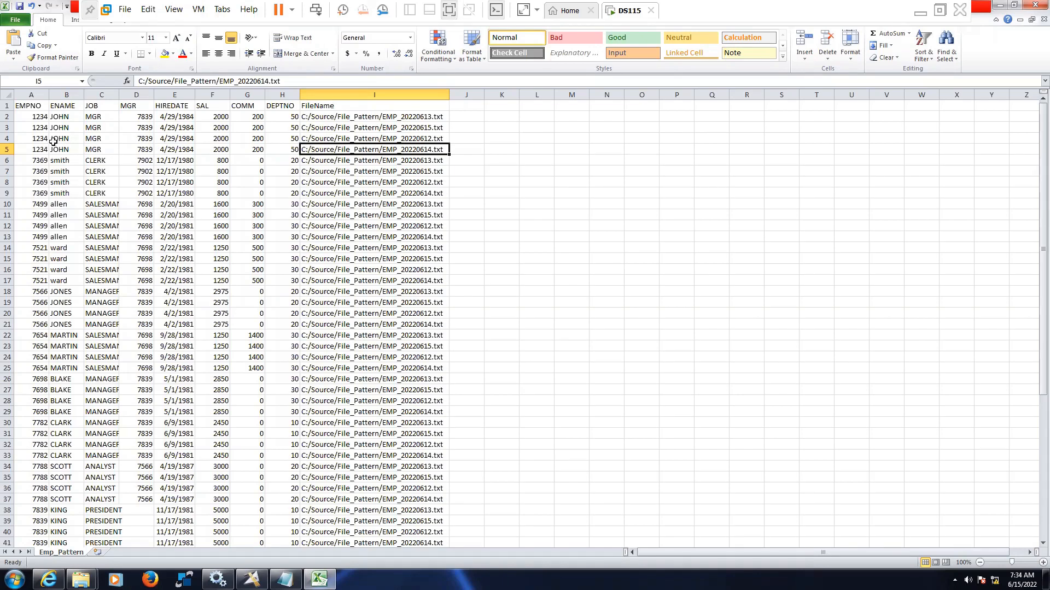
{"action": "left_click", "coordinate": [31, 117]}
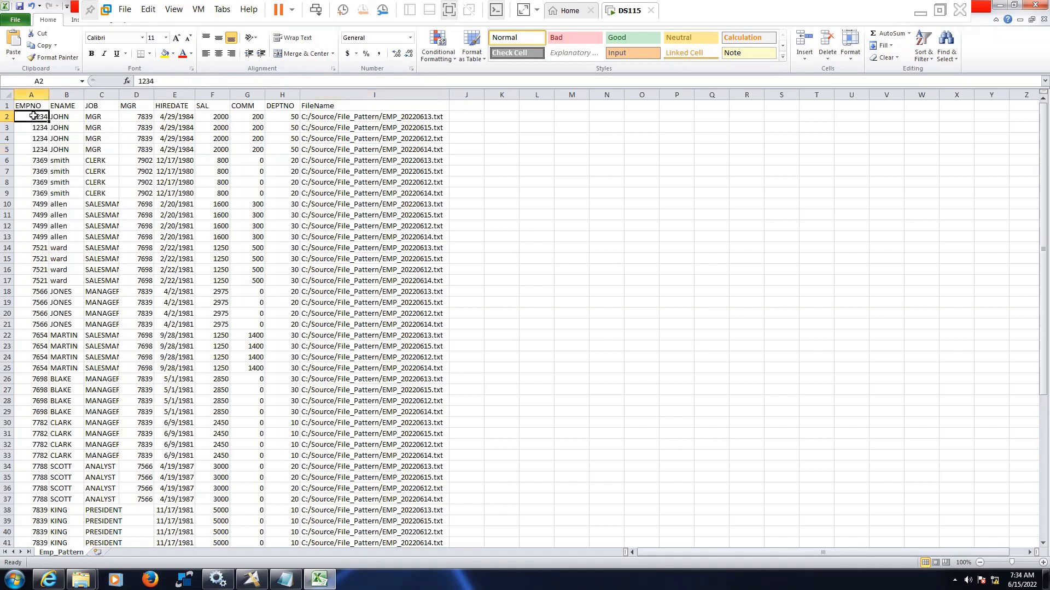
{"action": "left_click_drag", "start_coordinate": [30, 116], "coordinate": [30, 149]}
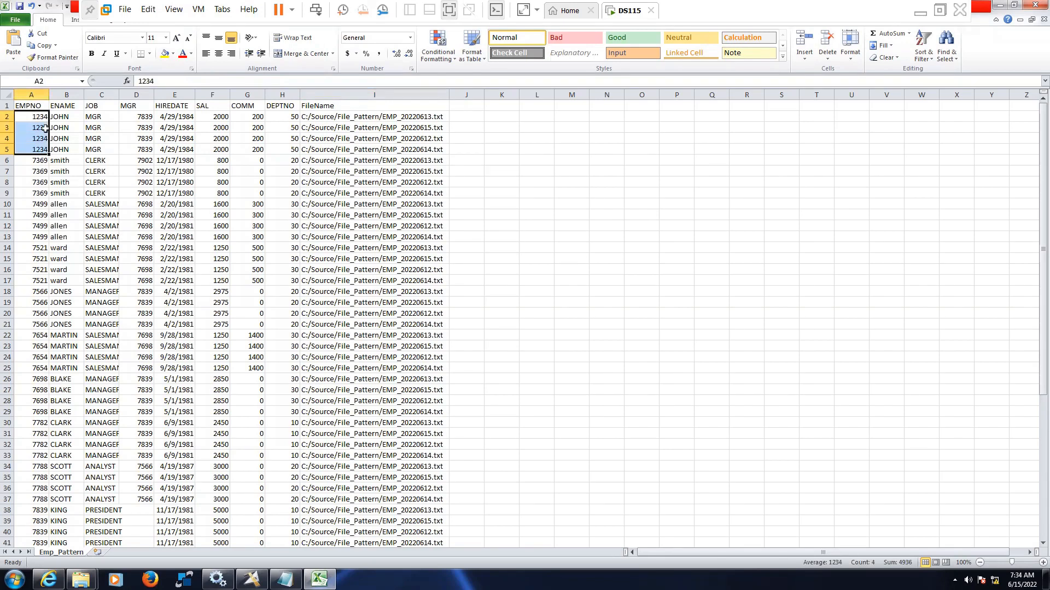
{"action": "left_click", "coordinate": [31, 117]}
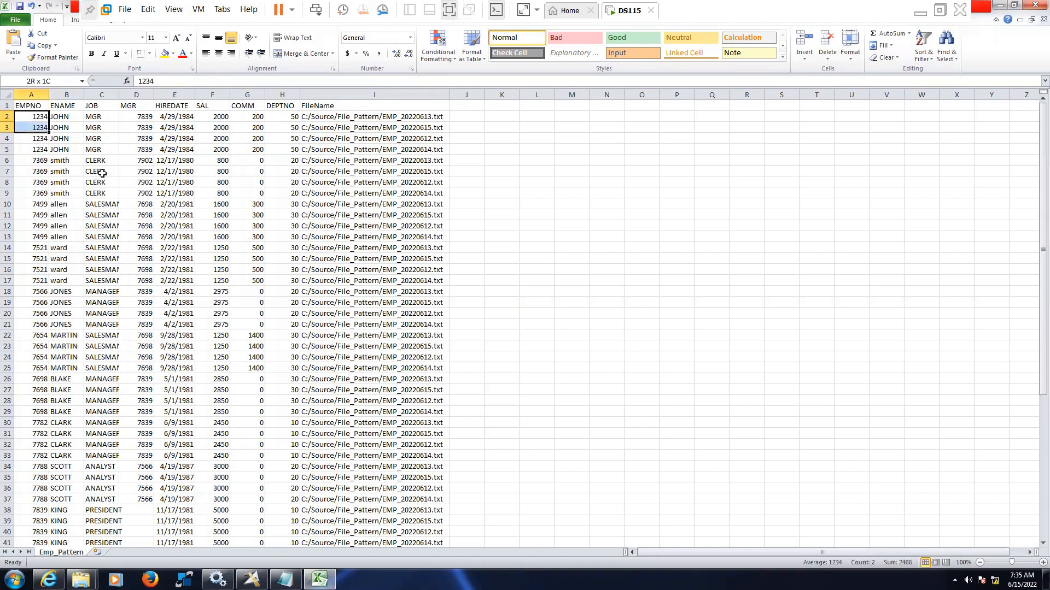
{"action": "left_click", "coordinate": [30, 160]}
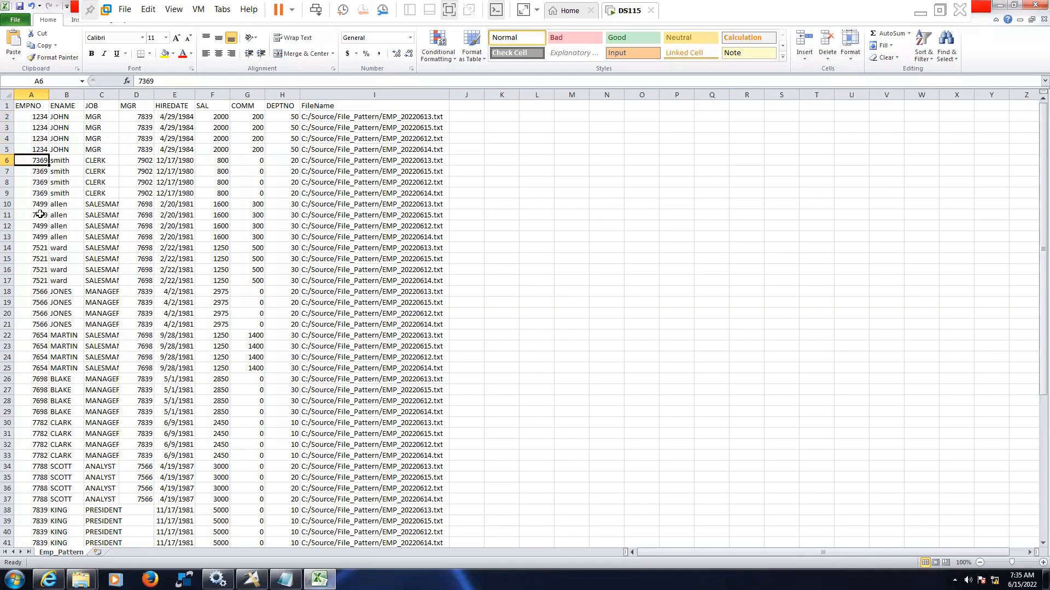
{"action": "left_click", "coordinate": [31, 203]}
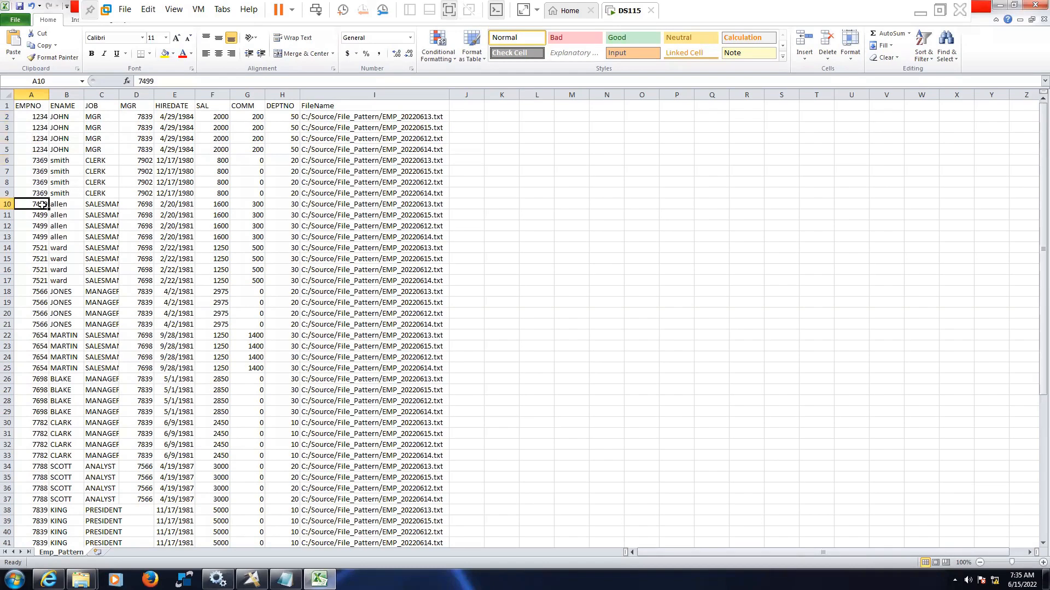
{"action": "mouse_move", "coordinate": [142, 346]}
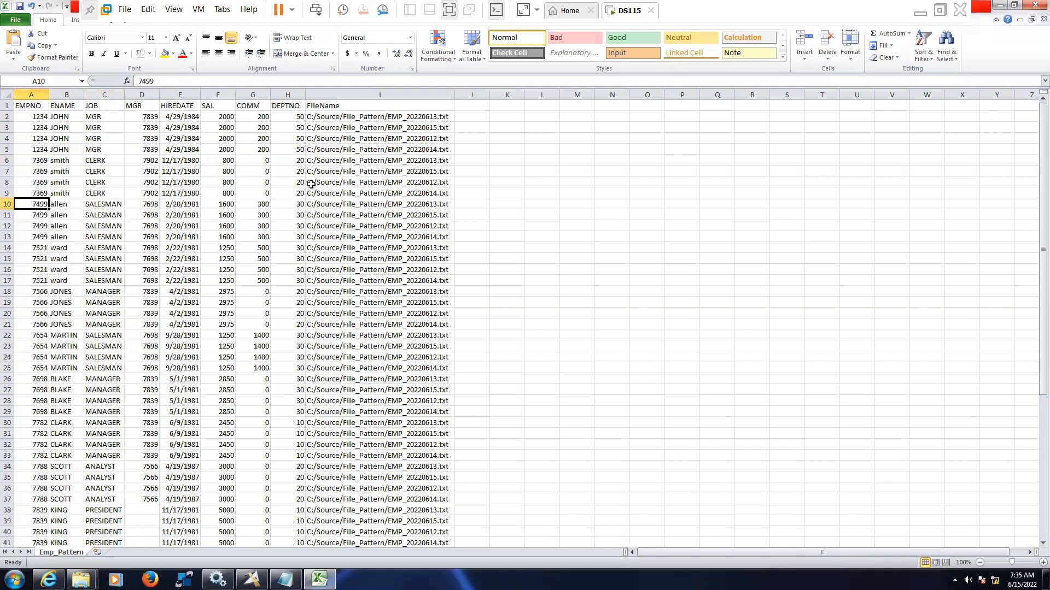
{"action": "mouse_move", "coordinate": [140, 269]}
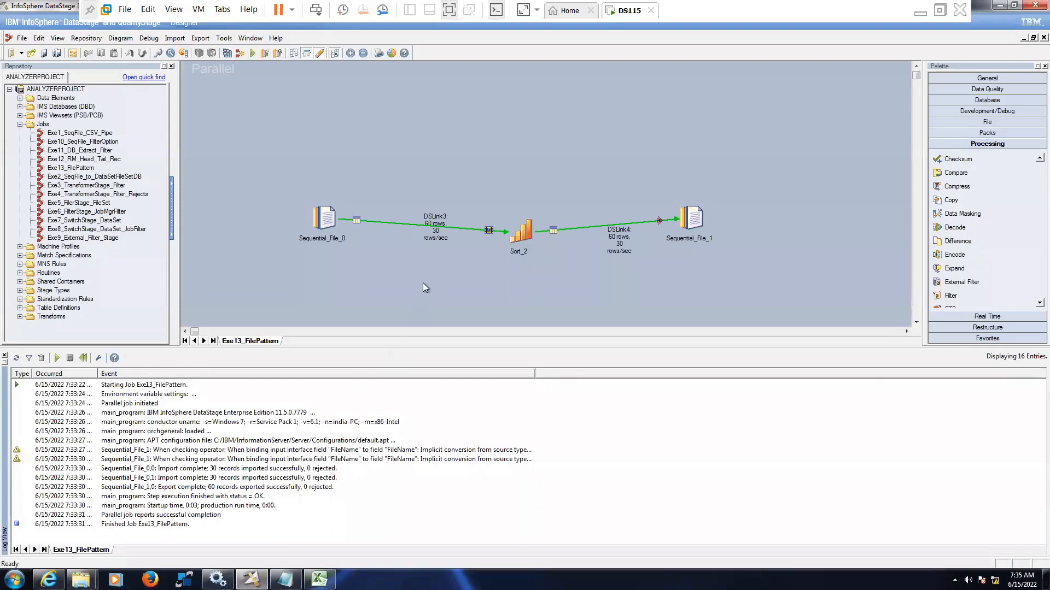
Step: Review Sequential_File_0's Properties, Format and Columns settings, then return to the FileName column in Excel
{"action": "left_click", "coordinate": [325, 219]}
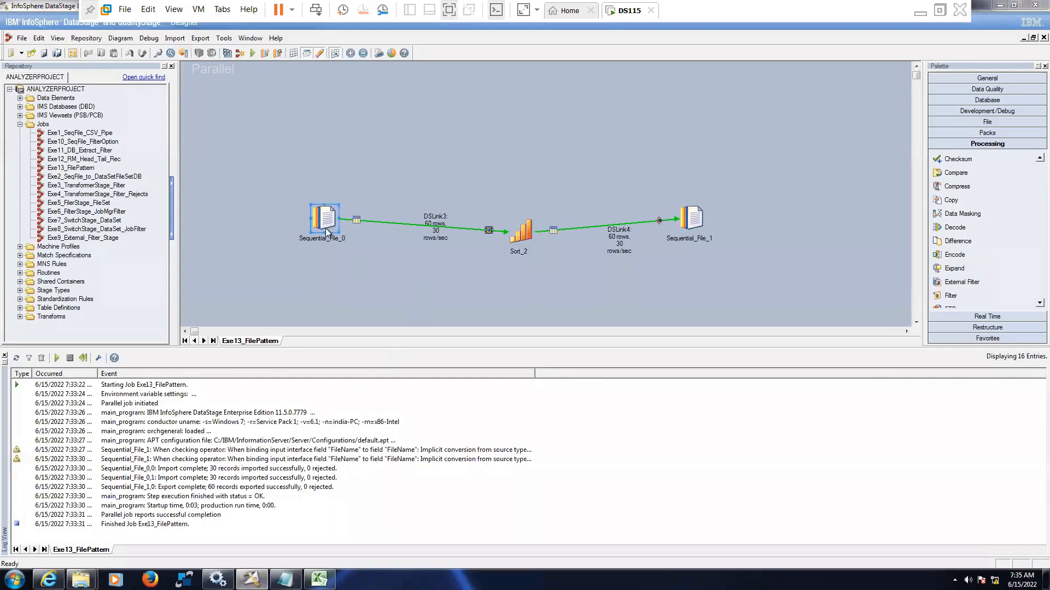
{"action": "double_click", "coordinate": [325, 218]}
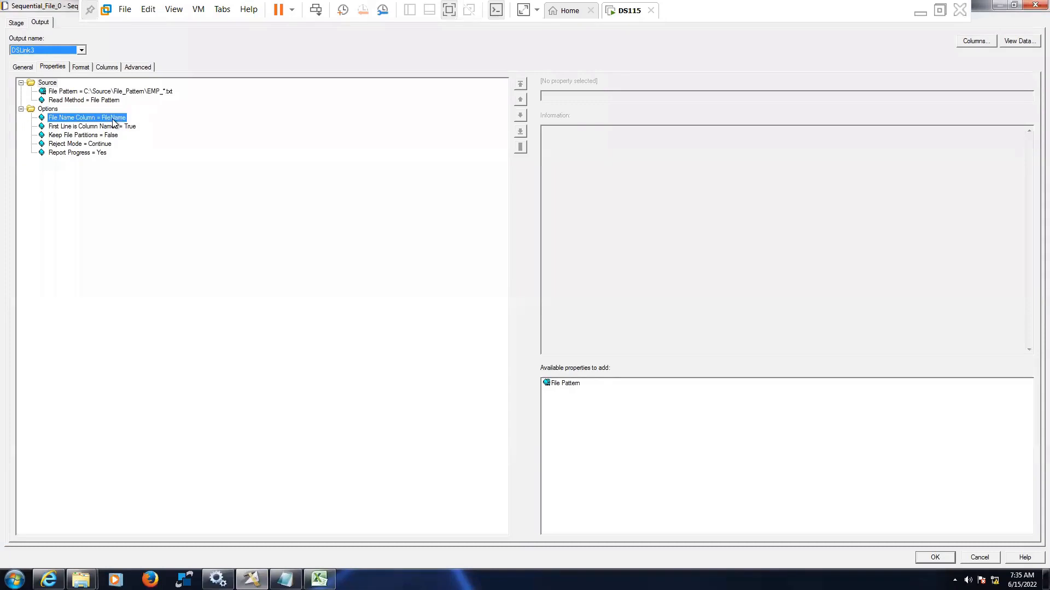
{"action": "left_click", "coordinate": [81, 67]}
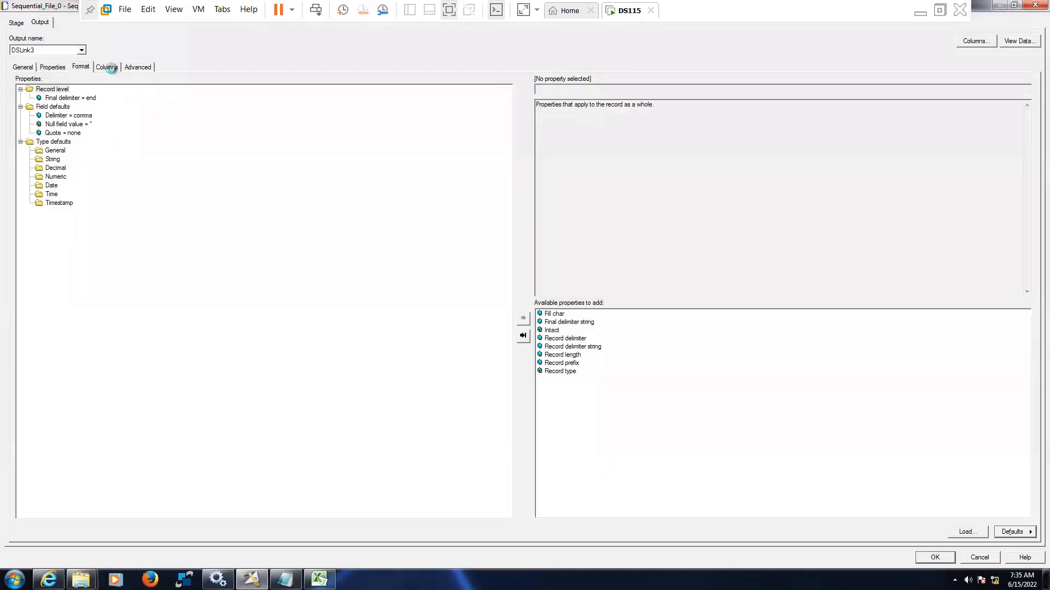
{"action": "left_click", "coordinate": [106, 67]}
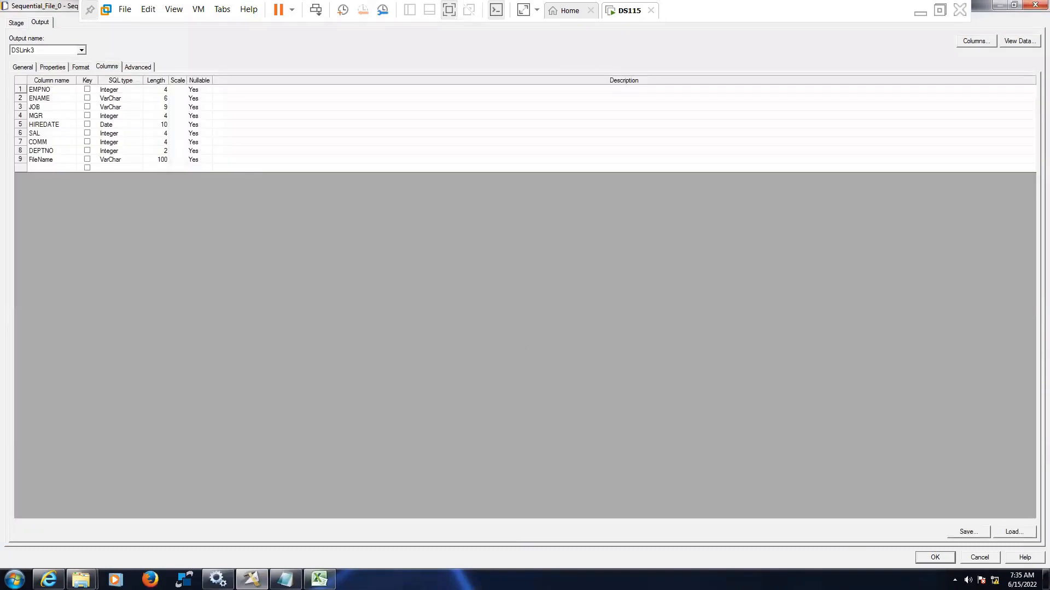
{"action": "left_click", "coordinate": [318, 580]}
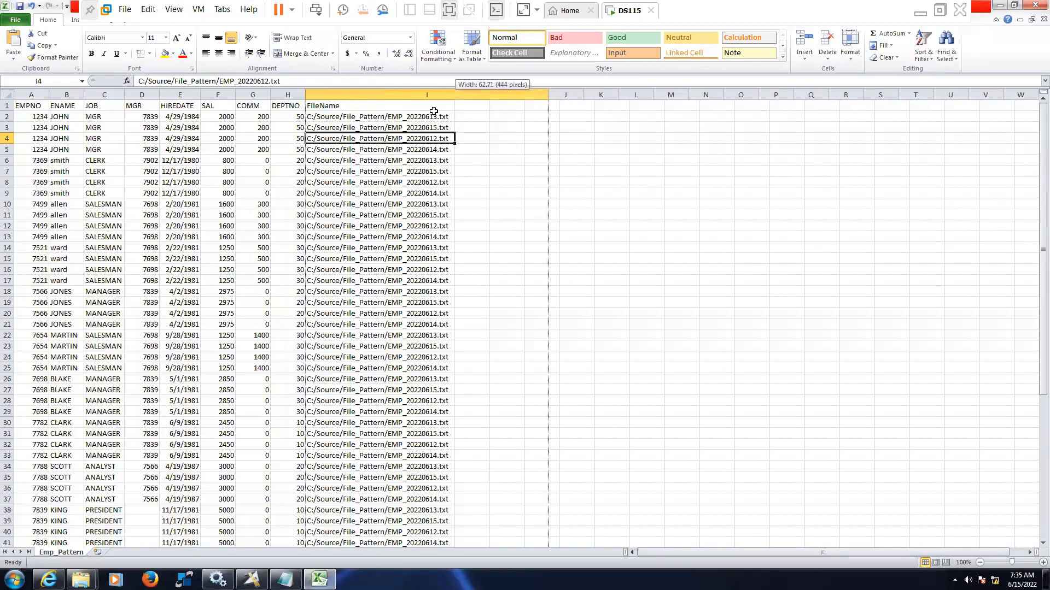
{"action": "left_click", "coordinate": [426, 116]}
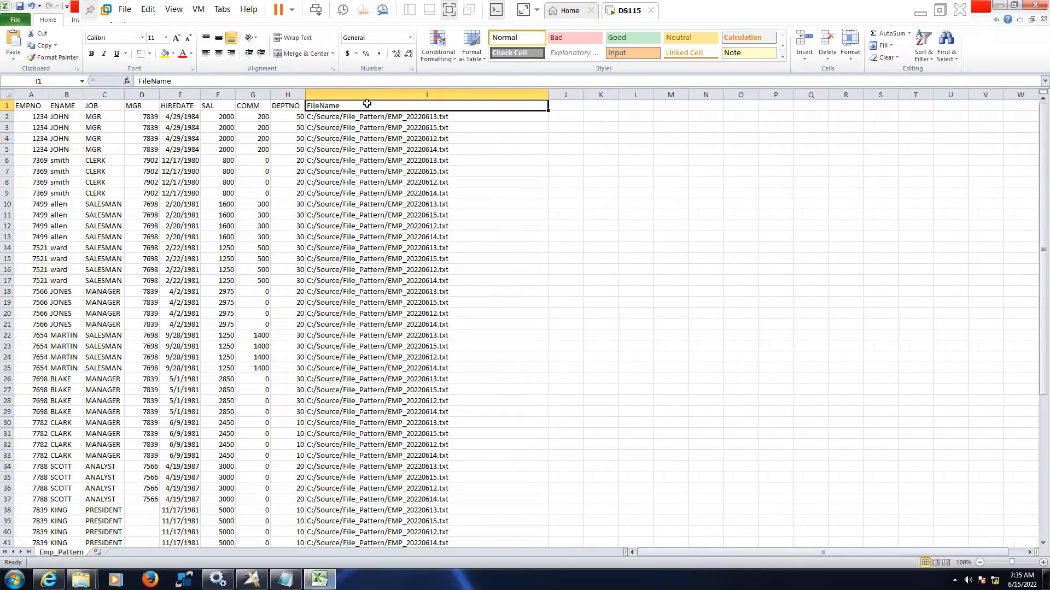
{"action": "mouse_move", "coordinate": [27, 509]}
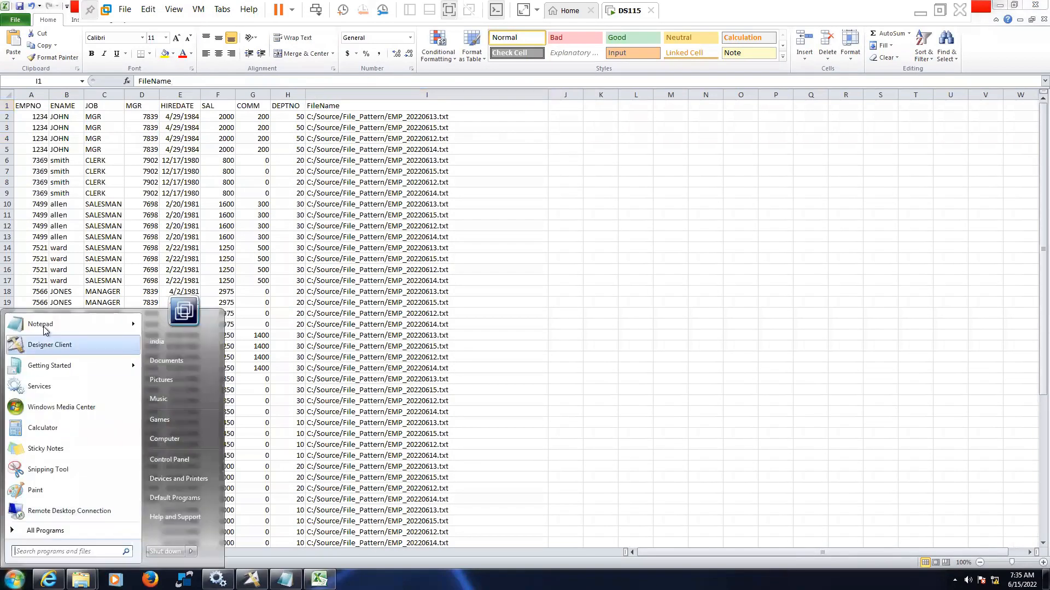
Step: Launch a blank Notepad window over the Emp_Pattern spreadsheet
{"action": "left_click", "coordinate": [40, 324]}
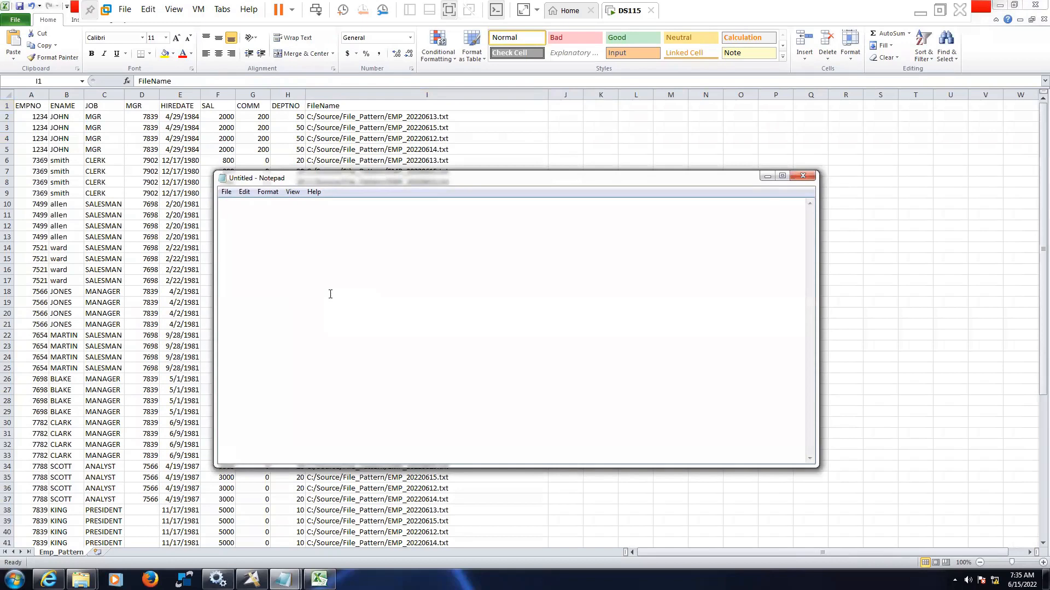
Step: Write the sample timestamped file name EMP_20220615073648.txt in Notepad, correcting typos along the way
{"action": "type", "text": "EMP"}
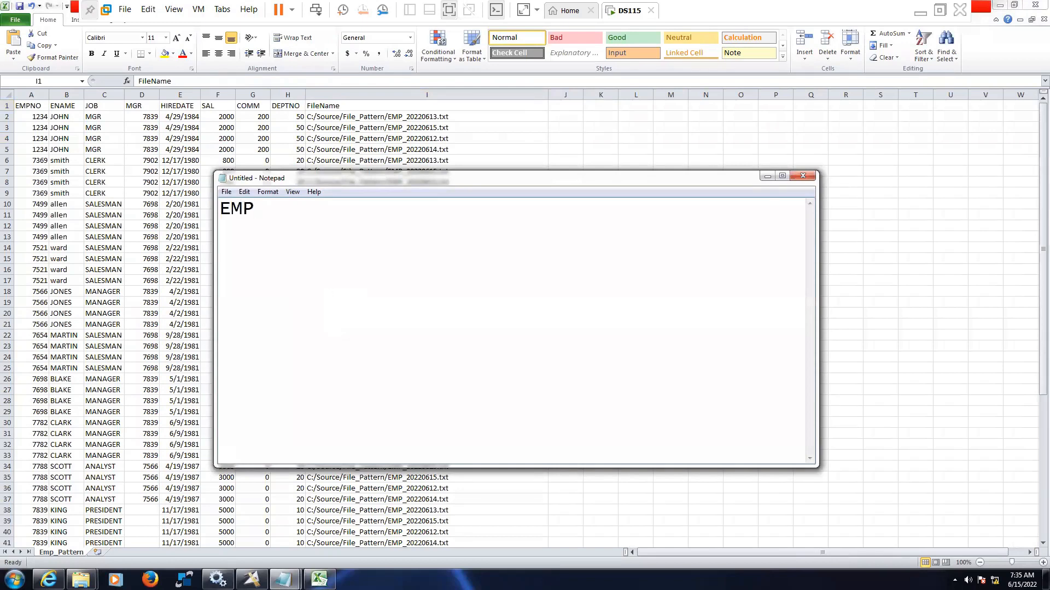
{"action": "type", "text": "_"}
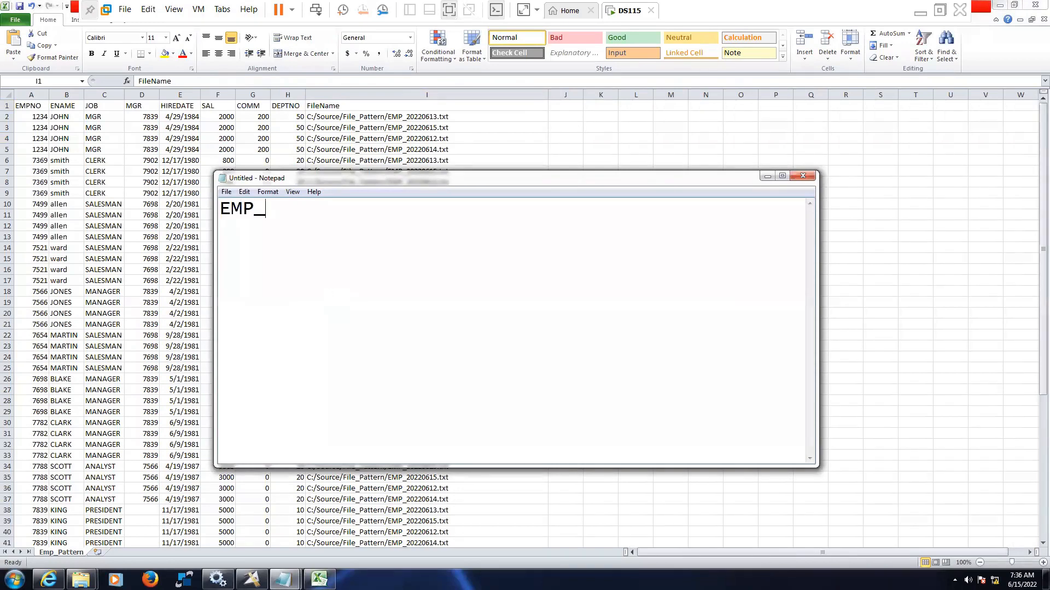
{"action": "type", "text": "20220"}
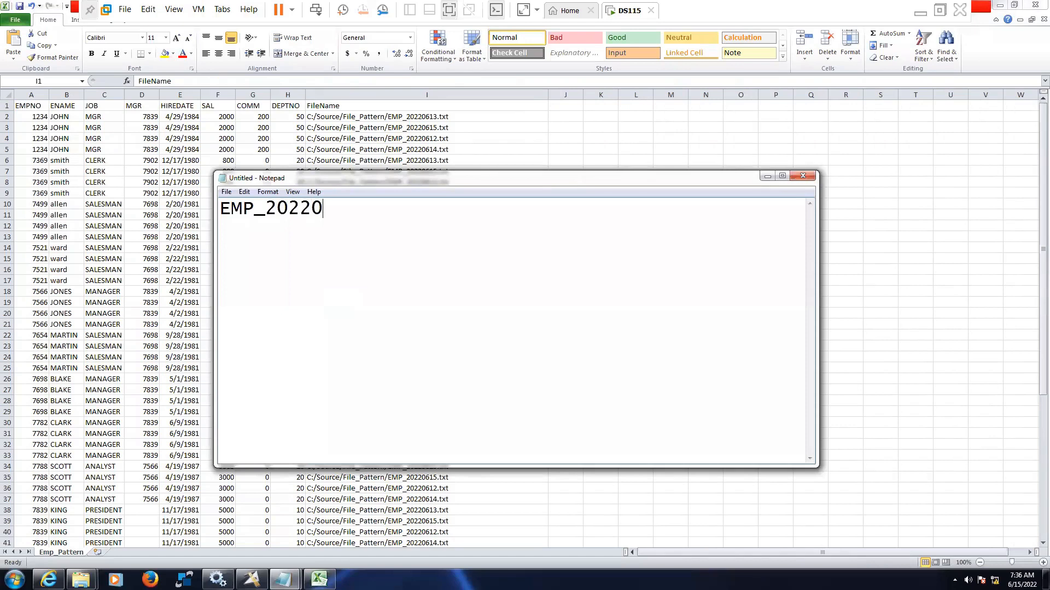
{"action": "type", "text": "6"}
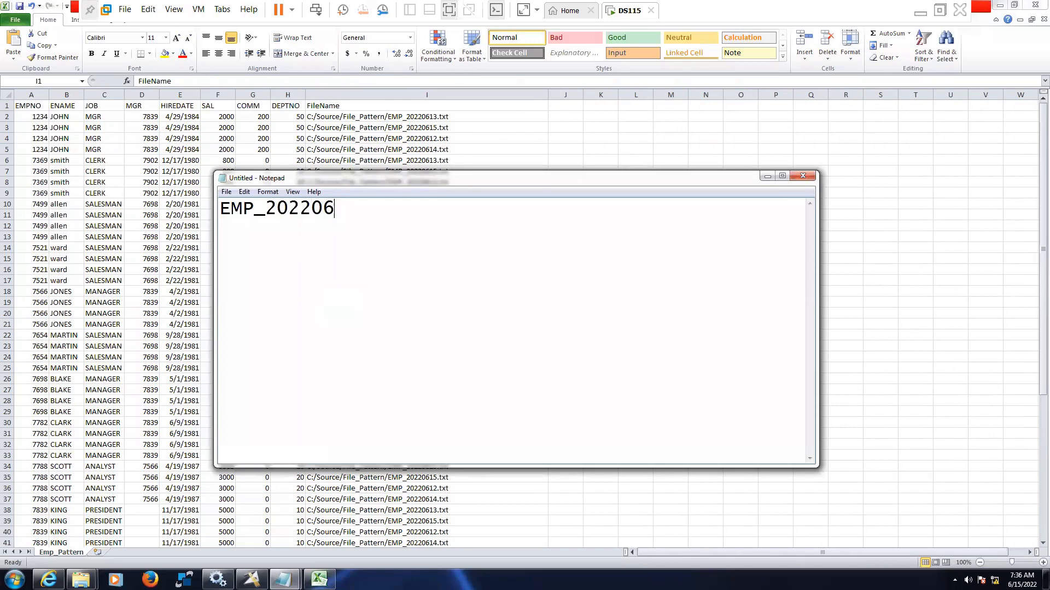
{"action": "type", "text": "15"}
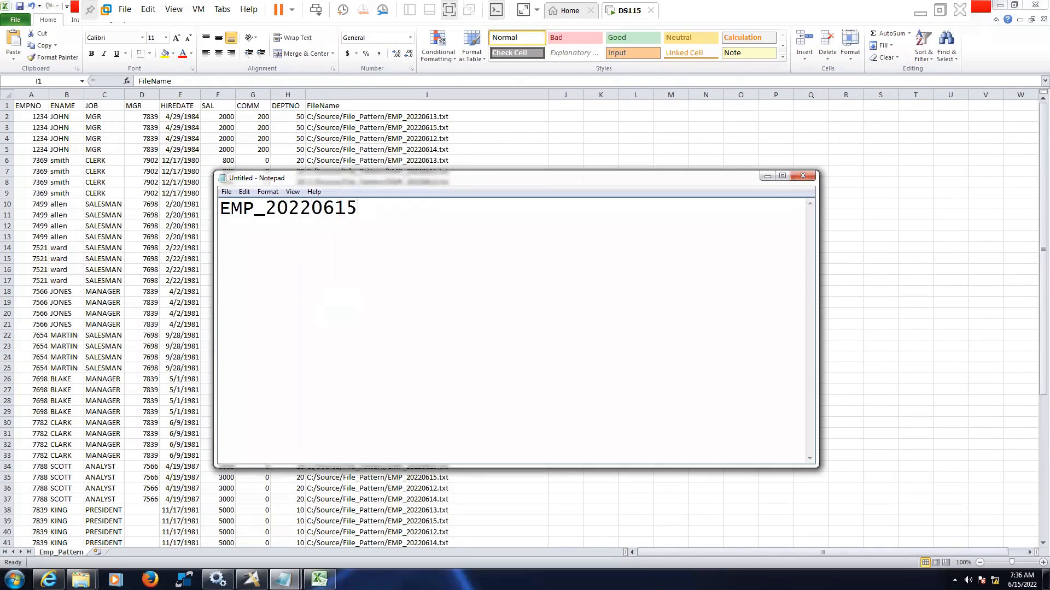
{"action": "type", "text": "0"}
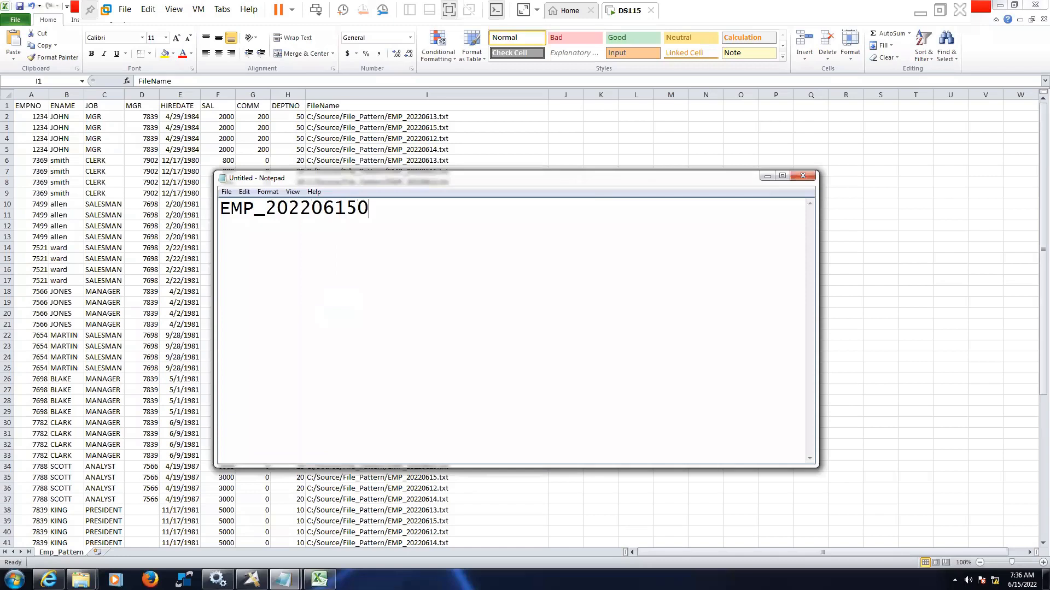
{"action": "type", "text": "703"}
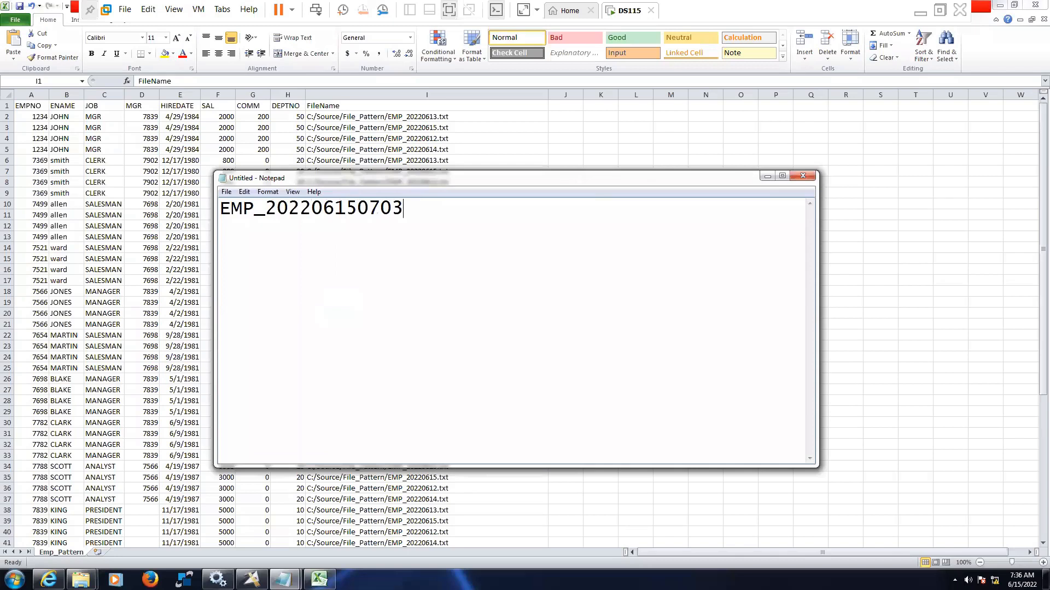
{"action": "key", "text": "BackSpace"}
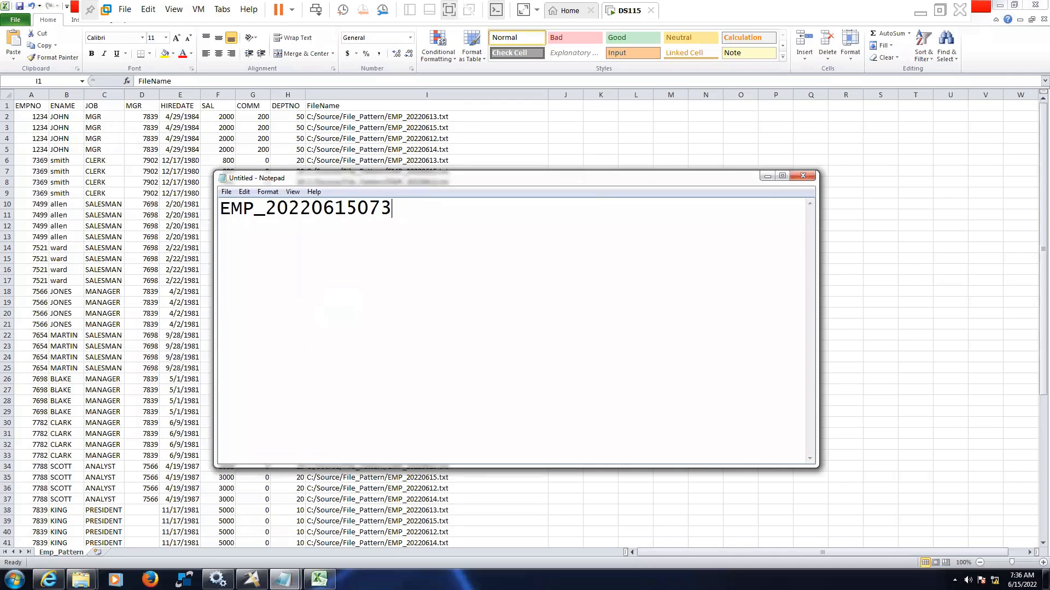
{"action": "type", "text": "6"}
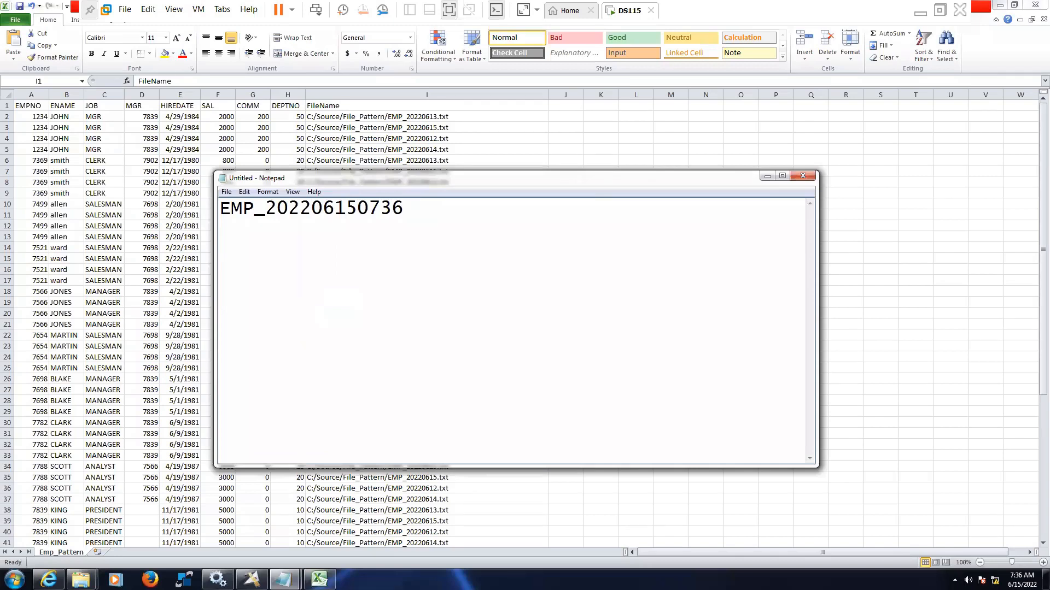
{"action": "type", "text": "48"}
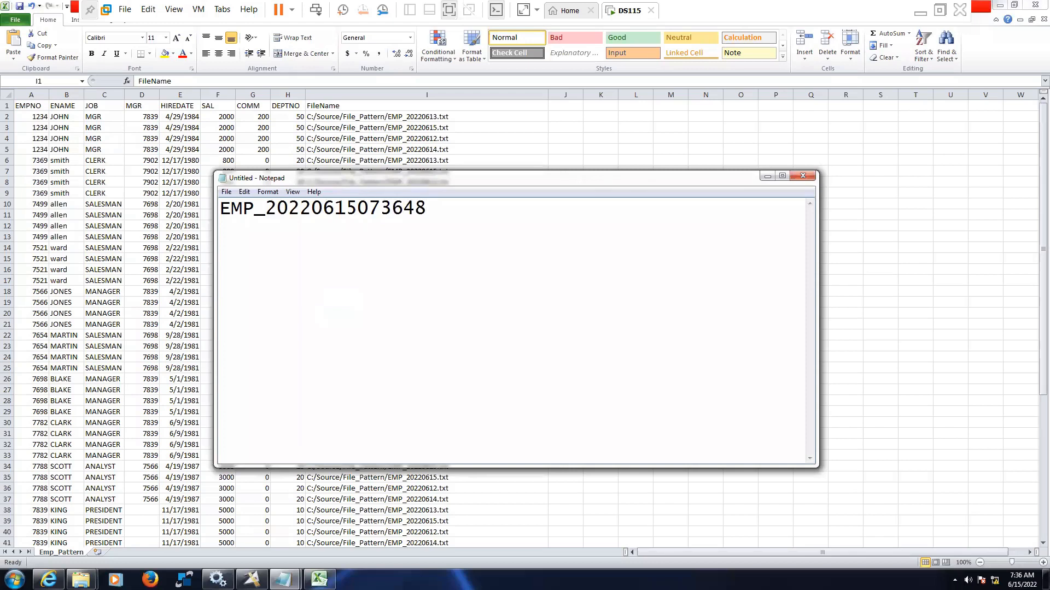
{"action": "type", "text": ".TXT"}
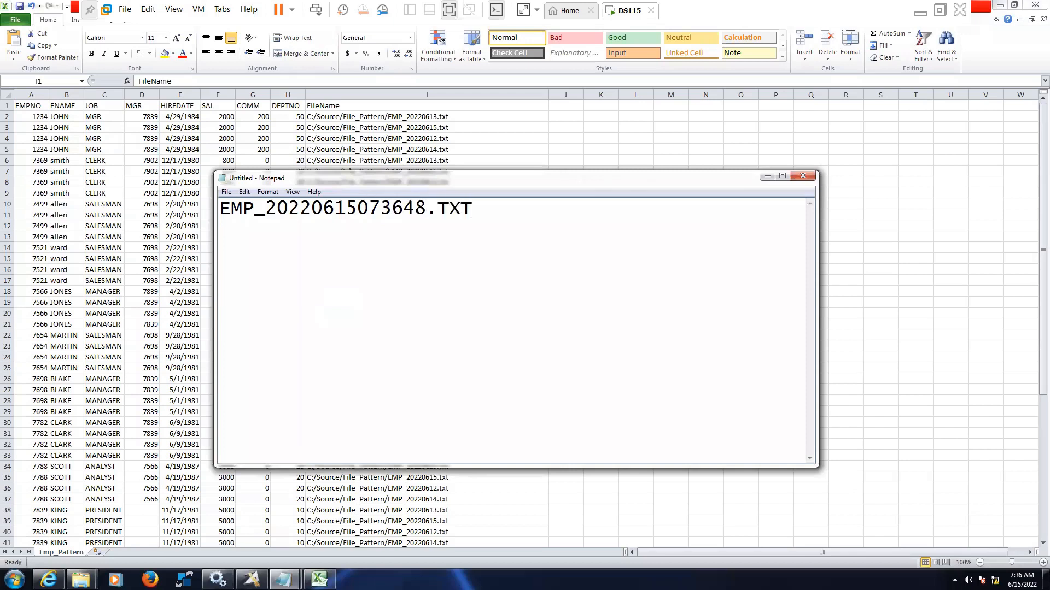
{"action": "key", "text": "Backspace"}
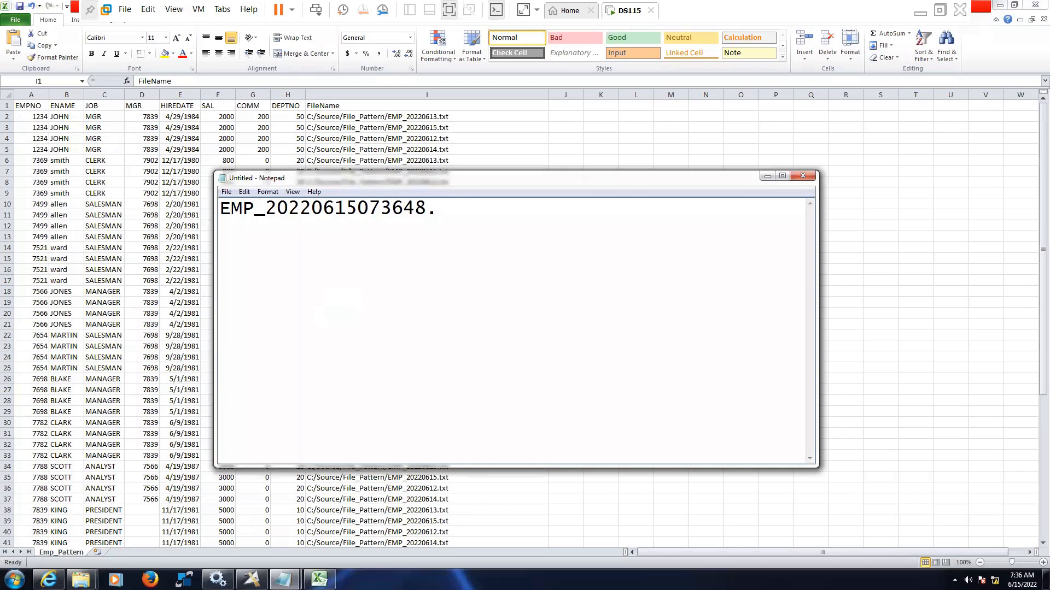
{"action": "type", "text": "txt"}
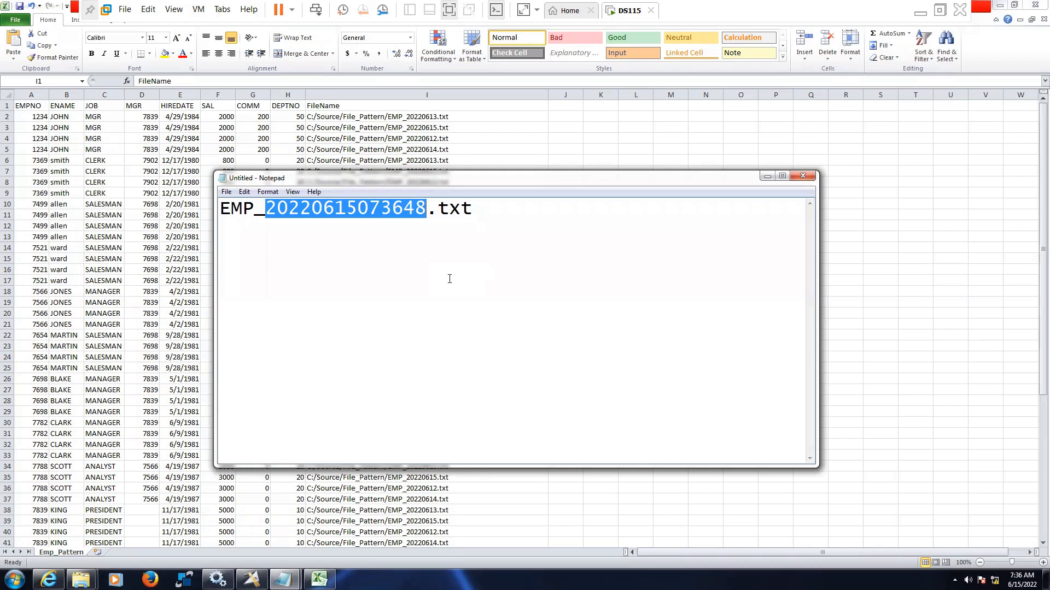
{"action": "mouse_move", "coordinate": [473, 214]}
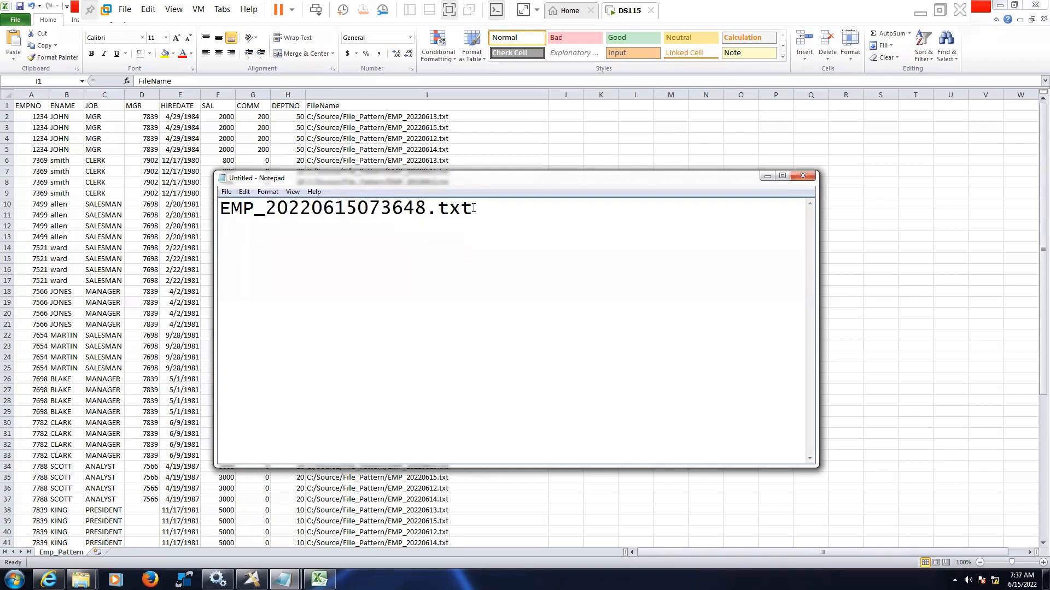
{"action": "key", "text": "ctrl+a"}
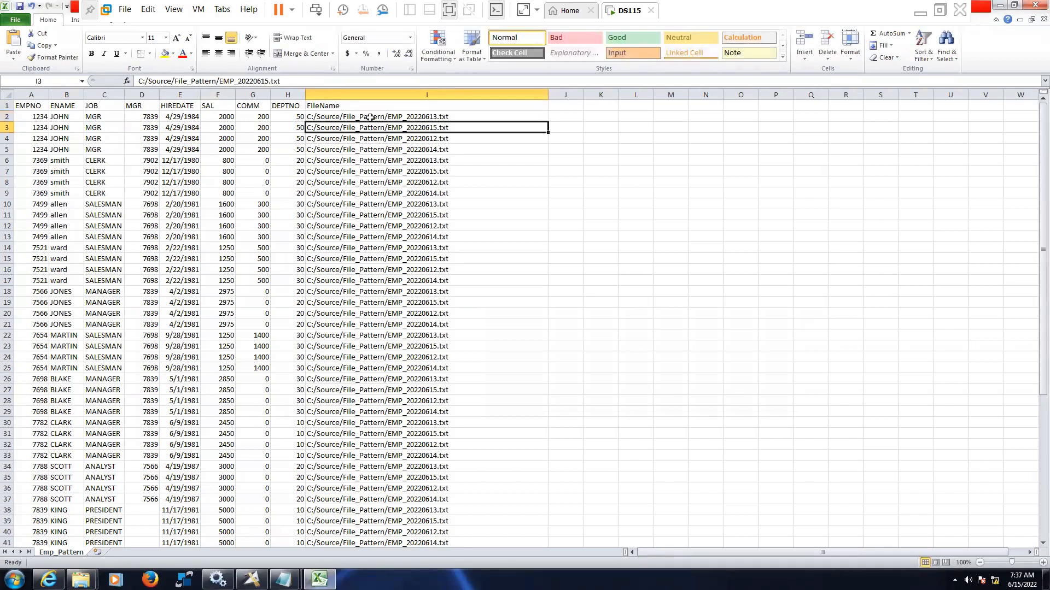
Step: Inspect the FileName source paths in Emp_Pattern.csv, then reopen Sequential_File_0's properties in DataStage
{"action": "left_click", "coordinate": [425, 116]}
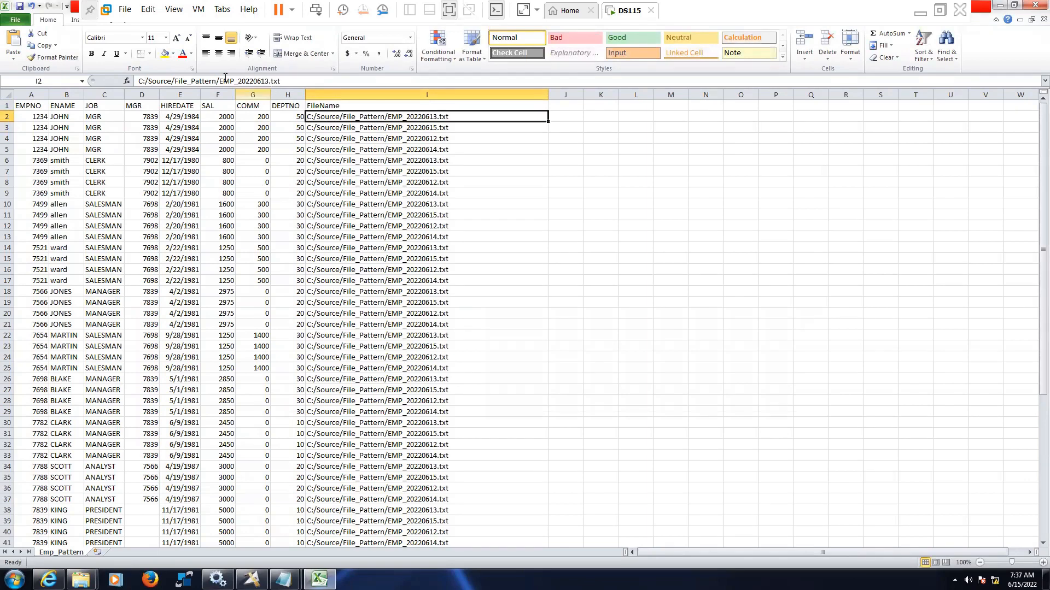
{"action": "mouse_move", "coordinate": [358, 142]}
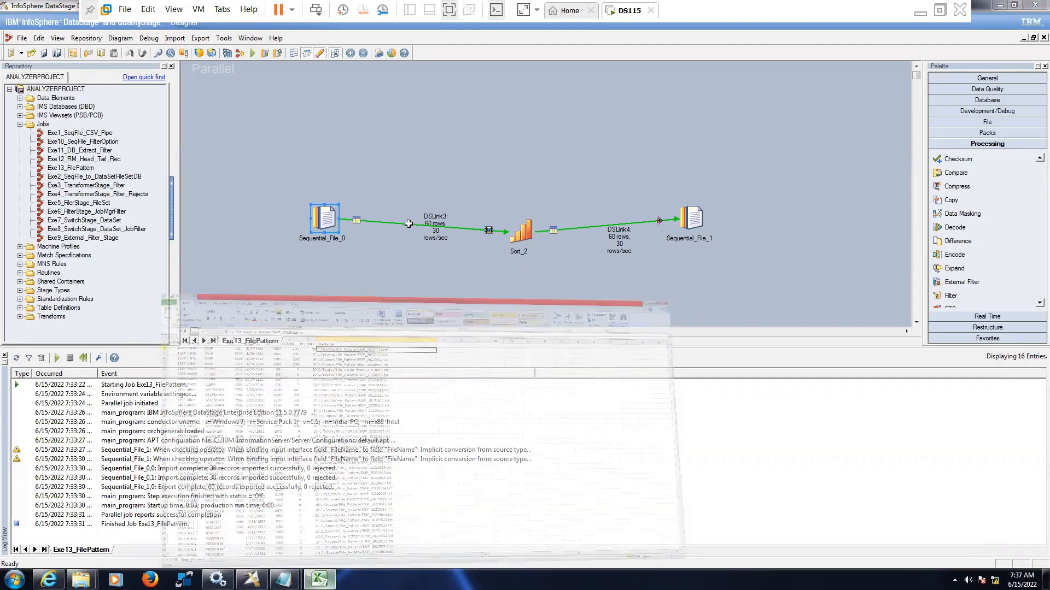
{"action": "left_click", "coordinate": [319, 579]}
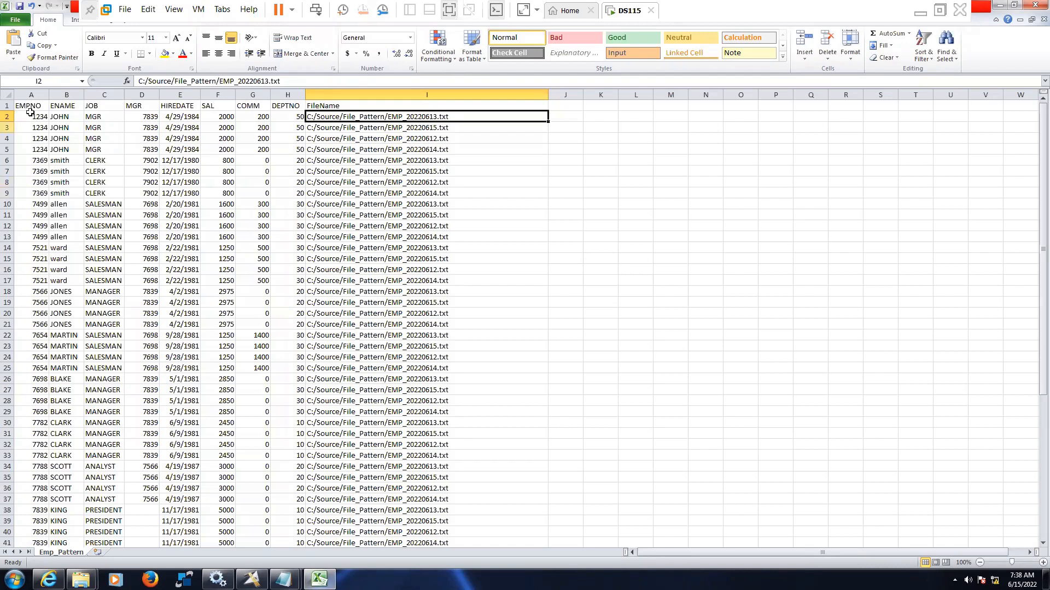
{"action": "left_click", "coordinate": [31, 105]}
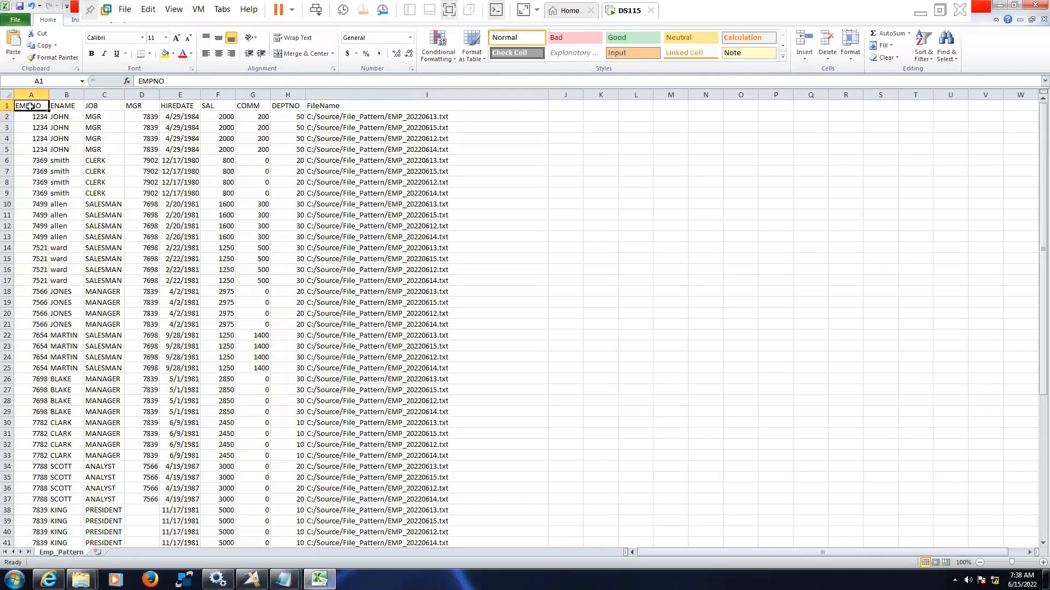
{"action": "mouse_move", "coordinate": [506, 299]}
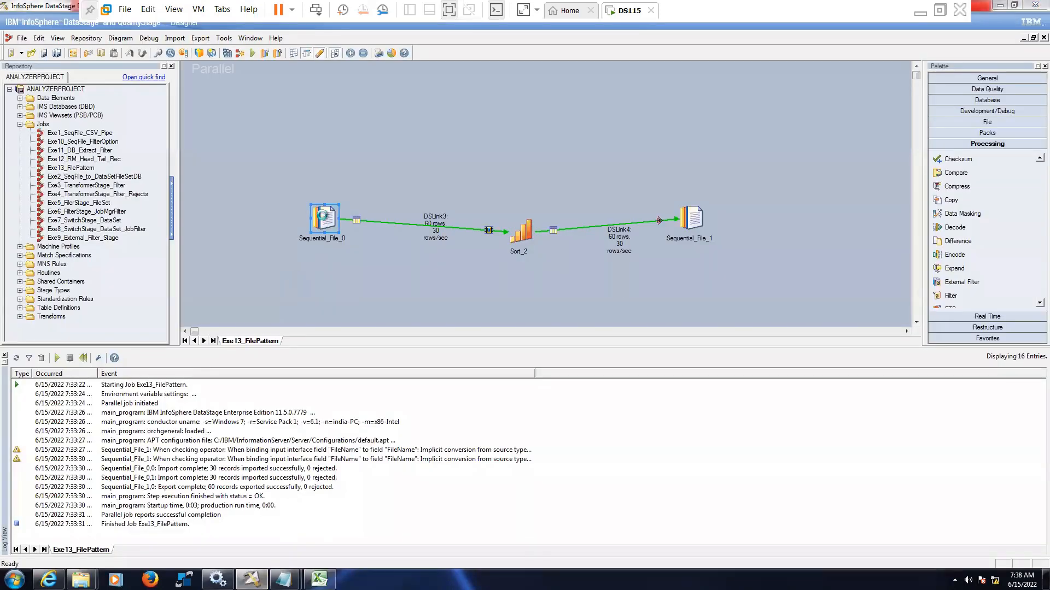
{"action": "double_click", "coordinate": [324, 217]}
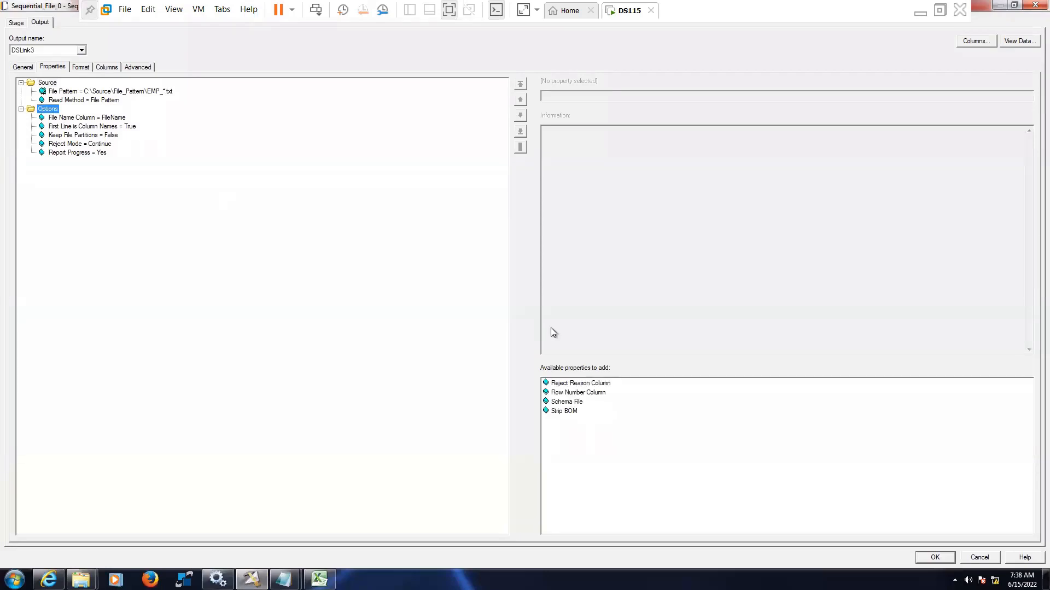
{"action": "mouse_move", "coordinate": [319, 251]}
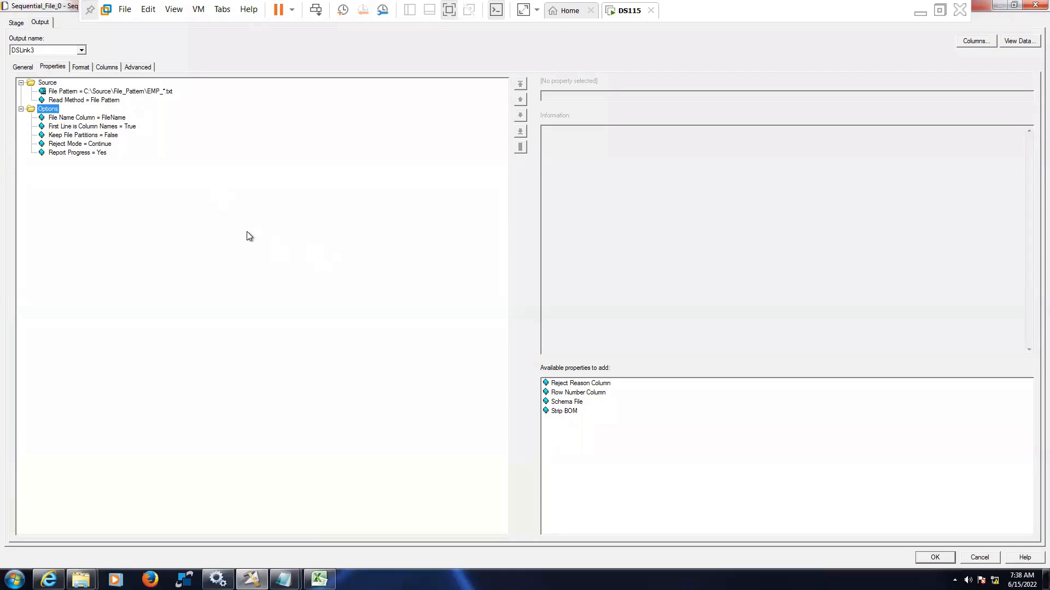
{"action": "mouse_move", "coordinate": [105, 153]}
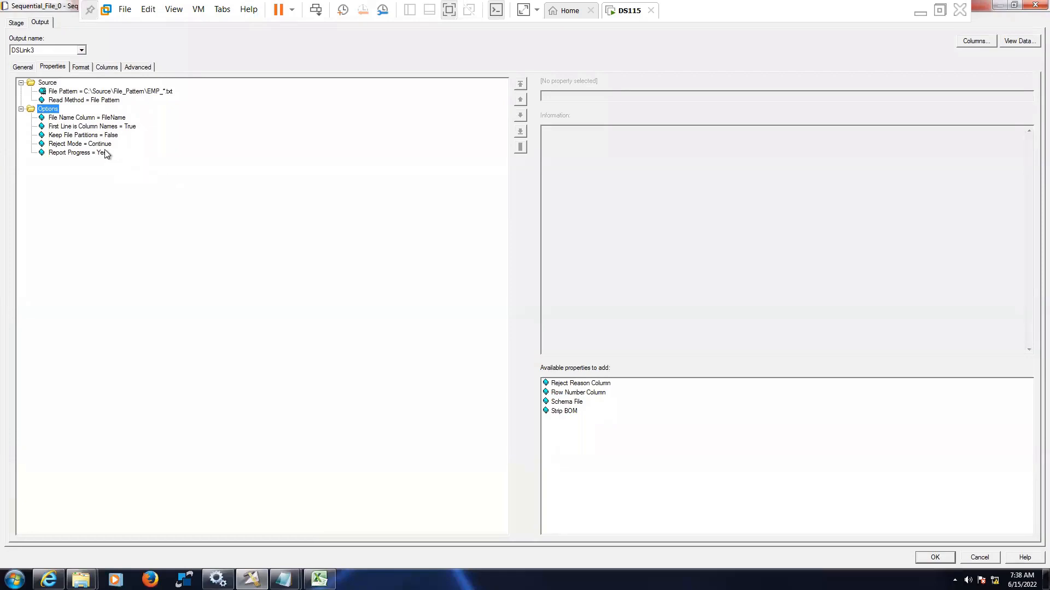
{"action": "mouse_move", "coordinate": [107, 124]}
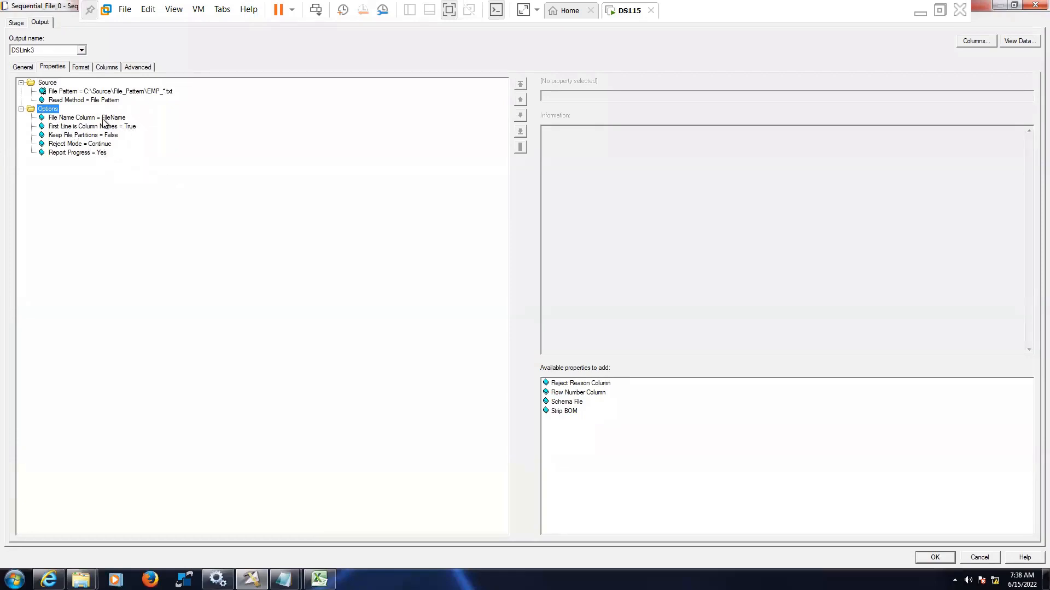
Step: Remove the File Name Column = FileName option from the source stage, leaving it available to add
{"action": "left_click", "coordinate": [85, 118]}
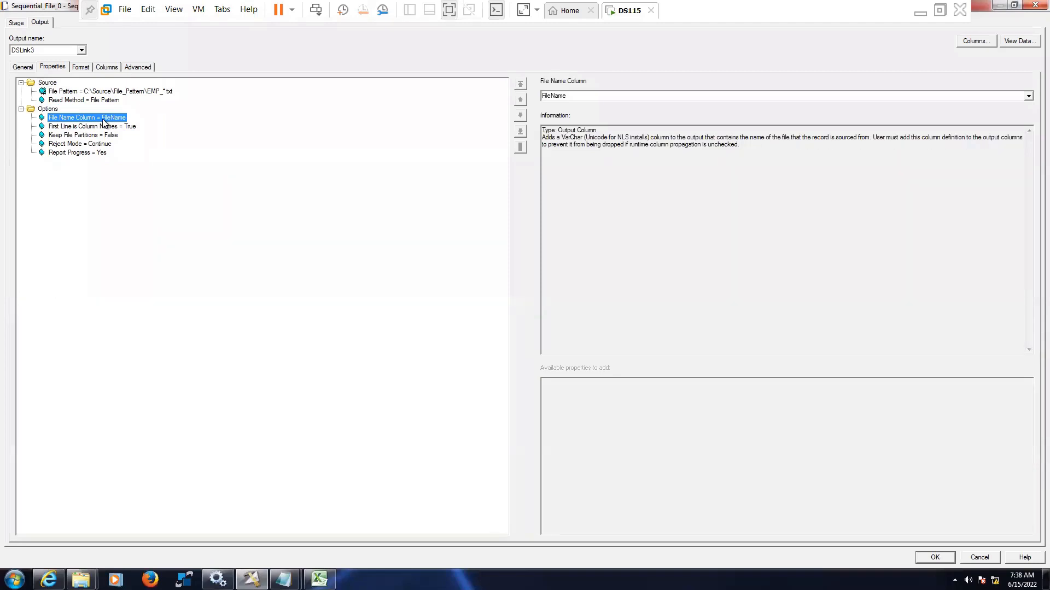
{"action": "mouse_move", "coordinate": [220, 230]}
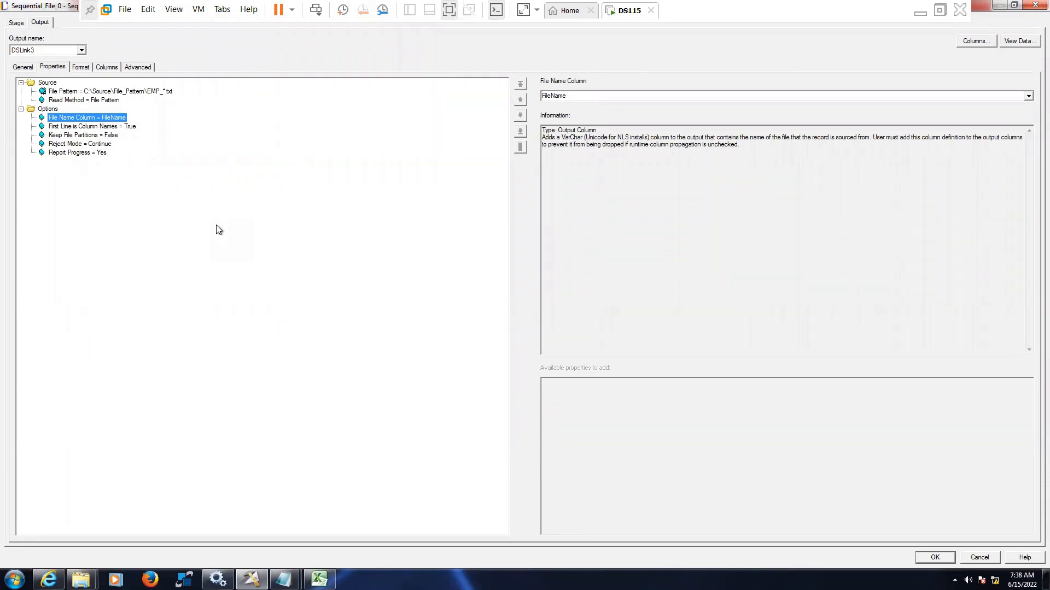
{"action": "mouse_move", "coordinate": [647, 371]}
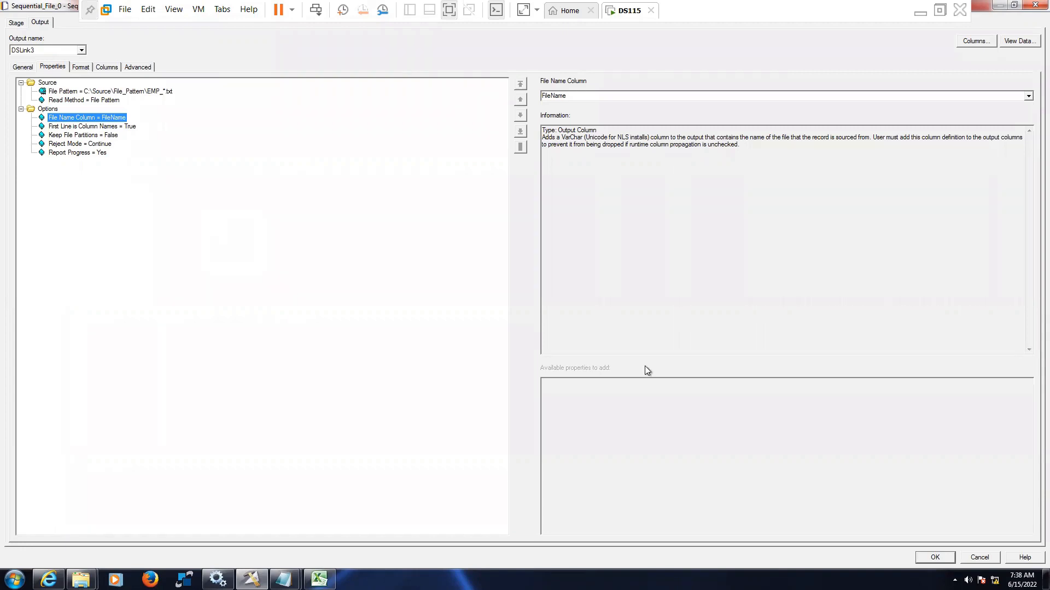
{"action": "mouse_move", "coordinate": [975, 551]}
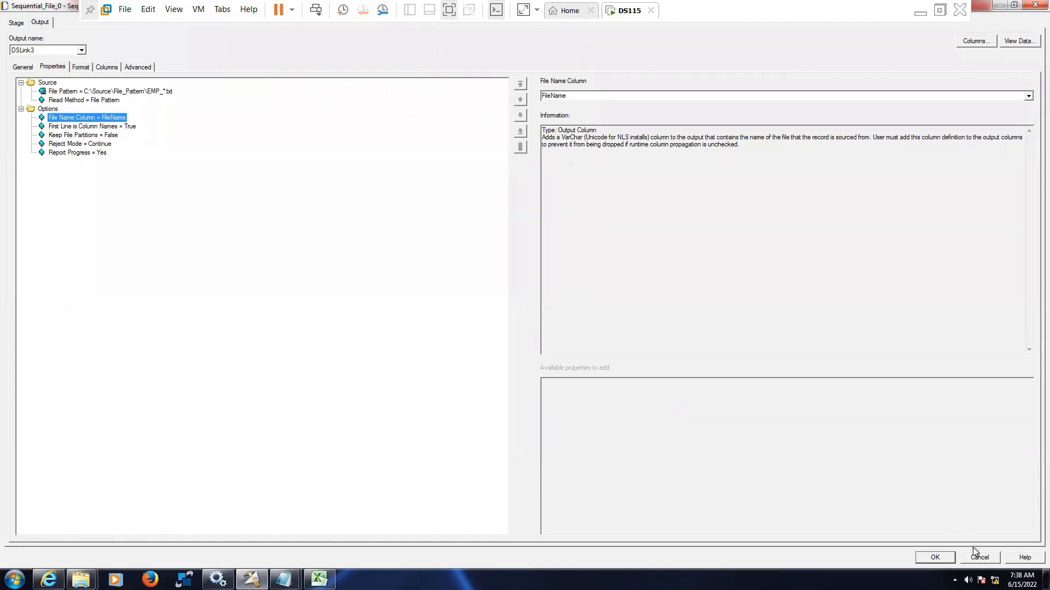
{"action": "mouse_move", "coordinate": [599, 320]}
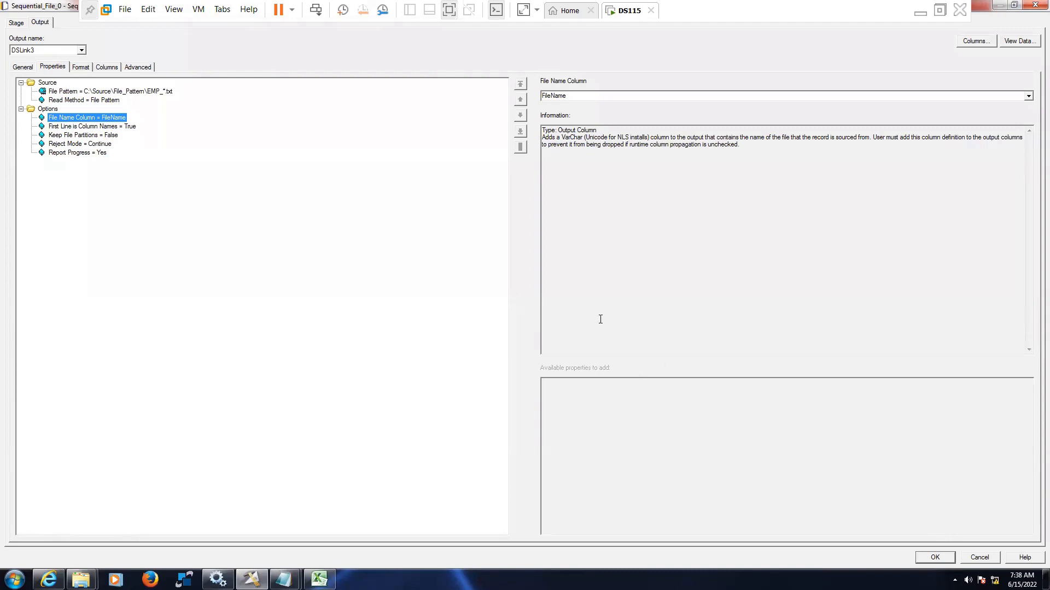
{"action": "left_click", "coordinate": [92, 126]}
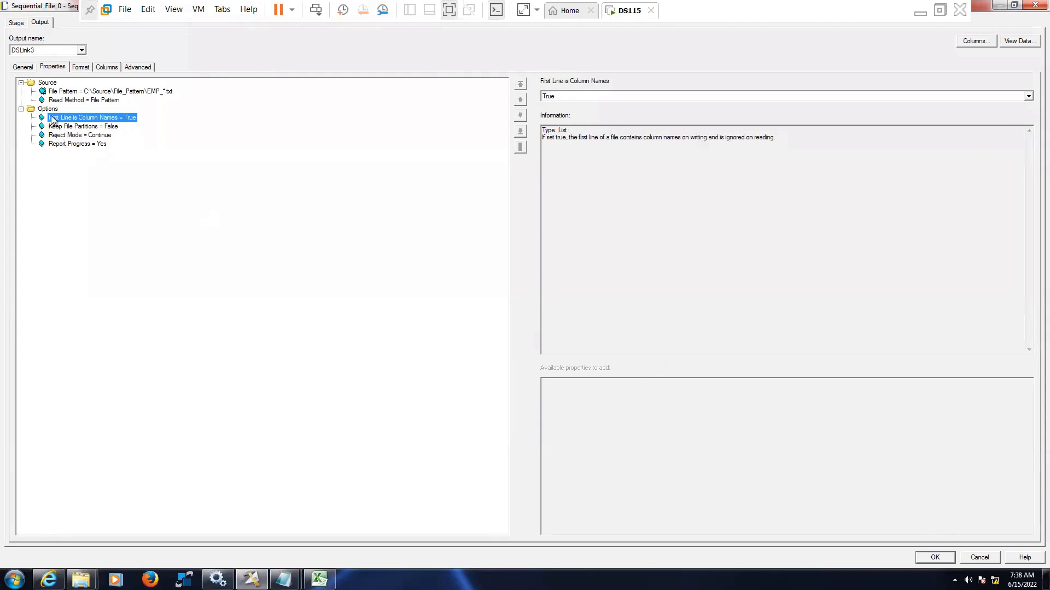
{"action": "left_click", "coordinate": [48, 108]}
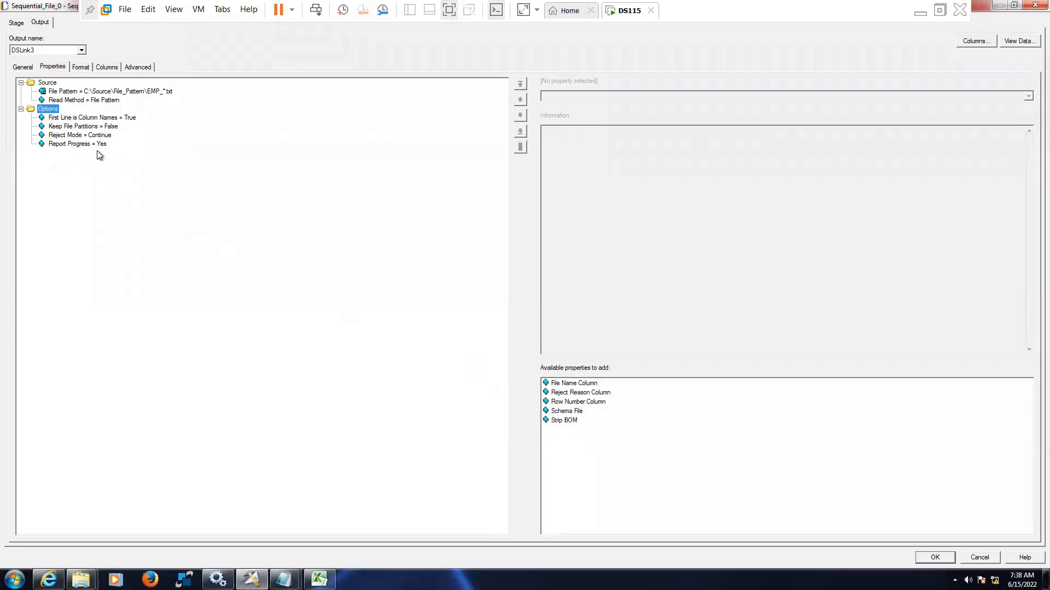
{"action": "mouse_move", "coordinate": [113, 129]}
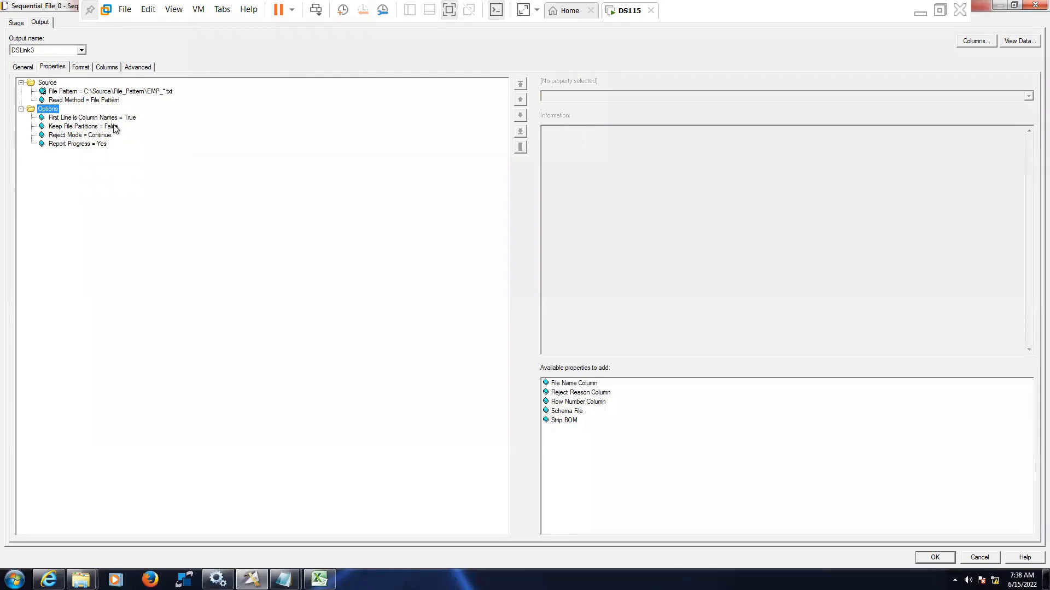
{"action": "mouse_move", "coordinate": [107, 120]}
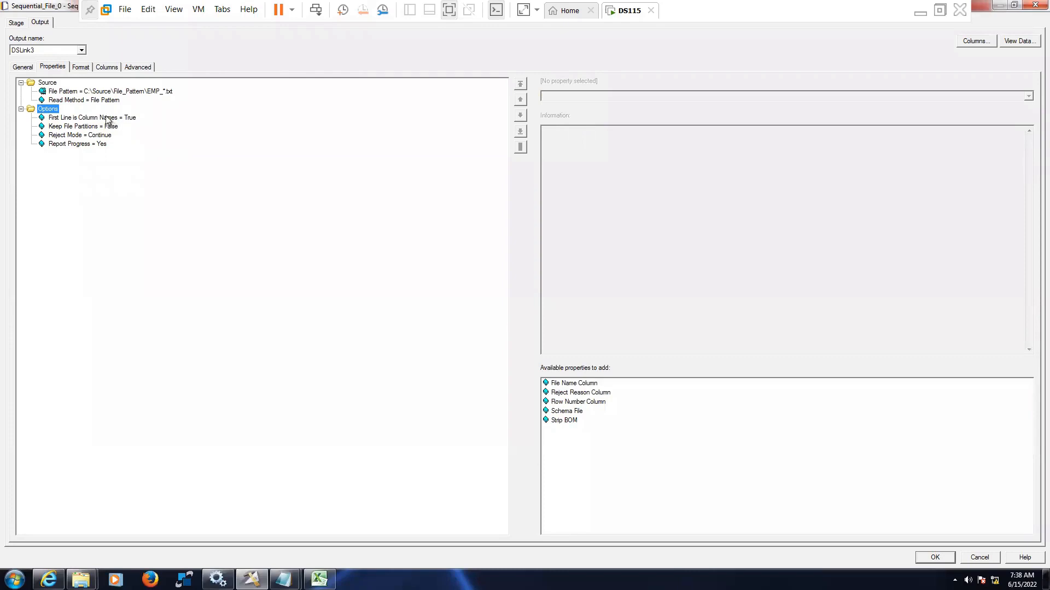
{"action": "mouse_move", "coordinate": [104, 106]}
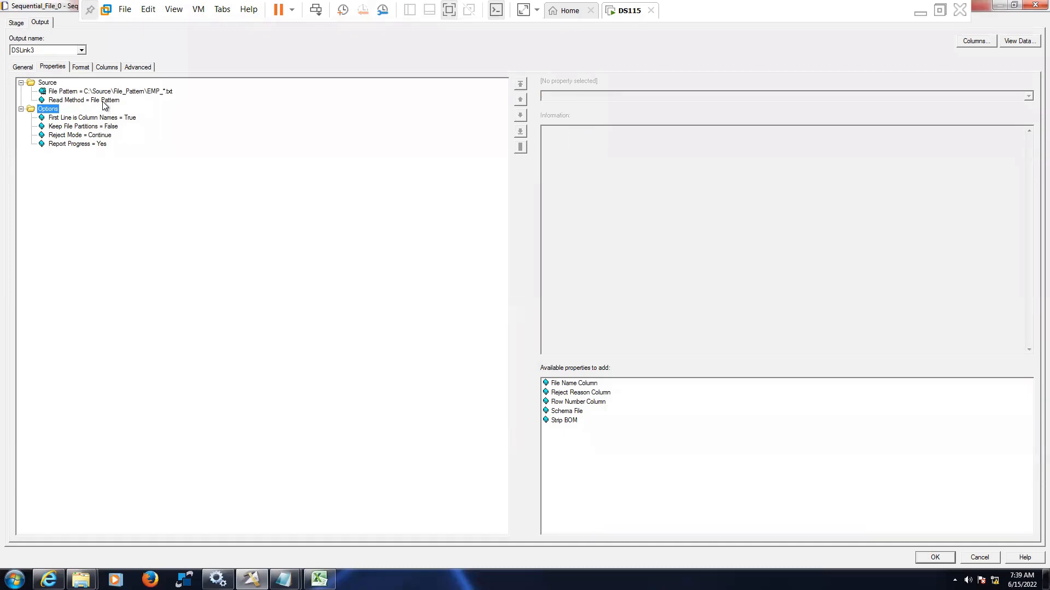
Step: Review the source stage's Read Method setting, still File Pattern
{"action": "left_click", "coordinate": [84, 99]}
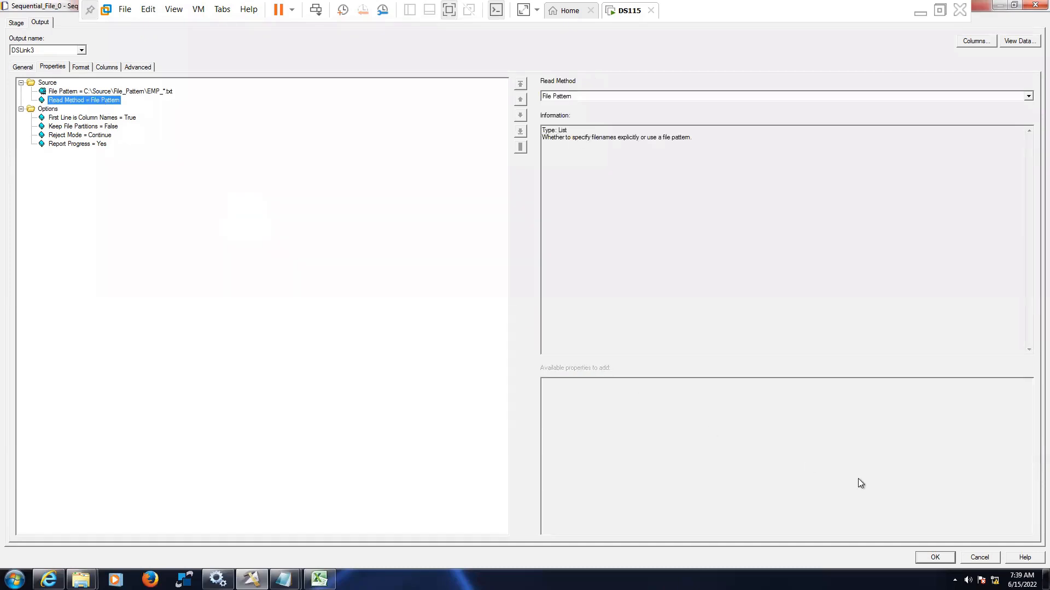
{"action": "mouse_move", "coordinate": [75, 128]}
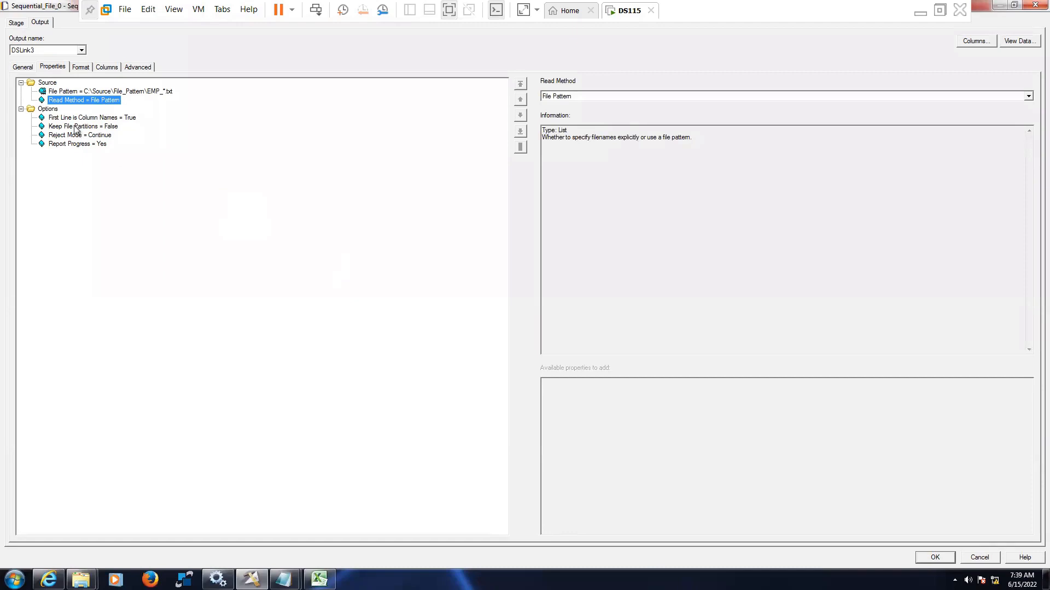
{"action": "mouse_move", "coordinate": [445, 298]}
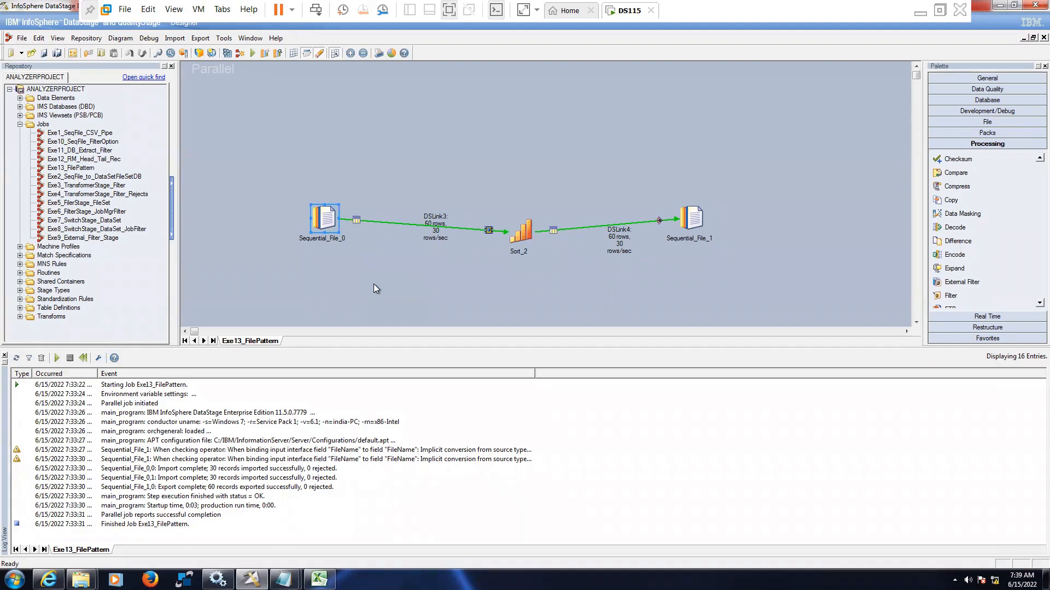
Step: Reopen Sequential_File_0's properties showing File Name Column = FileName under Options
{"action": "double_click", "coordinate": [325, 217]}
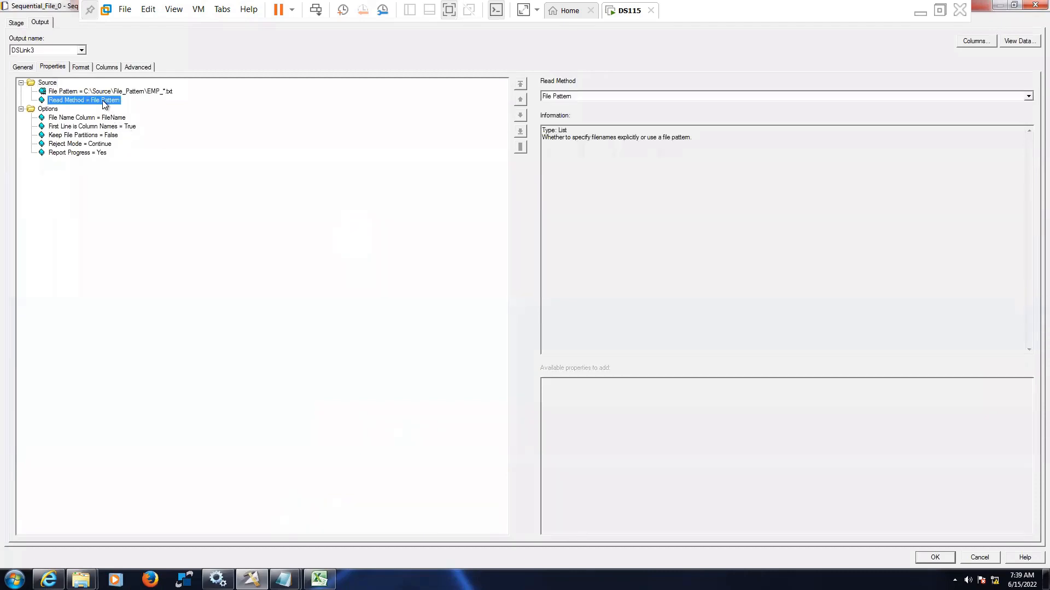
{"action": "mouse_move", "coordinate": [230, 210]}
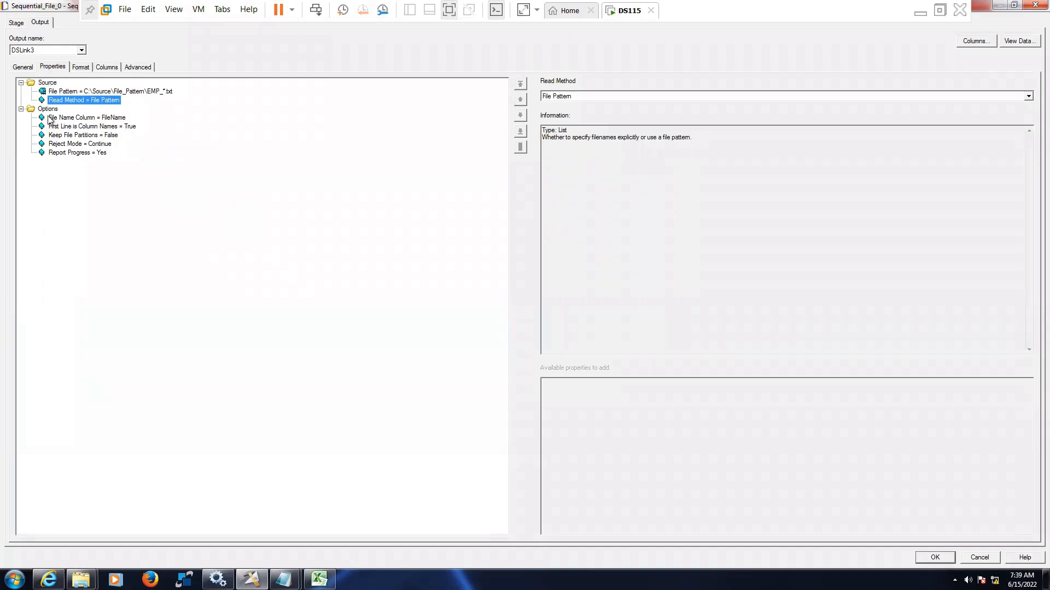
{"action": "left_click", "coordinate": [47, 109]}
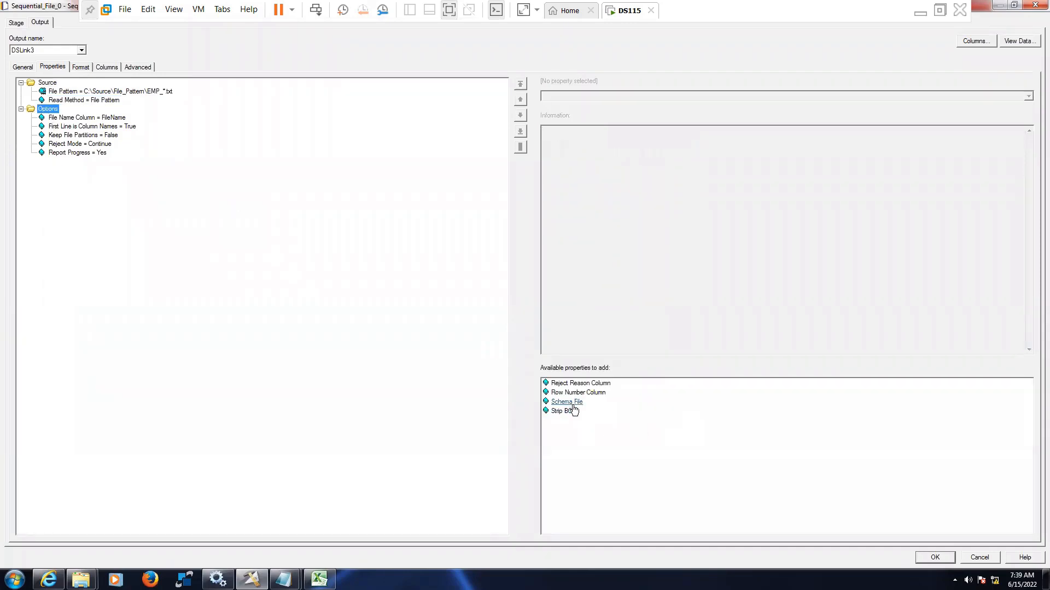